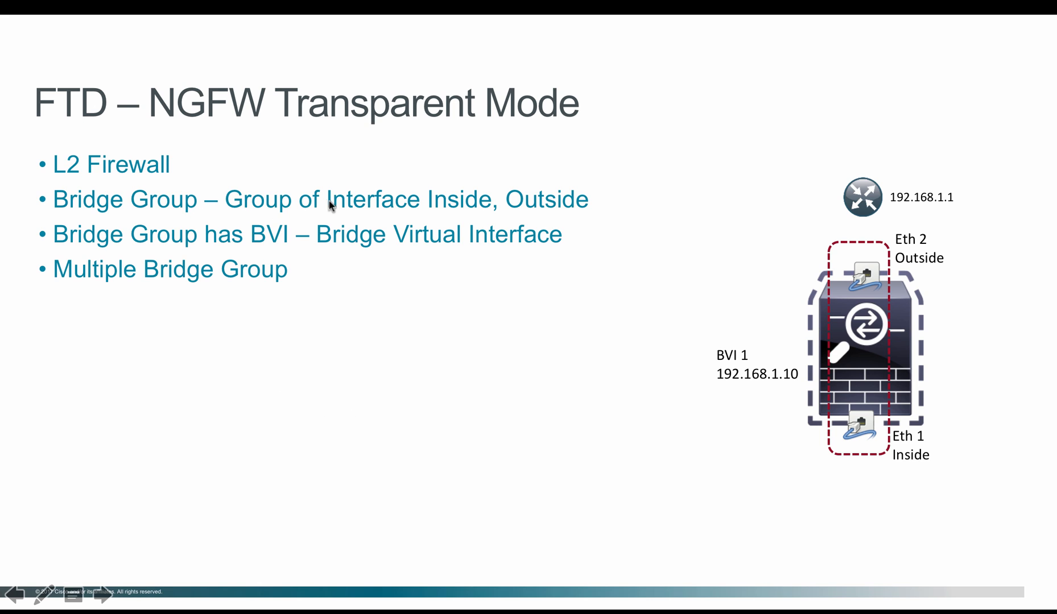
mouse_move(861, 275)
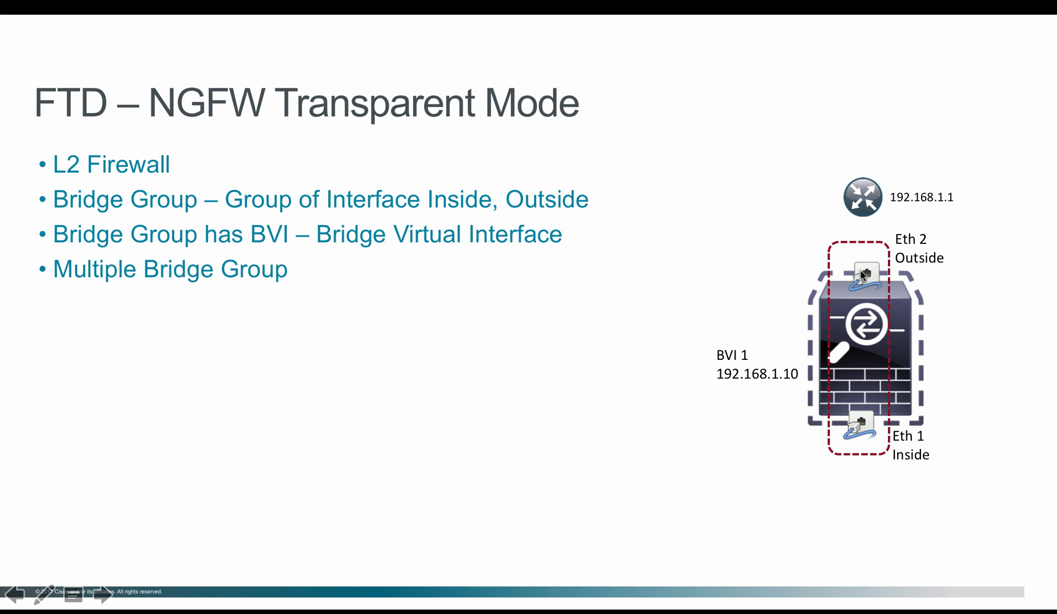
mouse_move(880, 434)
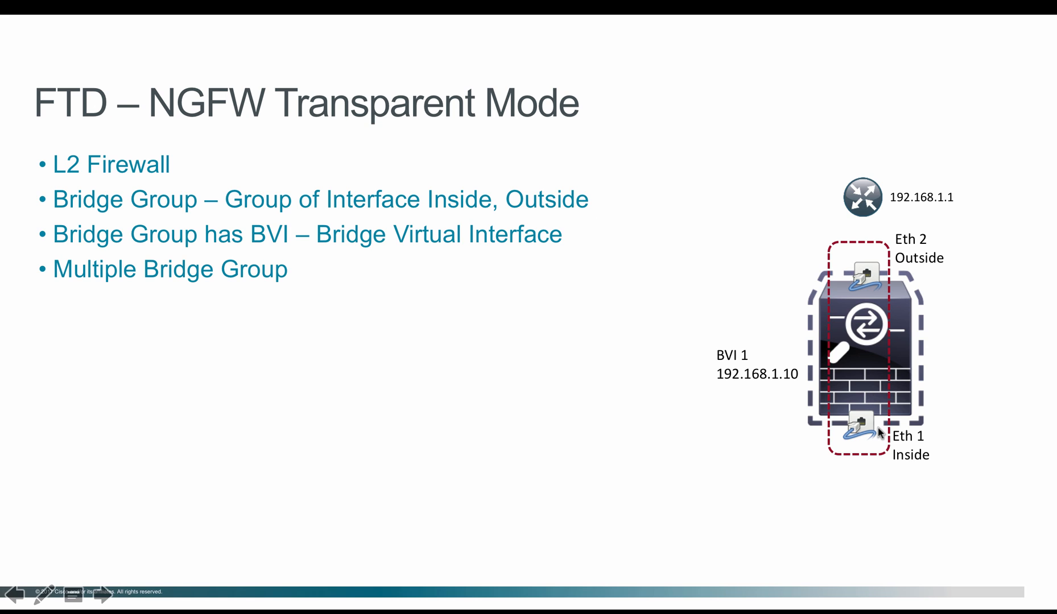
mouse_move(852, 286)
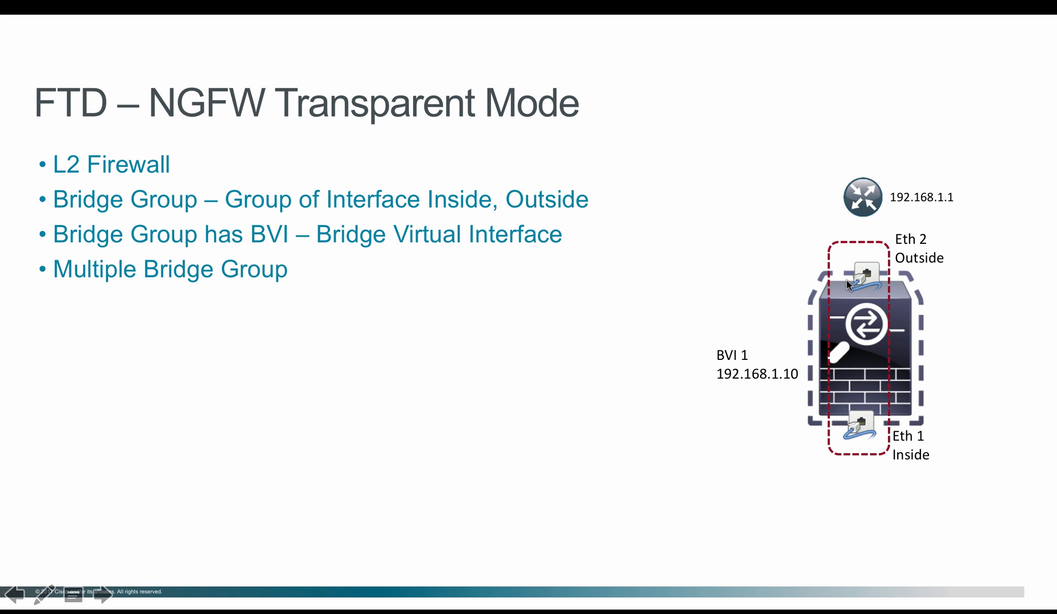
mouse_move(280, 252)
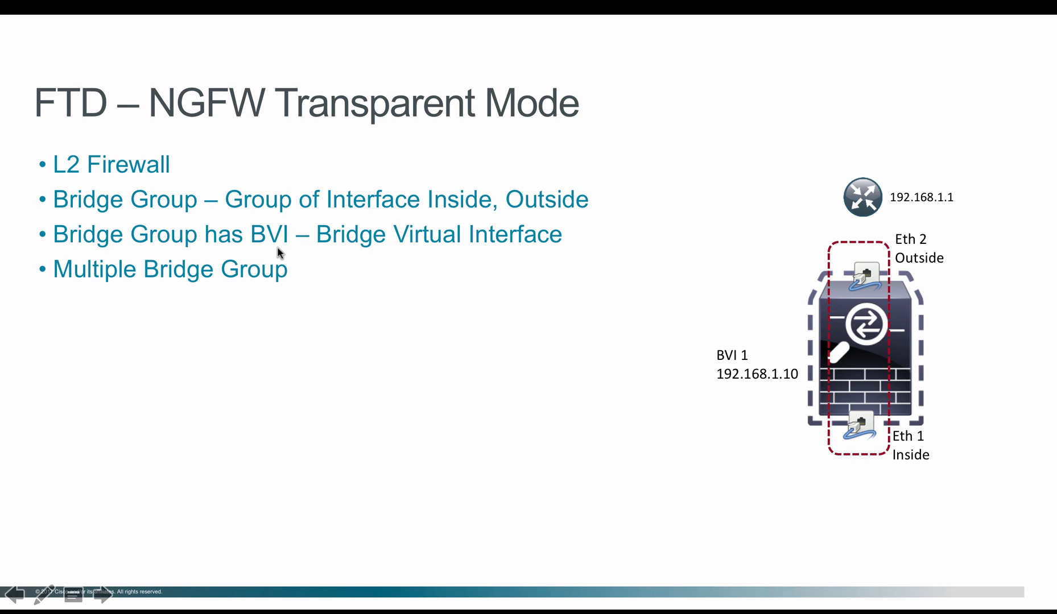
mouse_move(794, 354)
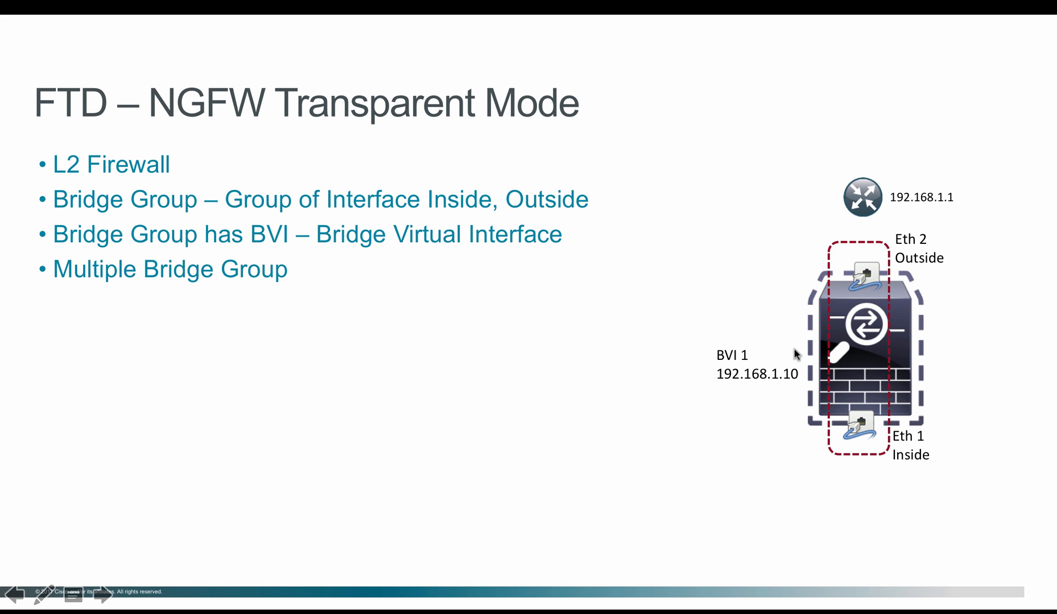
mouse_move(728, 393)
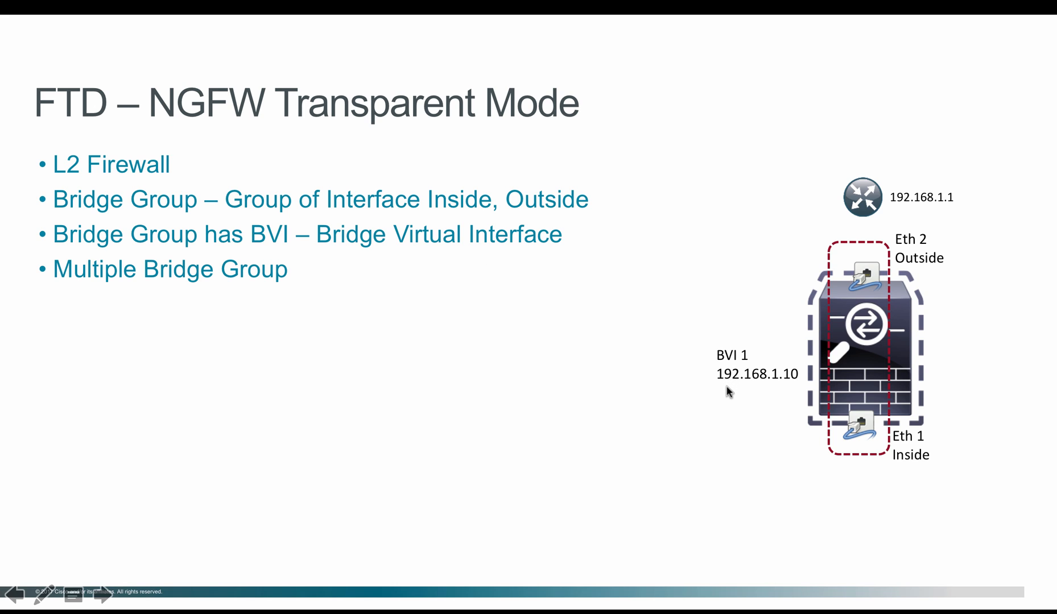
mouse_move(793, 387)
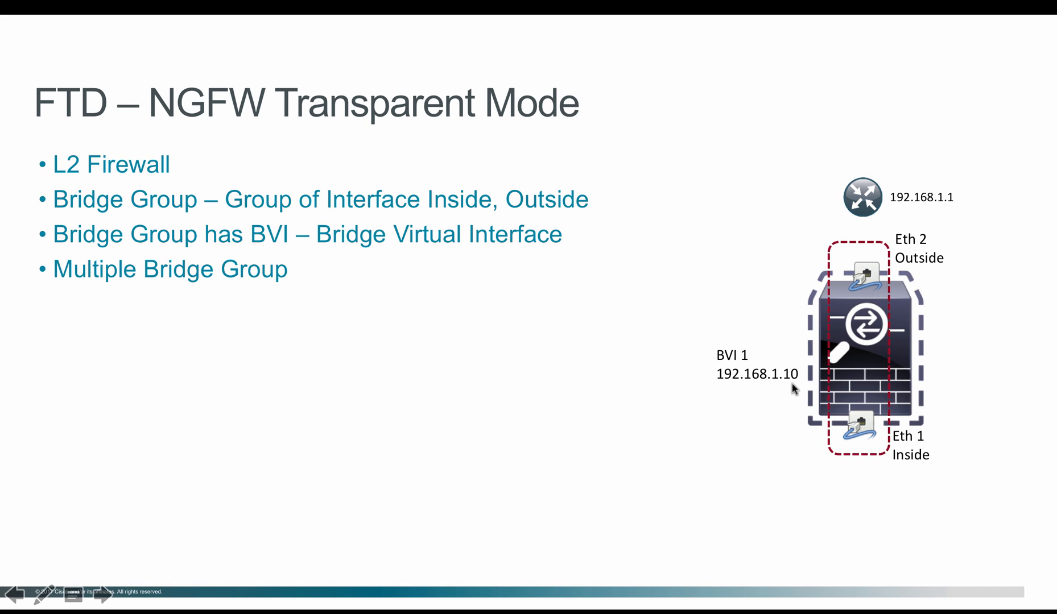
mouse_move(863, 284)
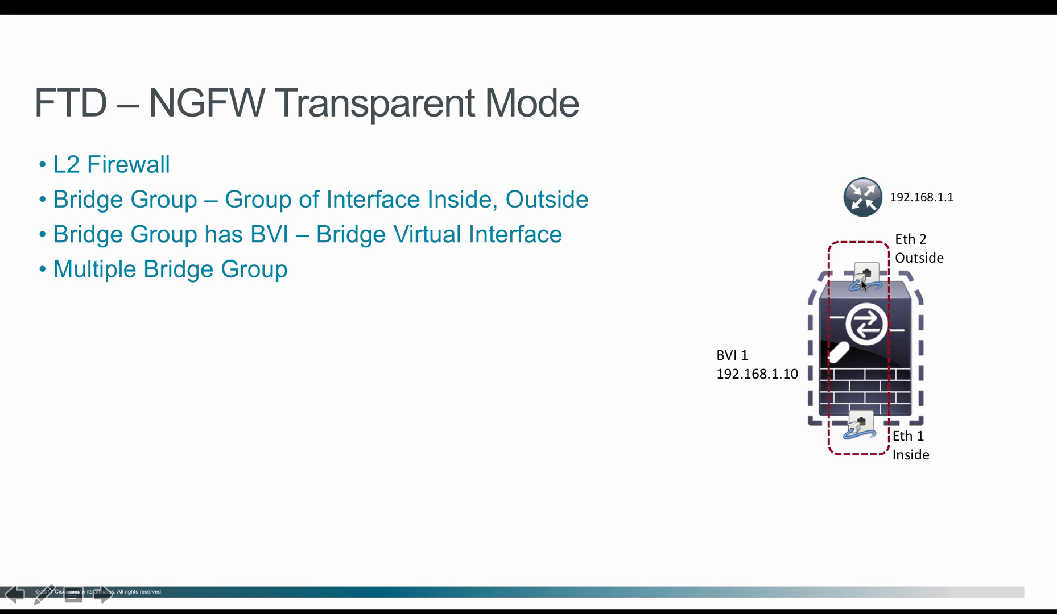
mouse_move(869, 396)
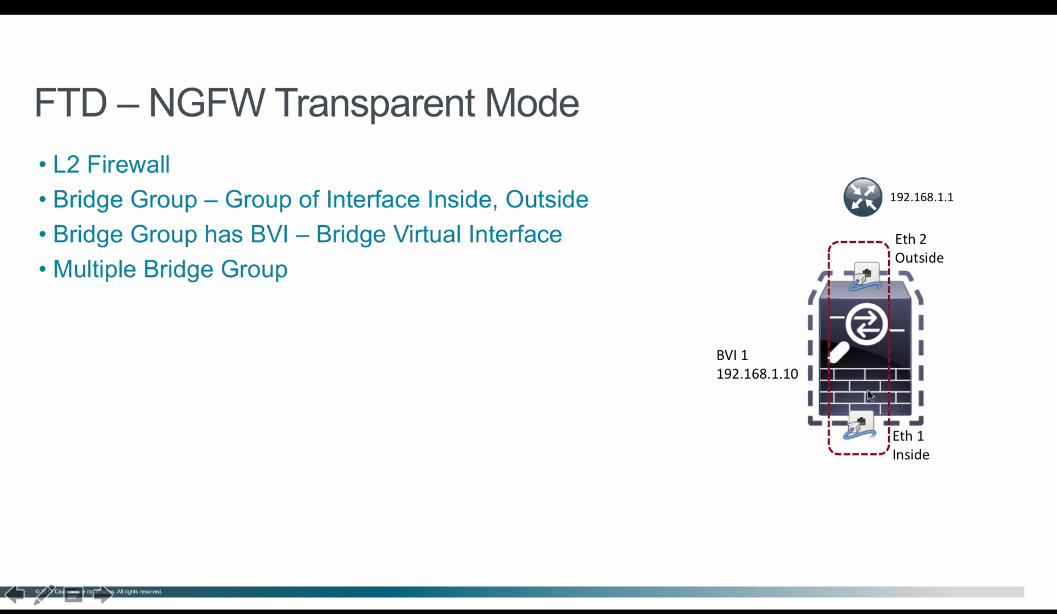
mouse_move(805, 405)
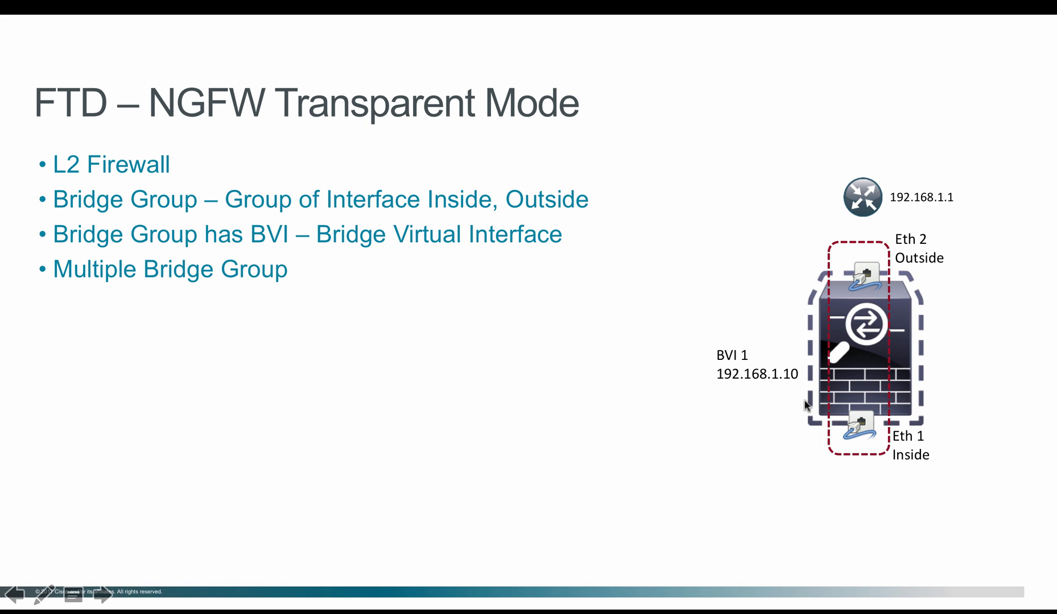
mouse_move(778, 386)
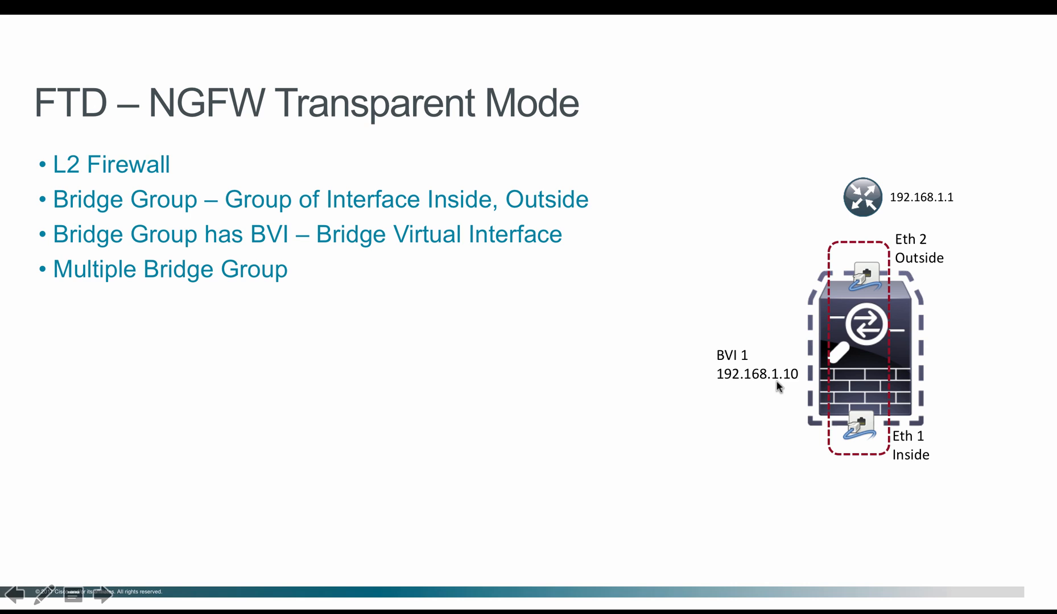
mouse_move(742, 381)
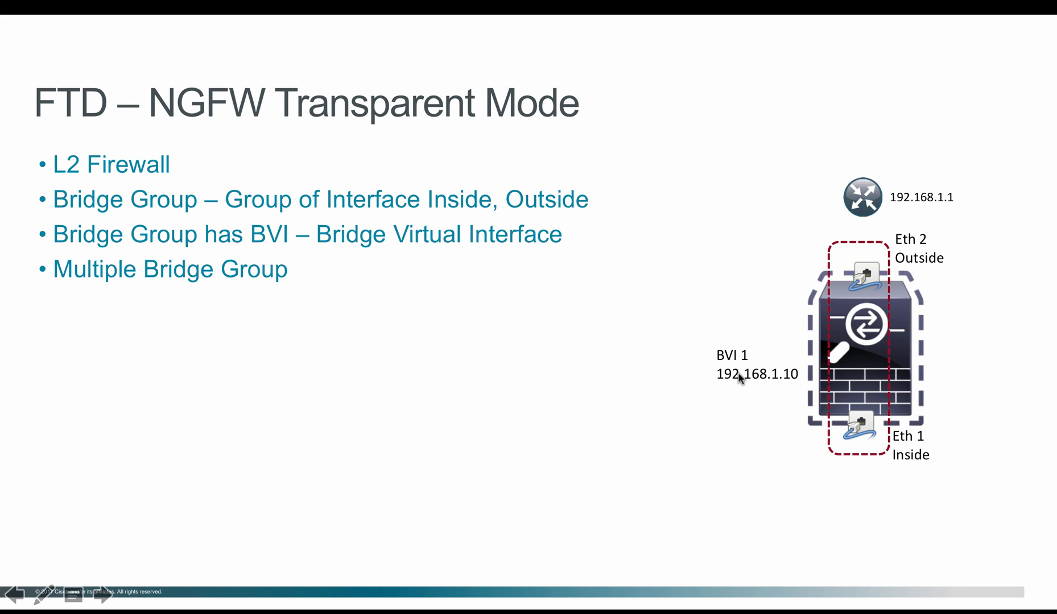
mouse_move(734, 385)
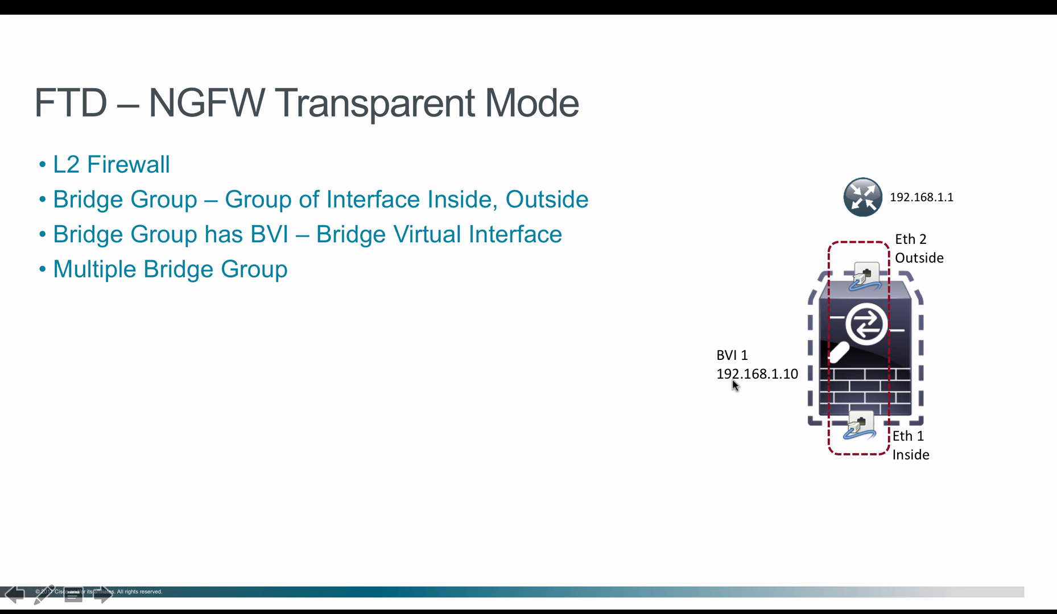
mouse_move(794, 387)
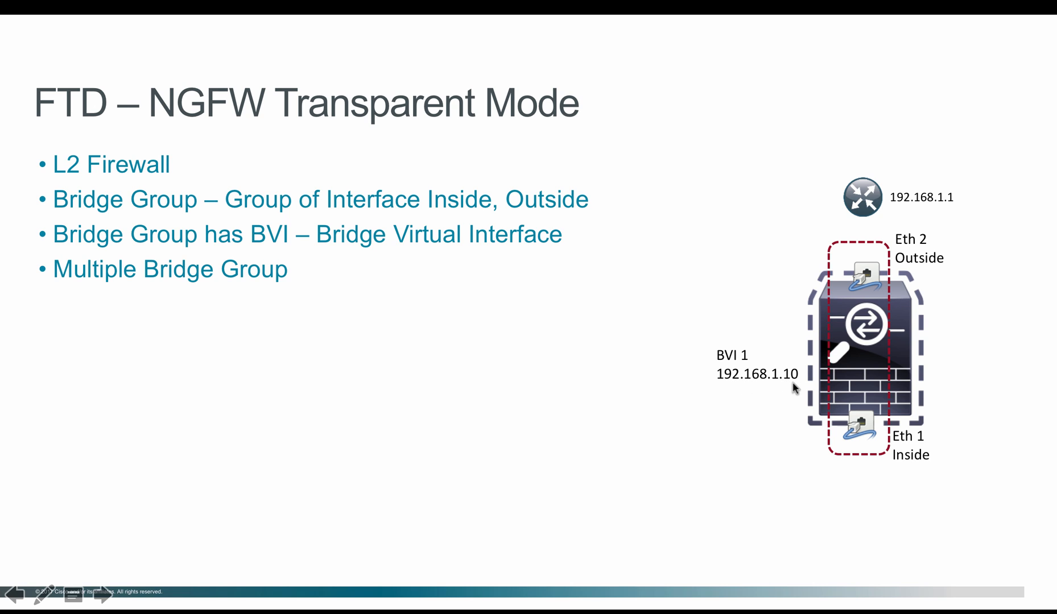
mouse_move(745, 399)
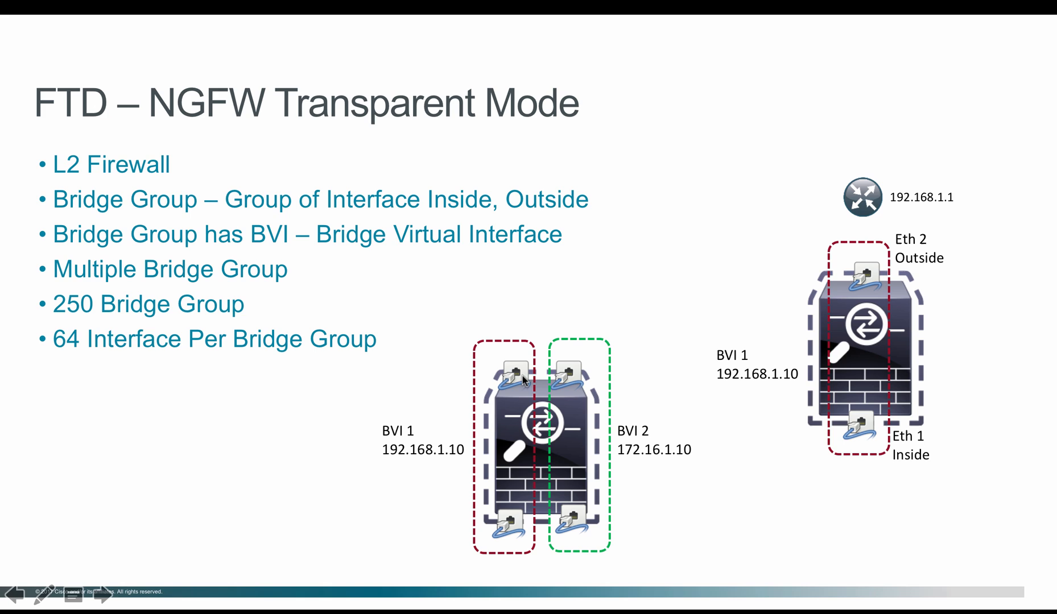
mouse_move(567, 366)
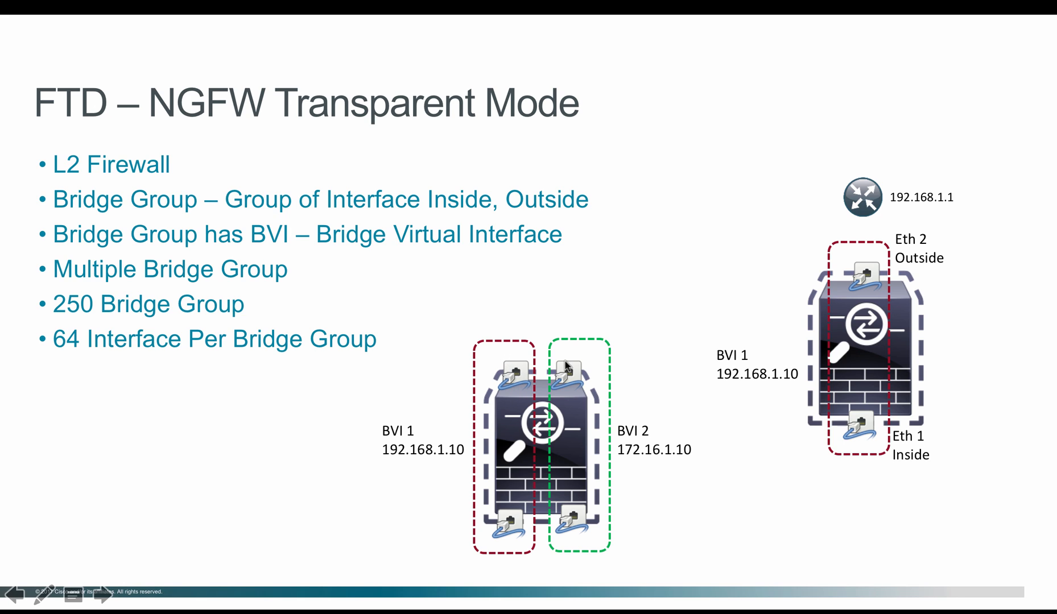
mouse_move(388, 466)
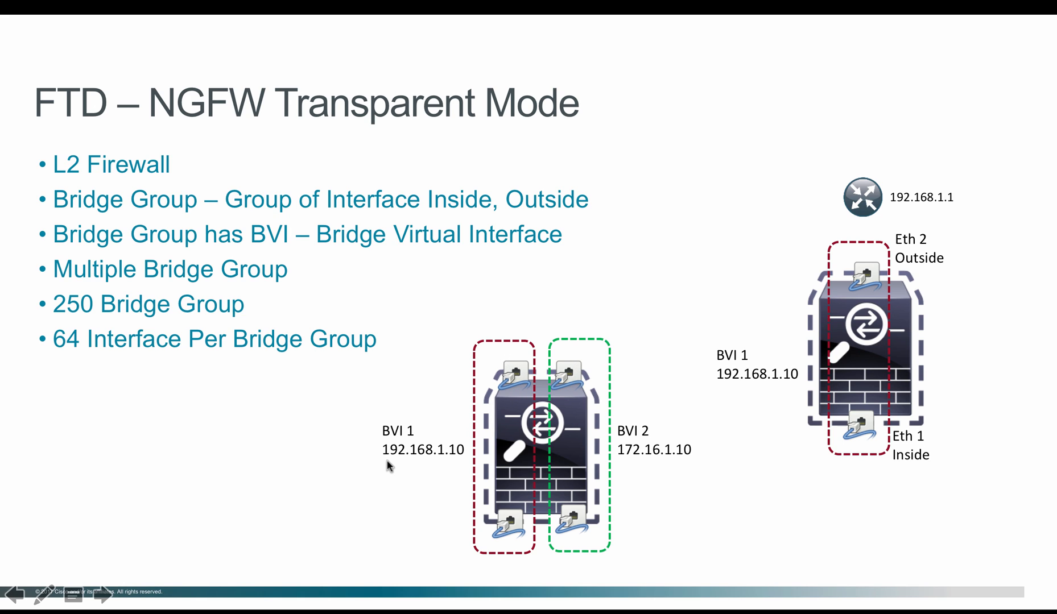
mouse_move(633, 463)
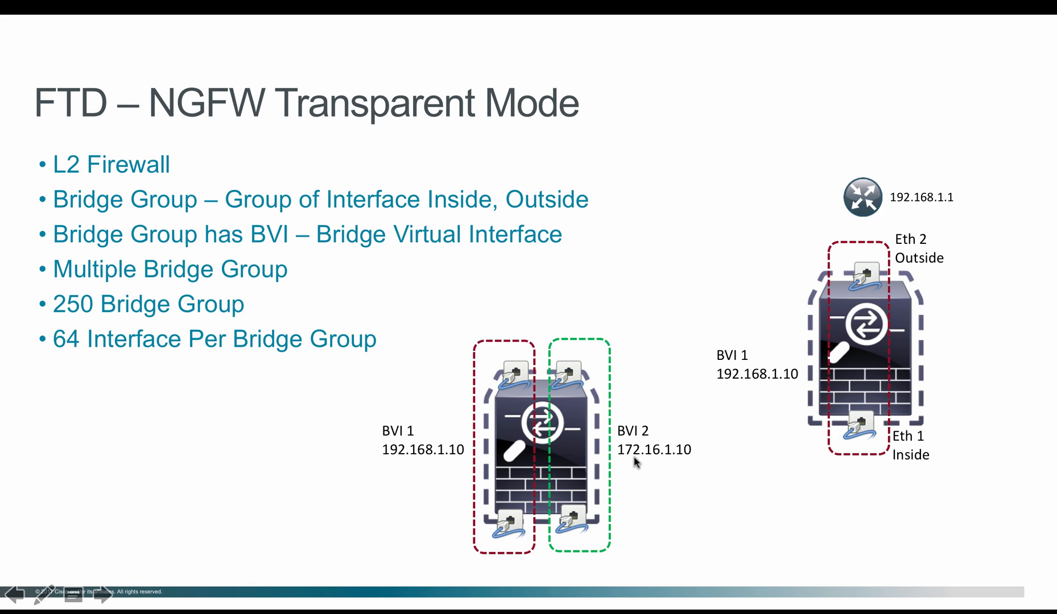
mouse_move(677, 460)
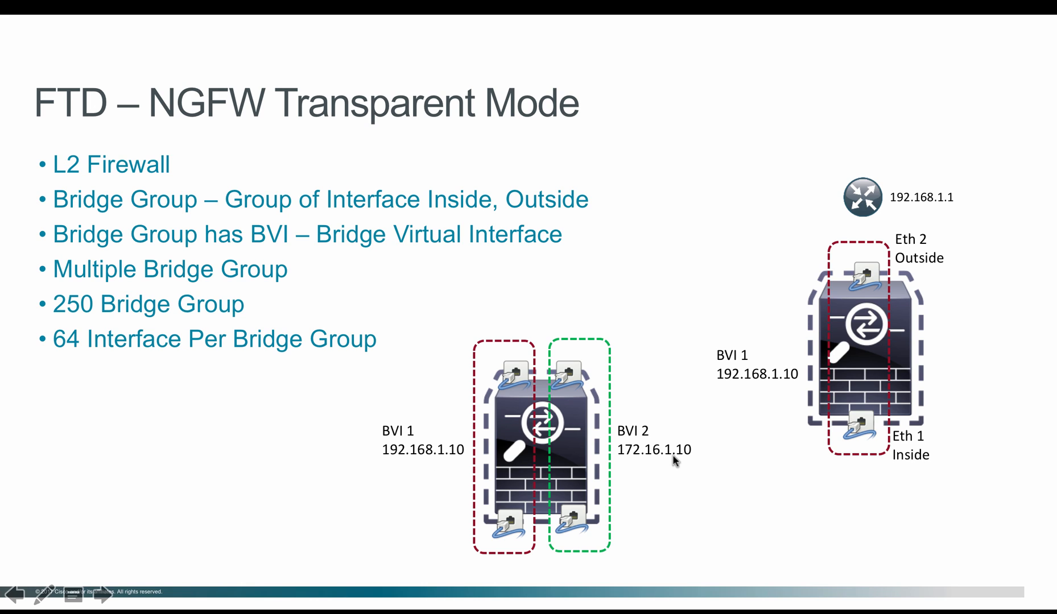
mouse_move(508, 507)
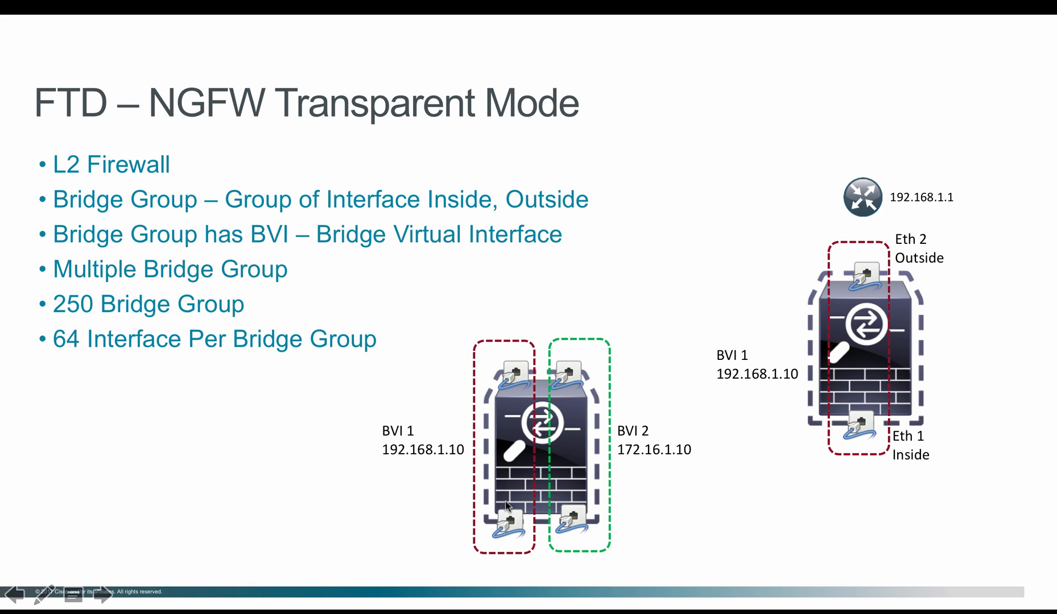
mouse_move(492, 370)
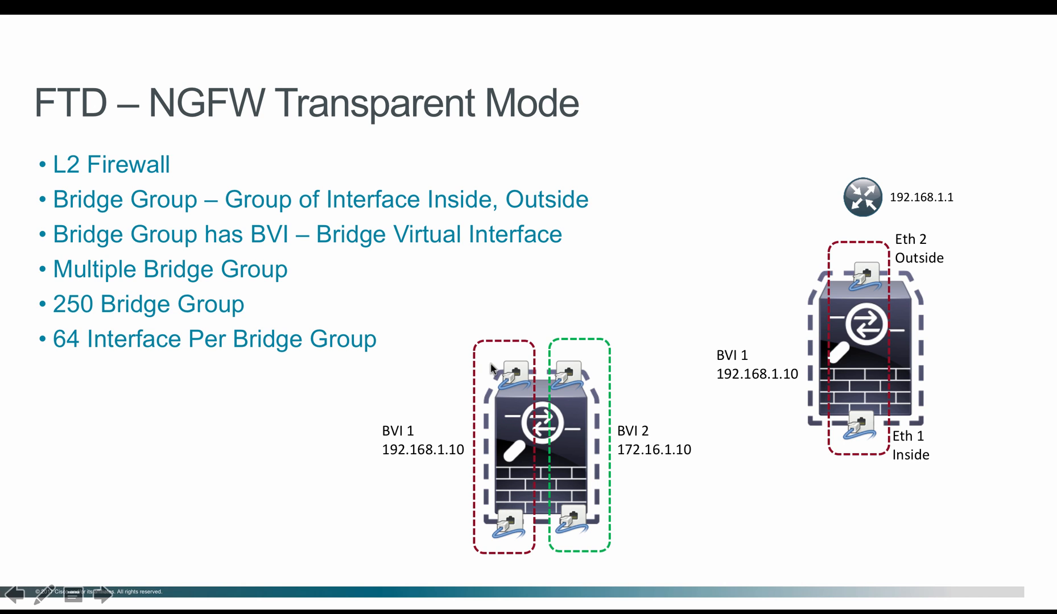
mouse_move(472, 384)
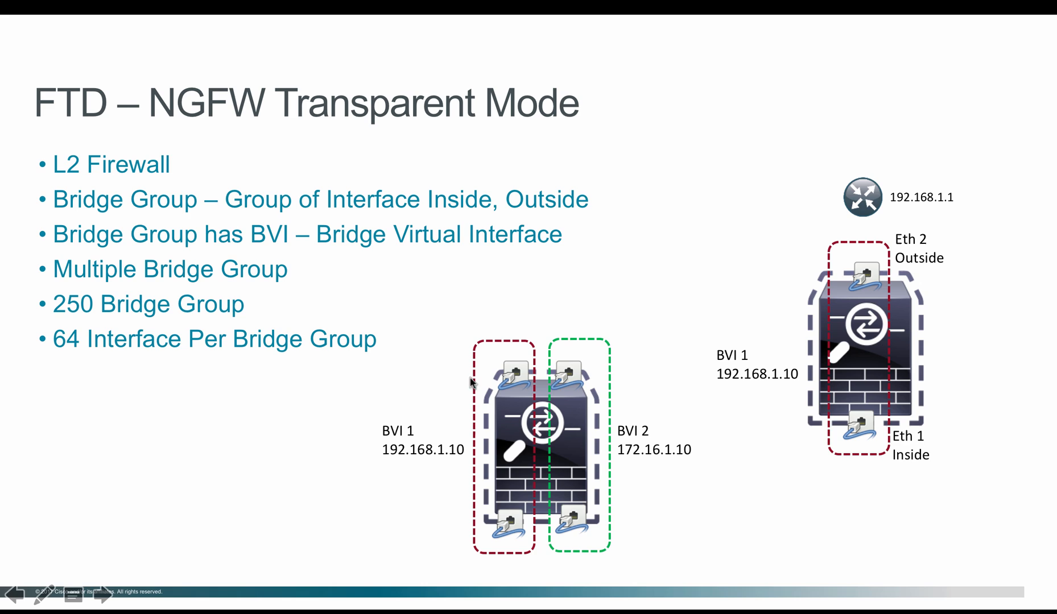
mouse_move(490, 543)
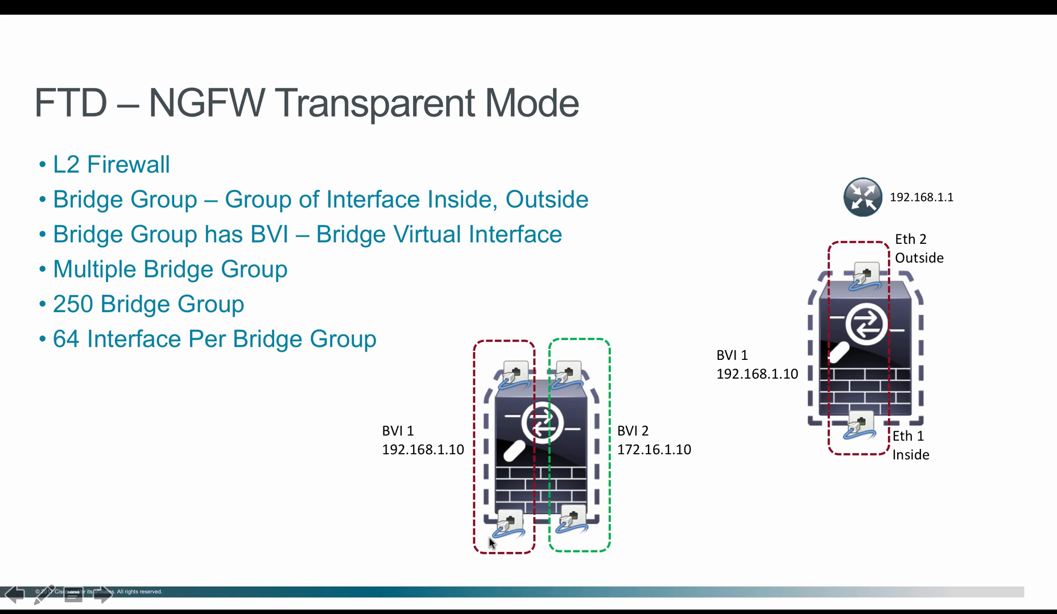
mouse_move(489, 419)
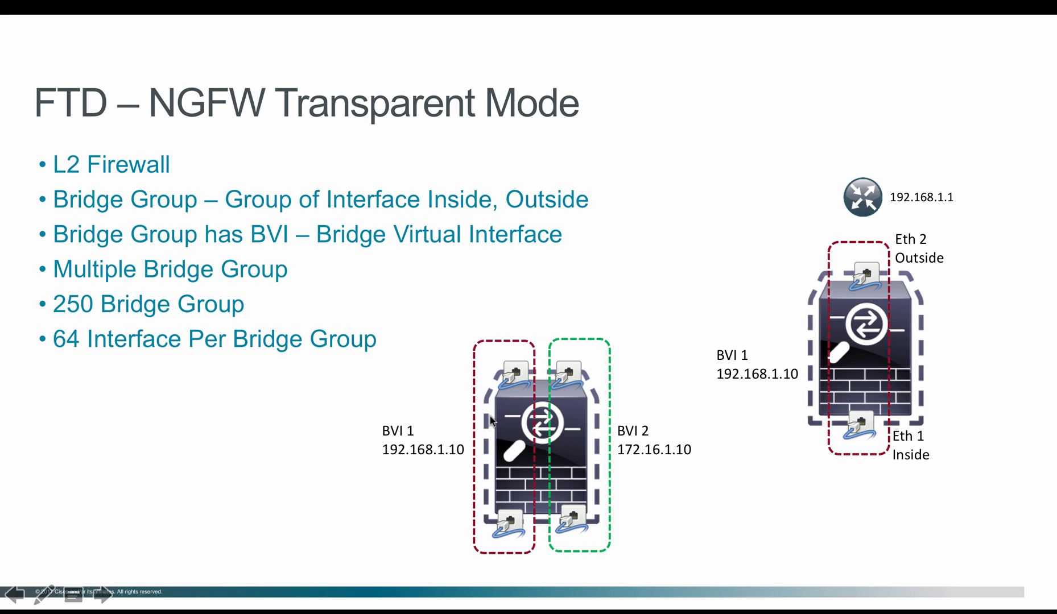
mouse_move(585, 385)
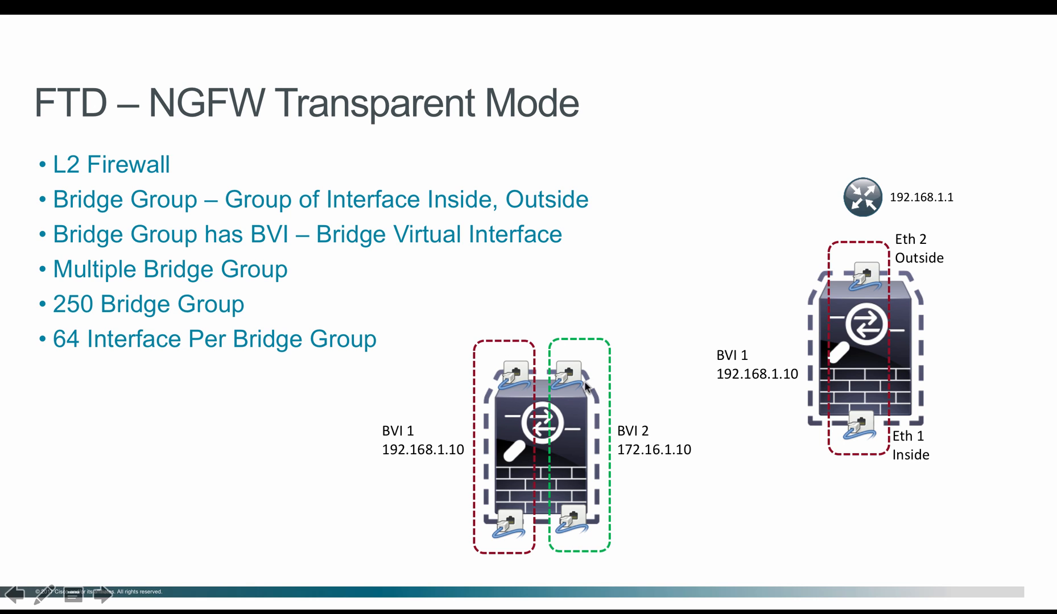
mouse_move(515, 439)
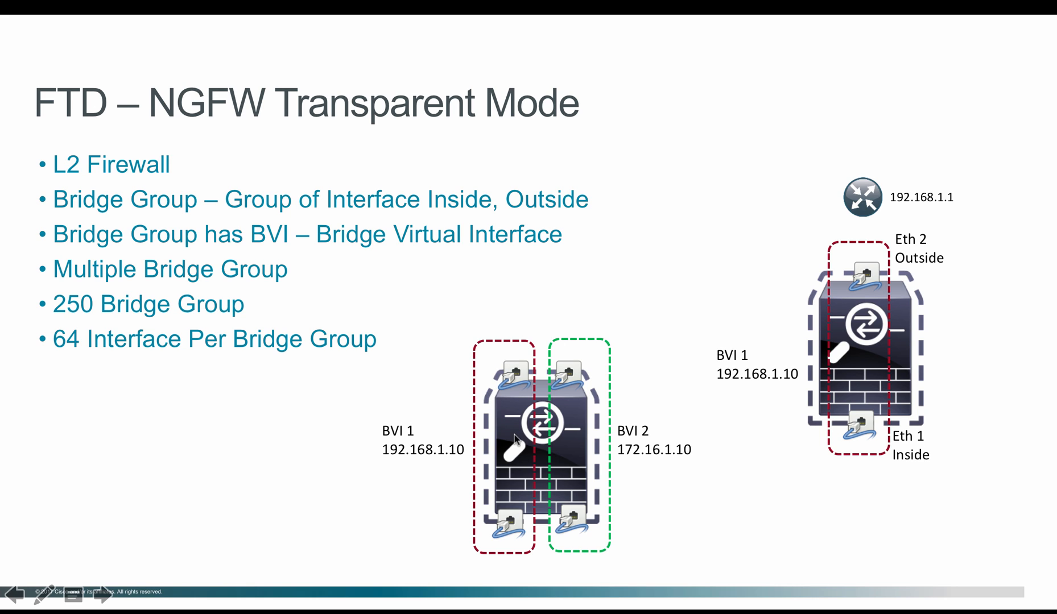
mouse_move(568, 439)
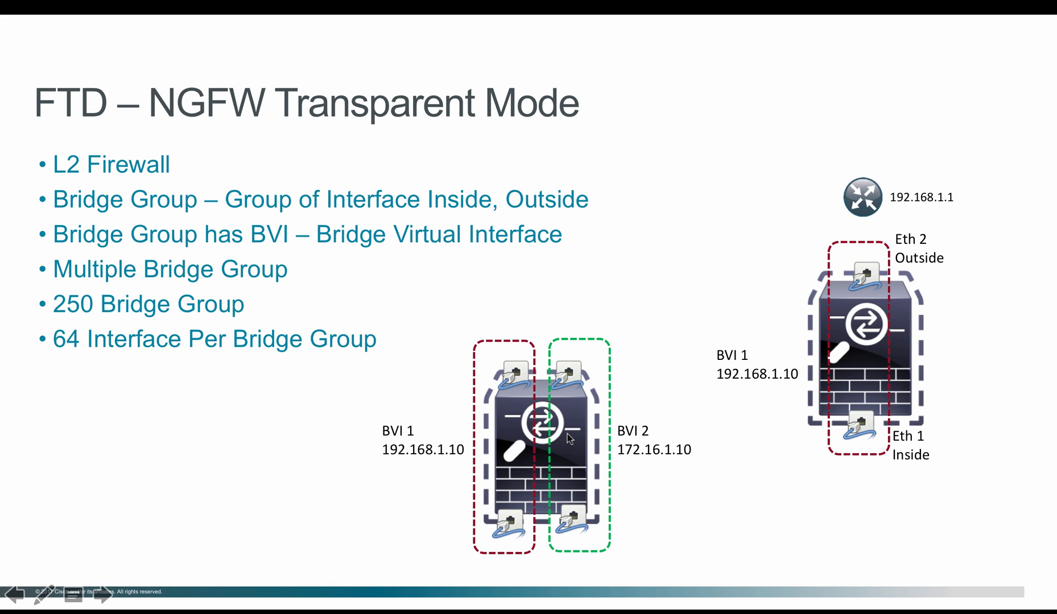
mouse_move(501, 438)
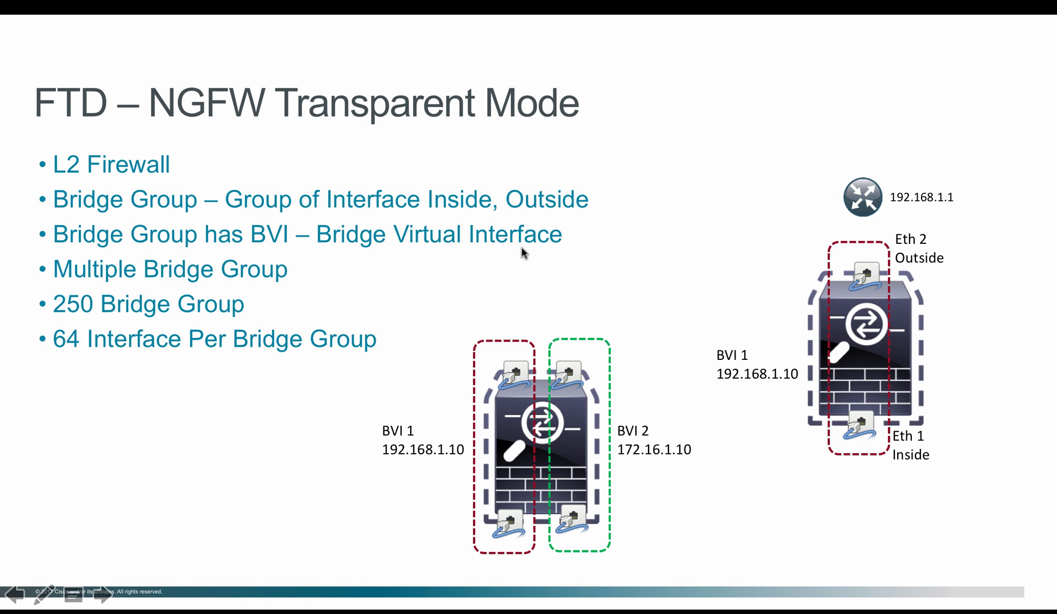
mouse_move(510, 406)
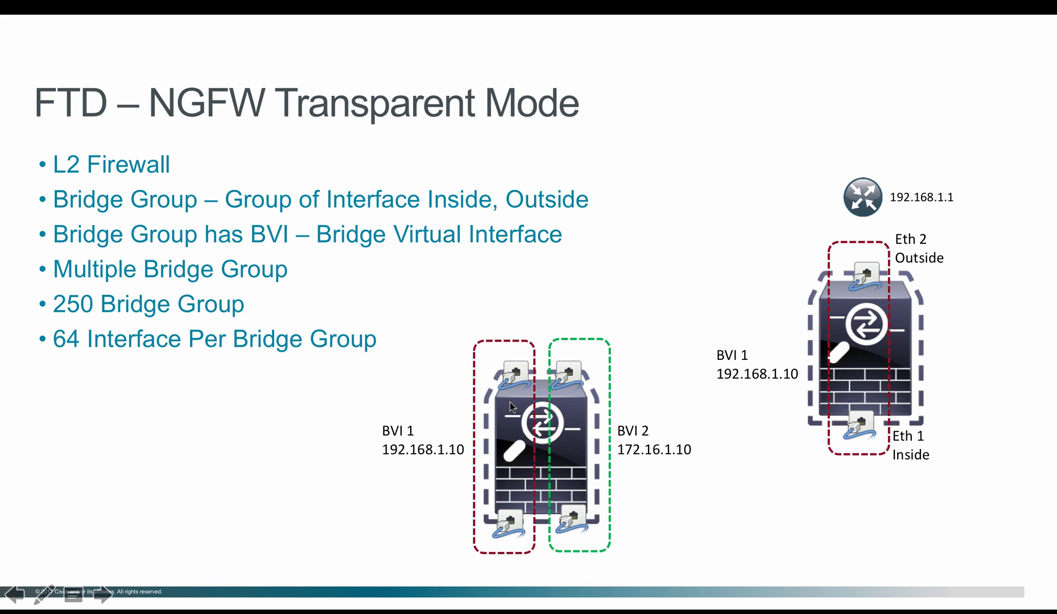
mouse_move(547, 268)
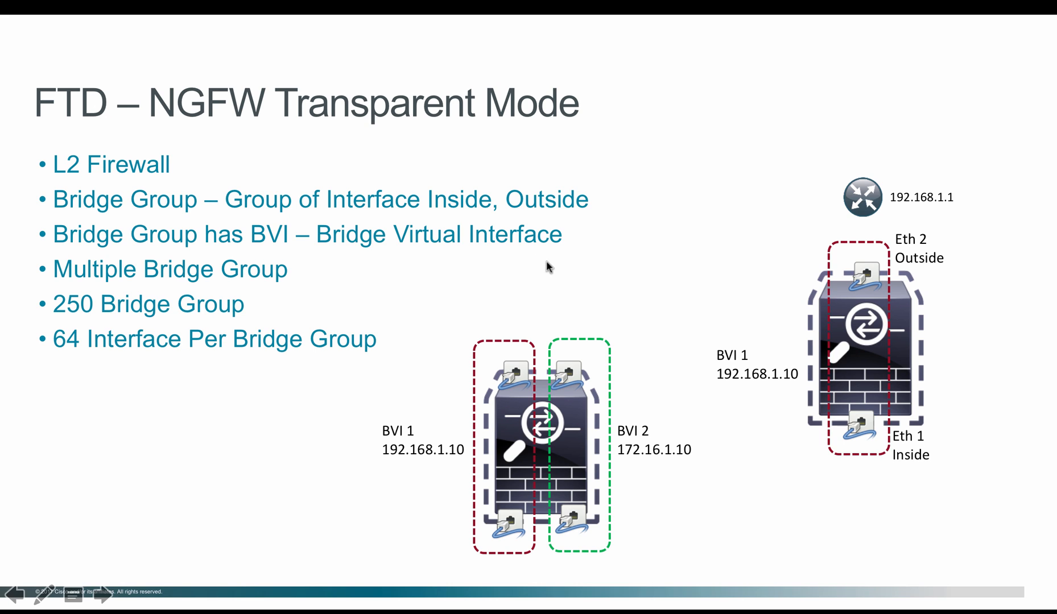
mouse_move(565, 363)
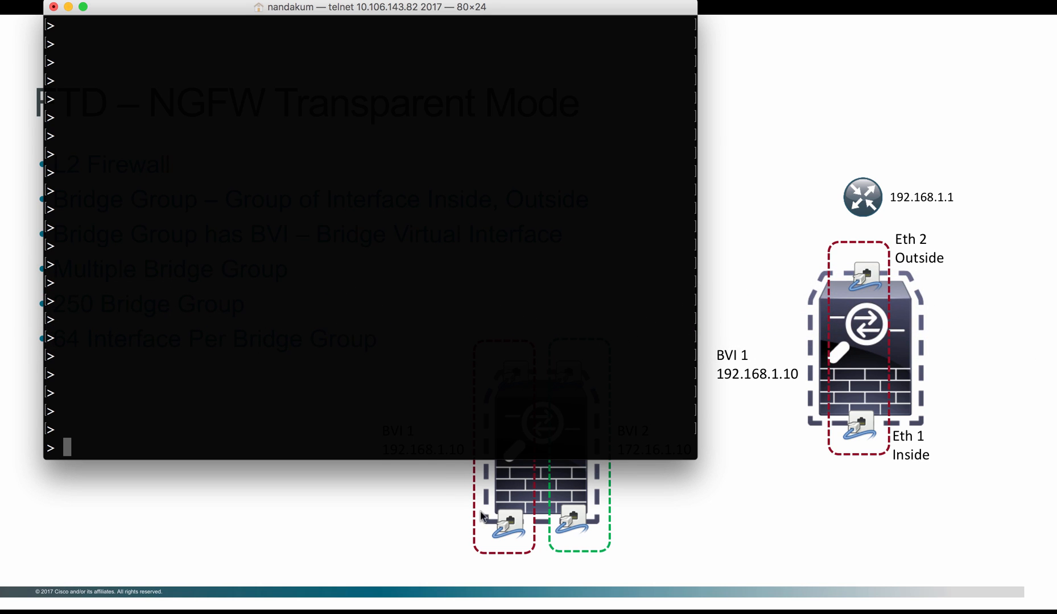
mouse_move(449, 468)
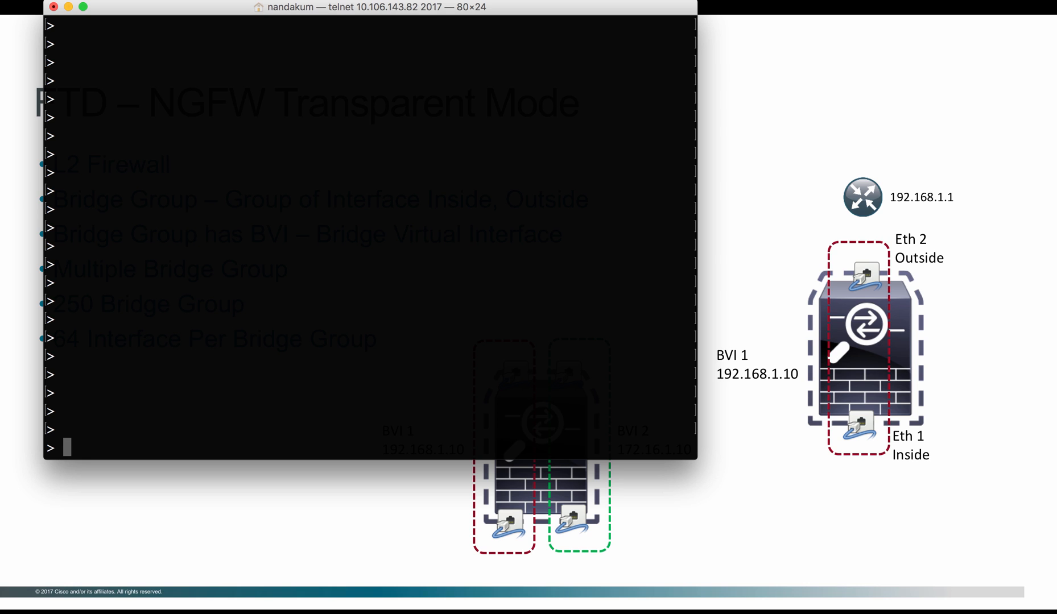
Run 'show firewall' on the FTD CLI, which reports the mode as Router.
type("show")
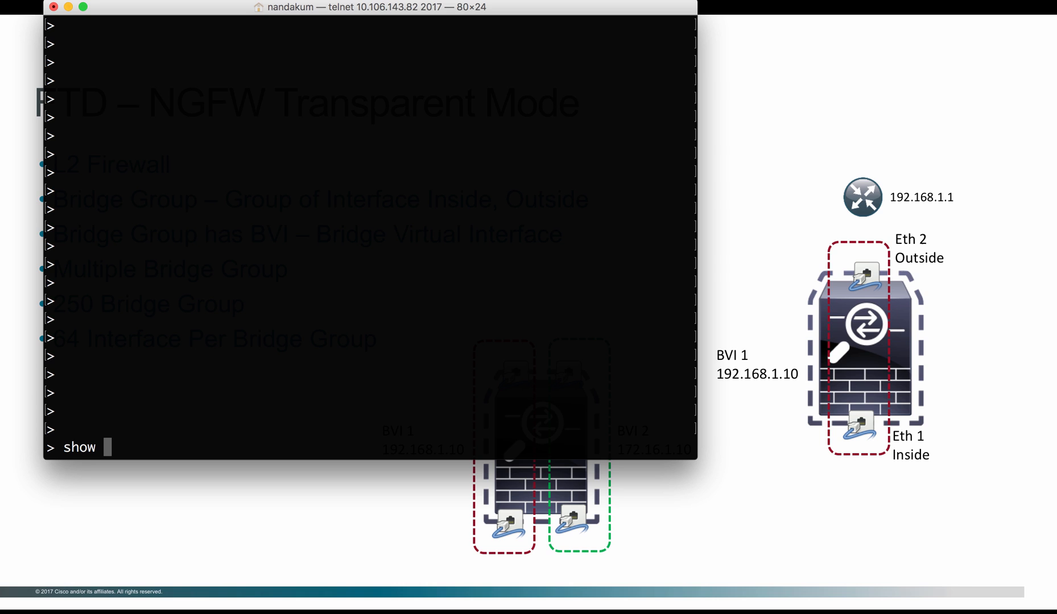
type("firewall")
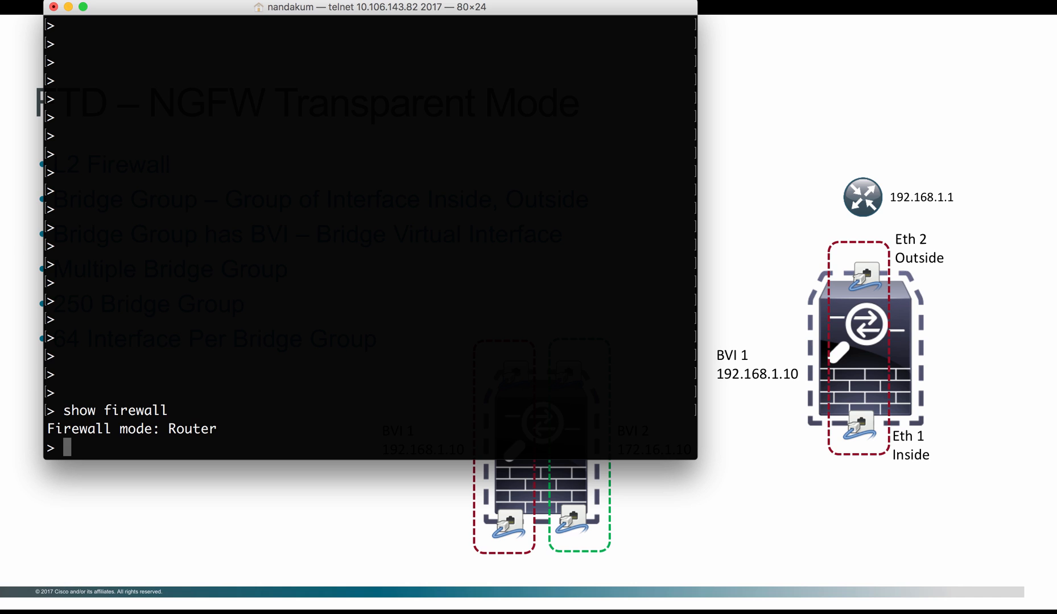
Run 'configure firewall transparent' (correcting a mistyped 'routed') and confirm the interface reset with y.
type("configure")
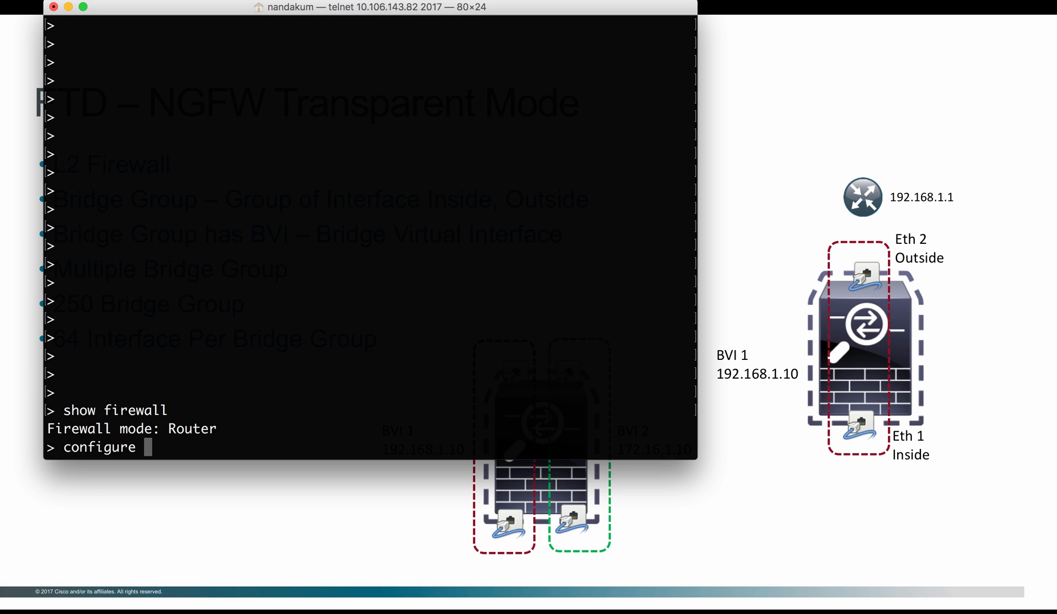
type("firewall")
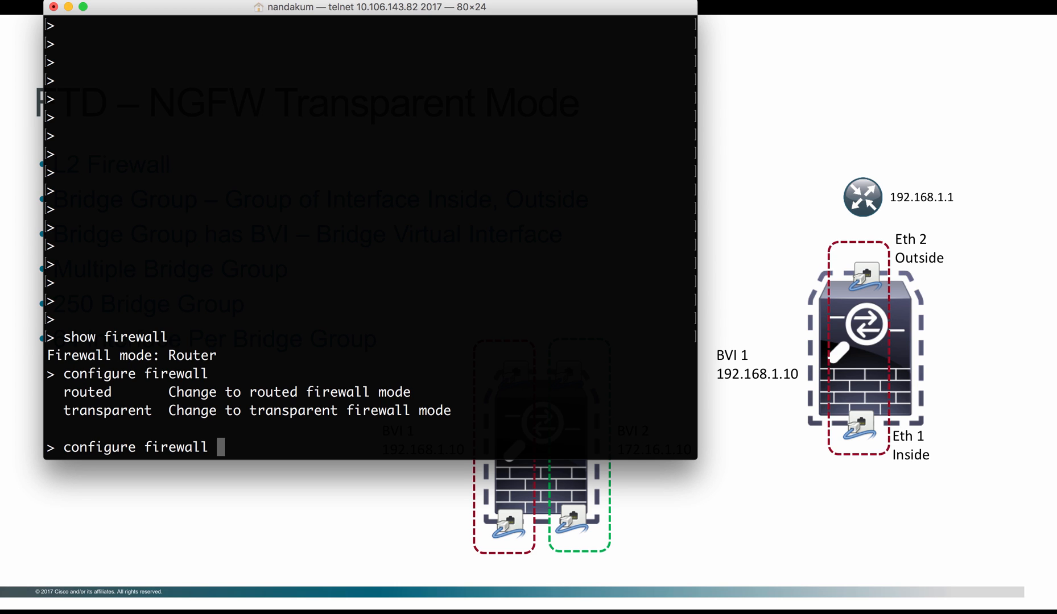
type("routed")
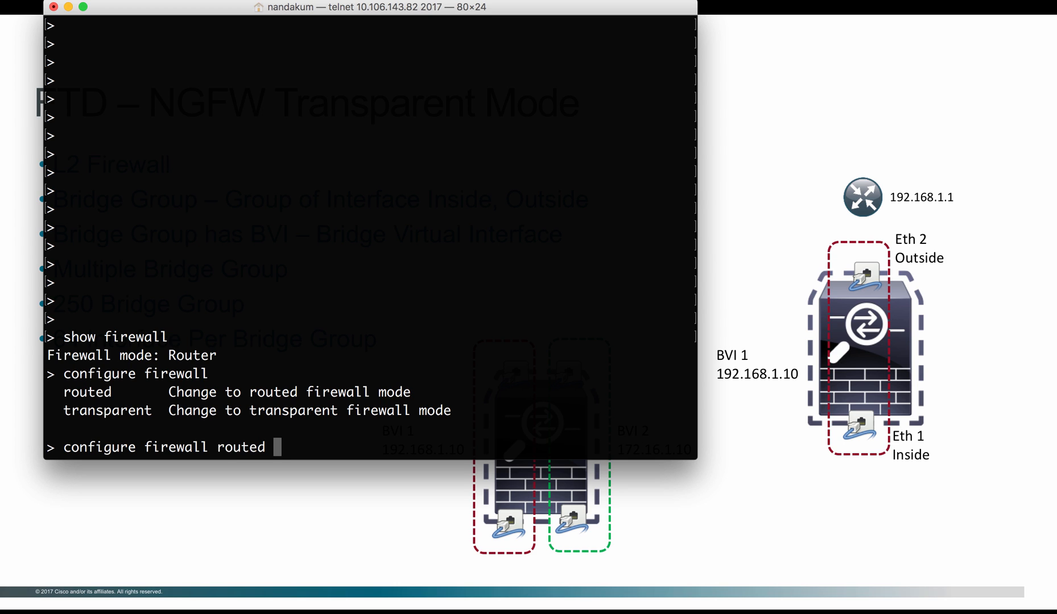
key("backspace")
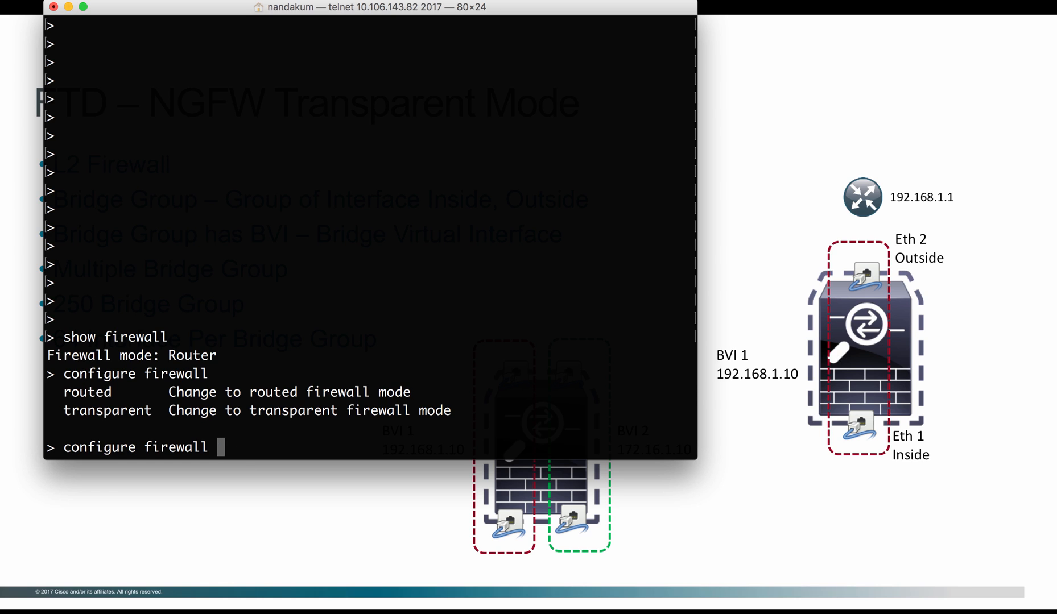
type("transparent")
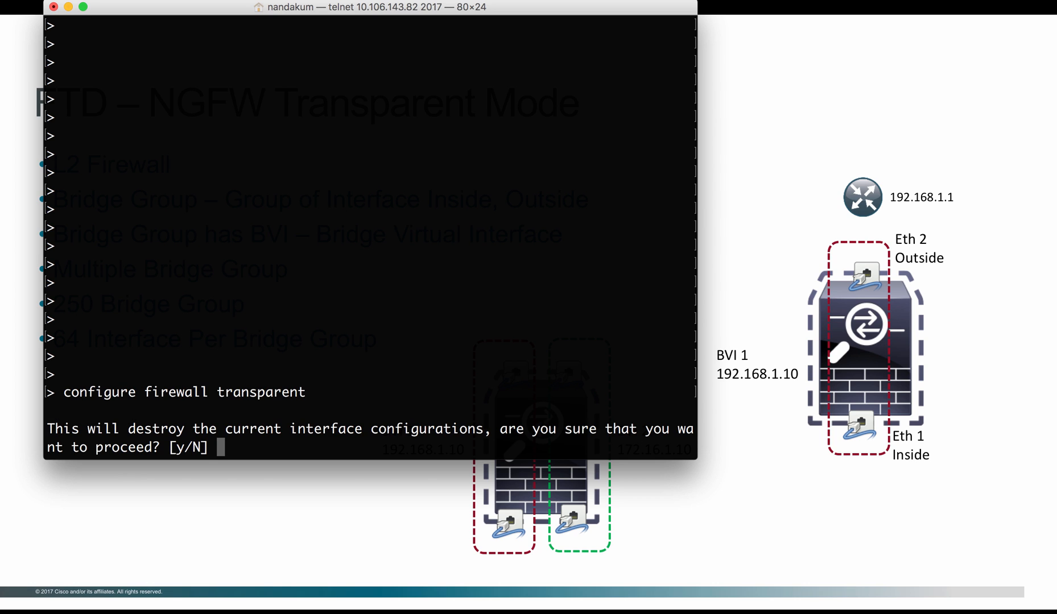
type("y")
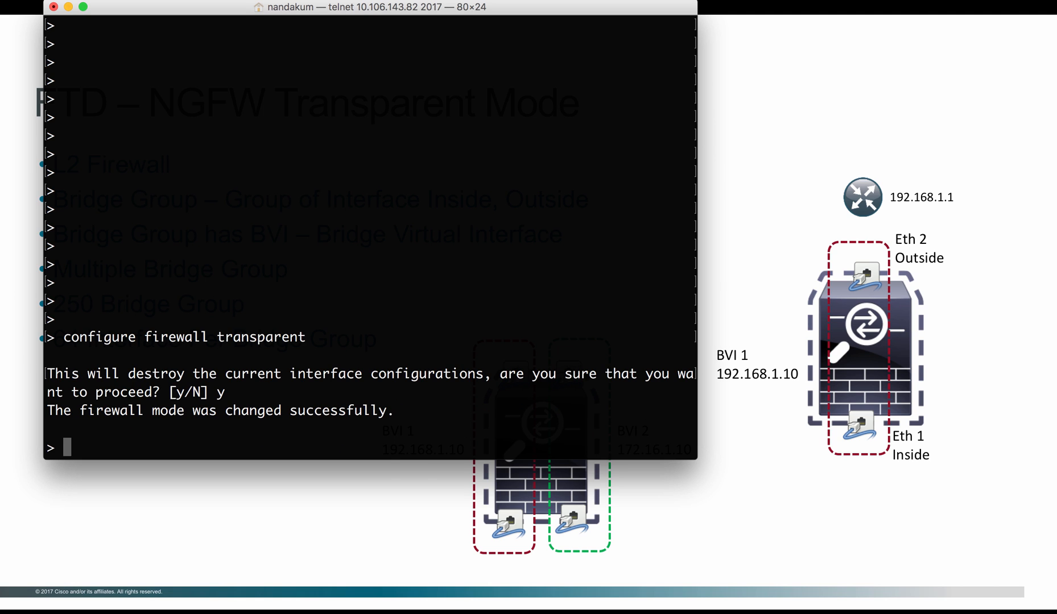
mouse_move(390, 459)
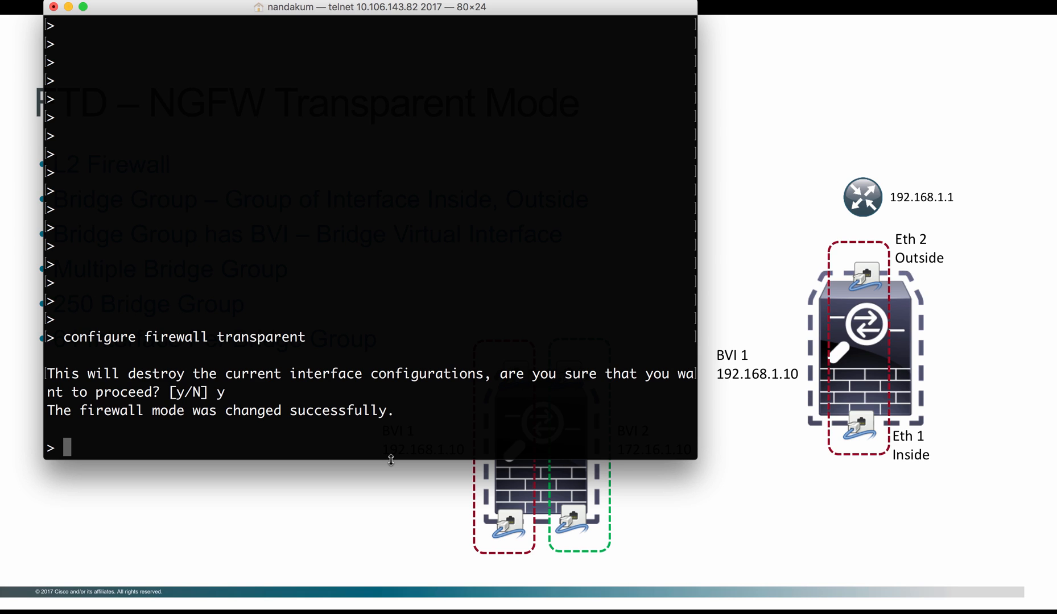
type("configure")
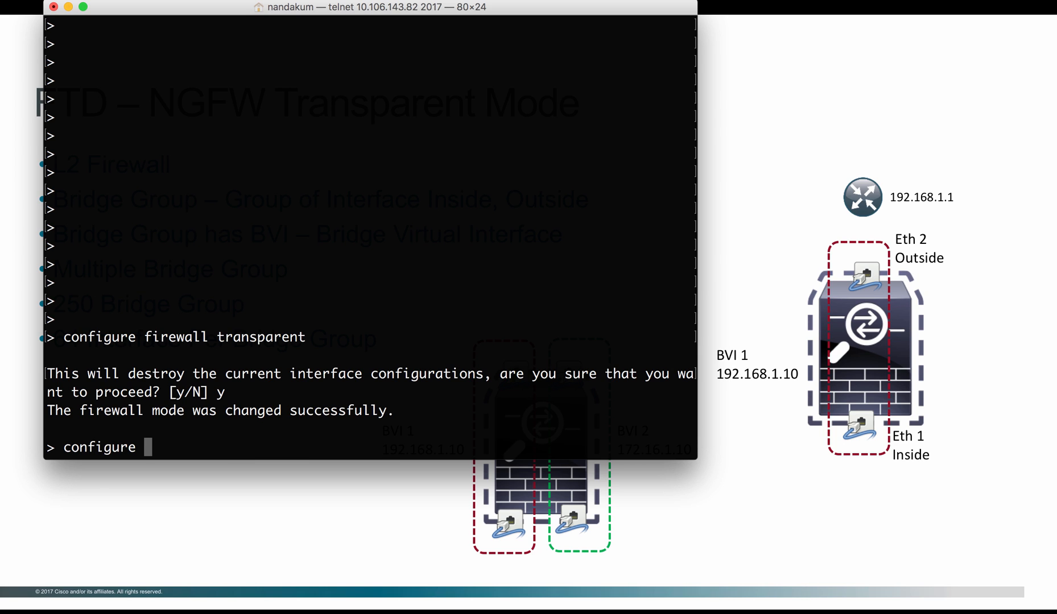
type("manager")
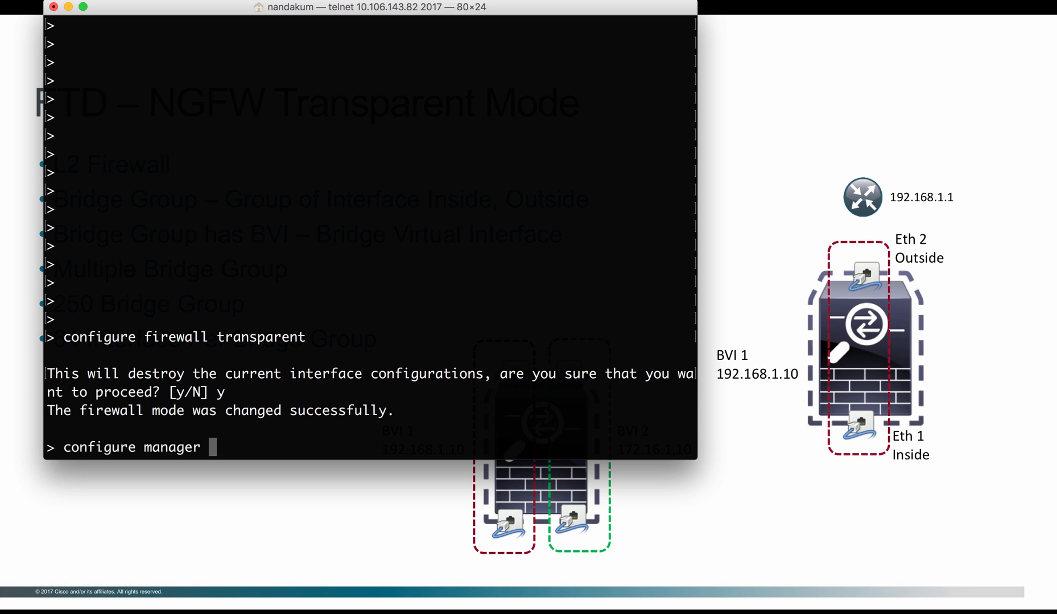
key("Enter")
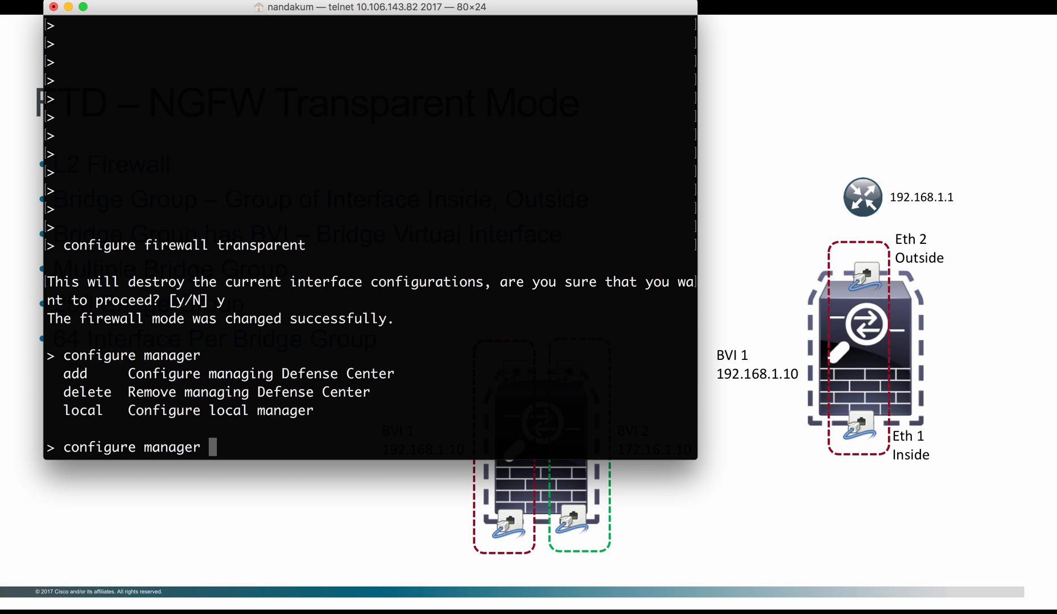
type("add 10")
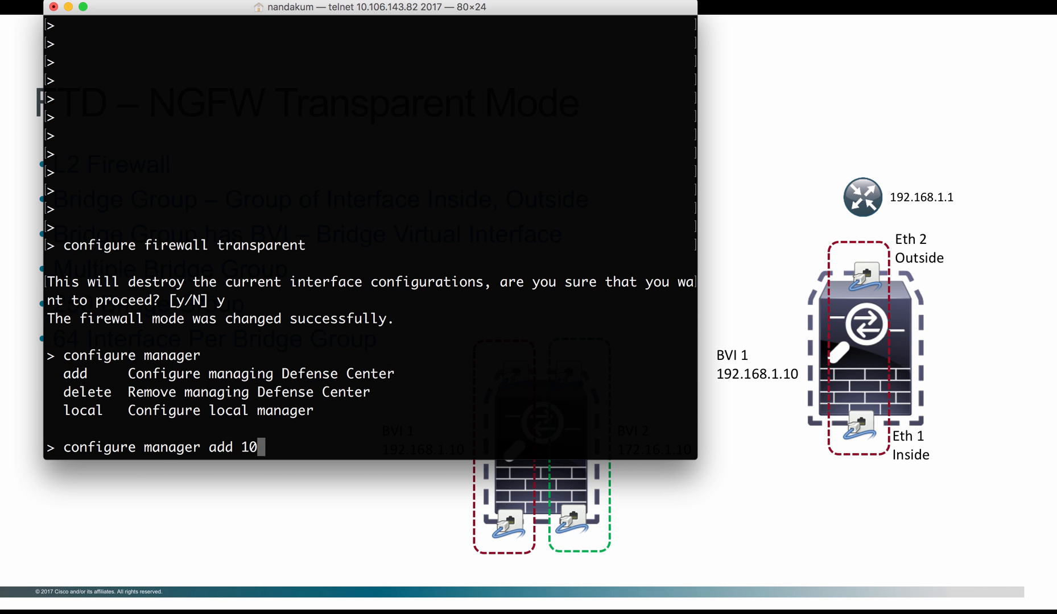
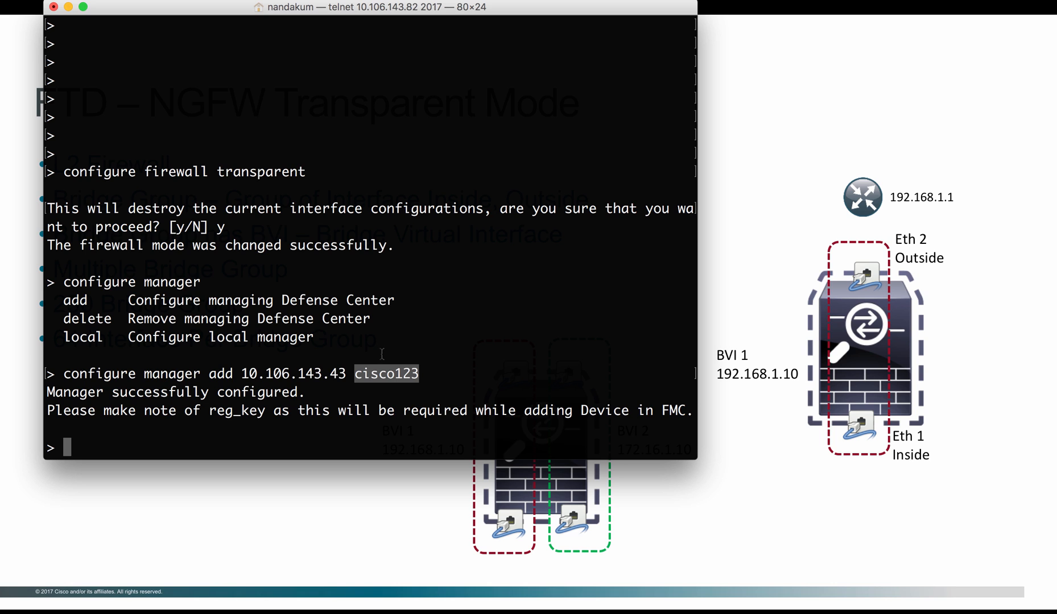
mouse_move(241, 610)
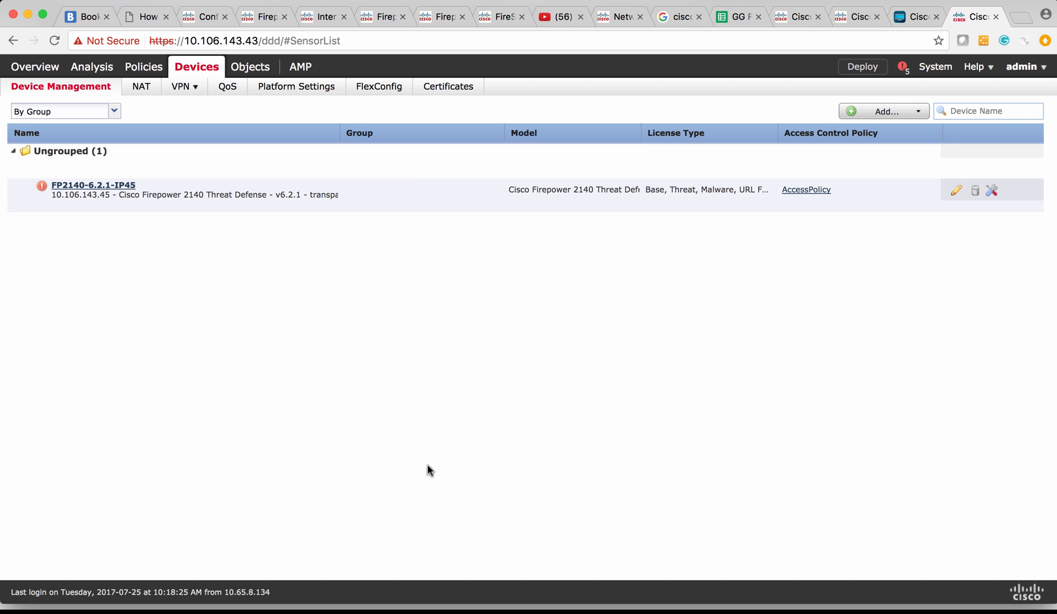
mouse_move(900, 118)
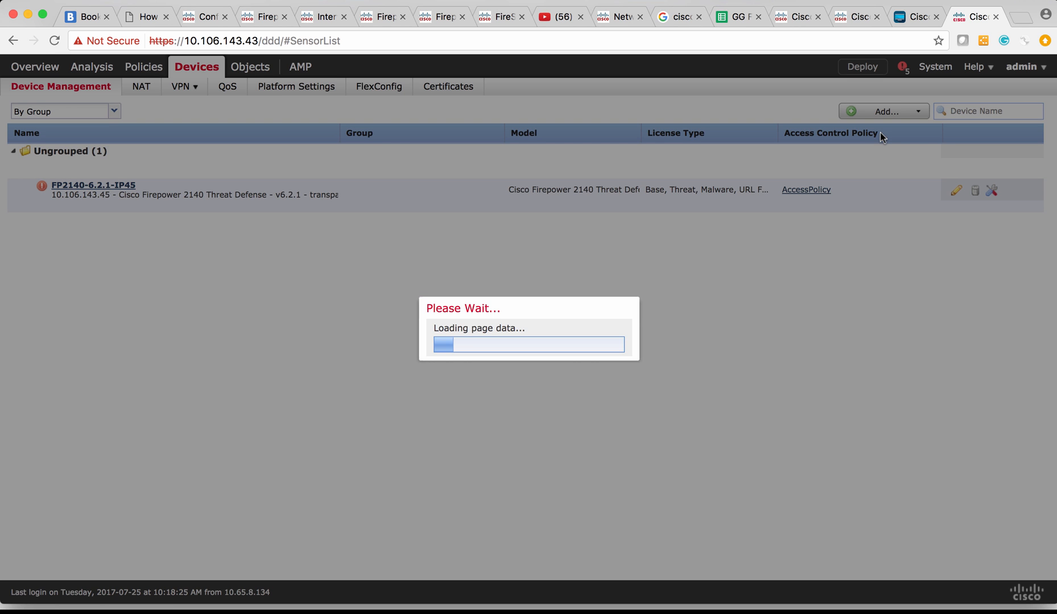
left_click(876, 111)
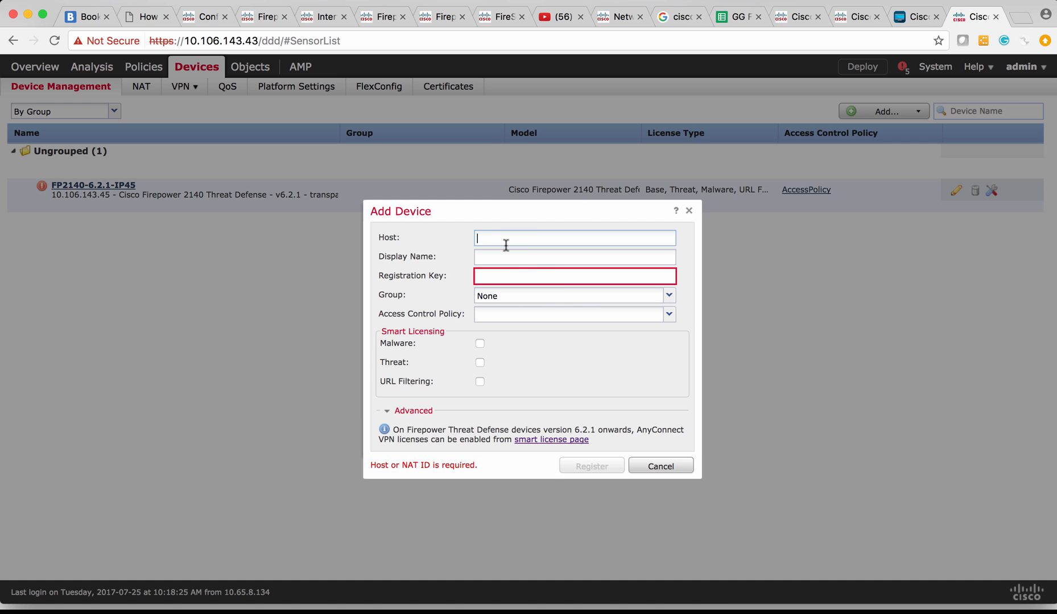
type("10.106.143.48")
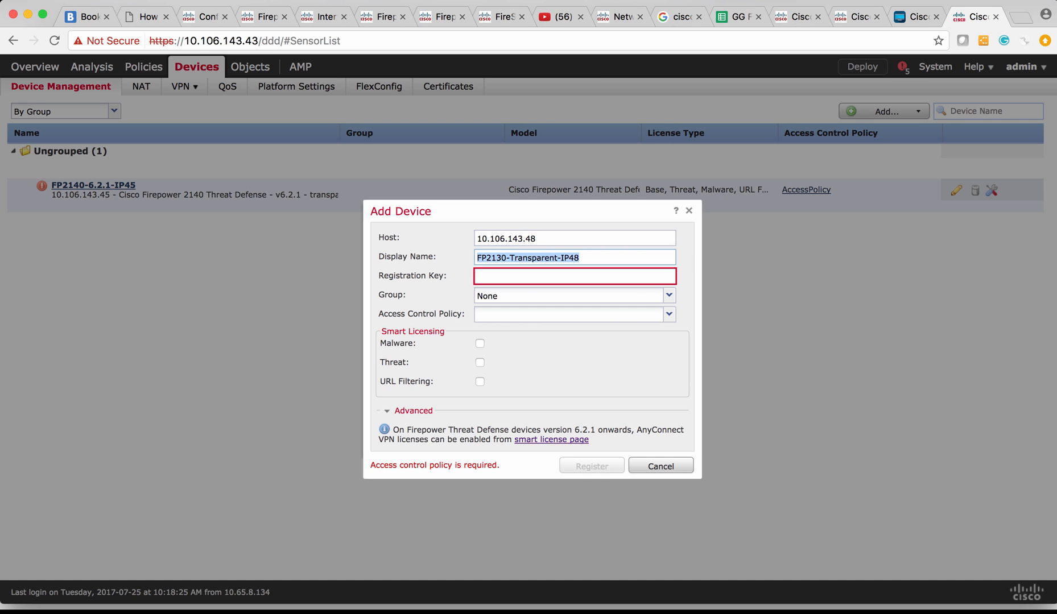
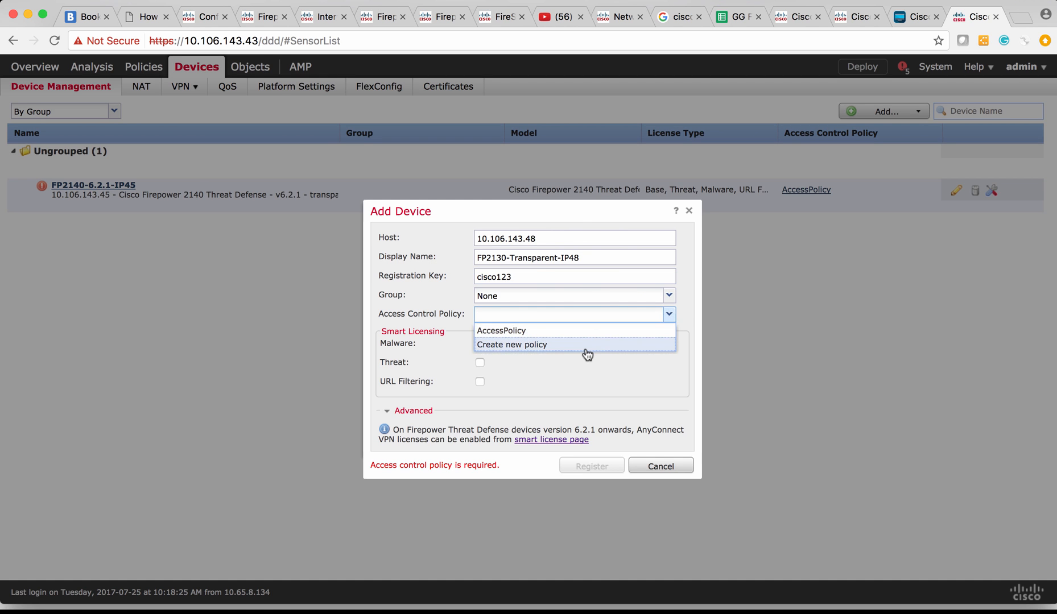
left_click(501, 330)
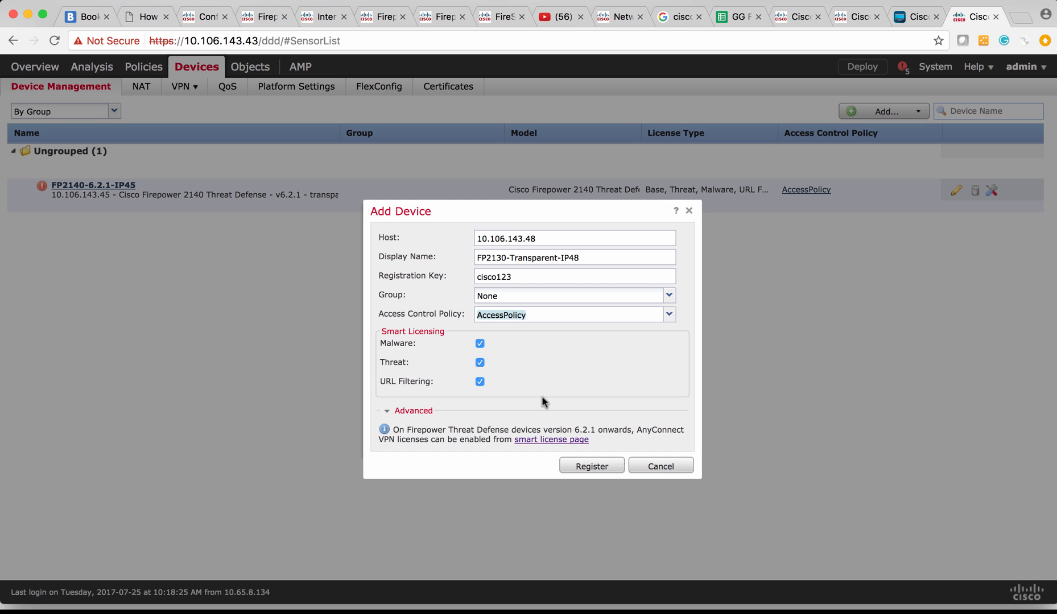
left_click(590, 465)
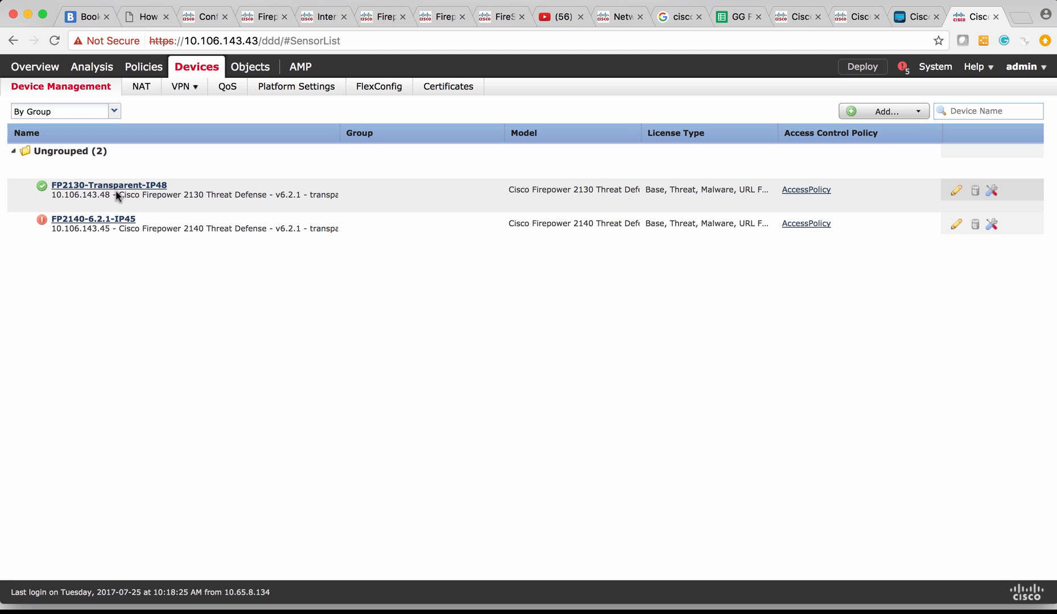
mouse_move(408, 195)
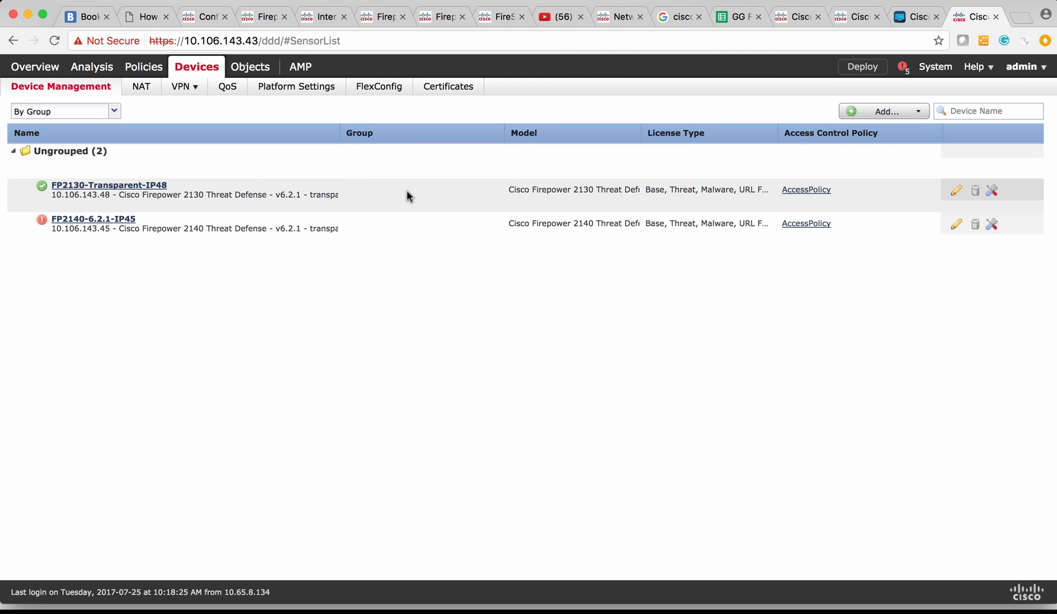
mouse_move(957, 191)
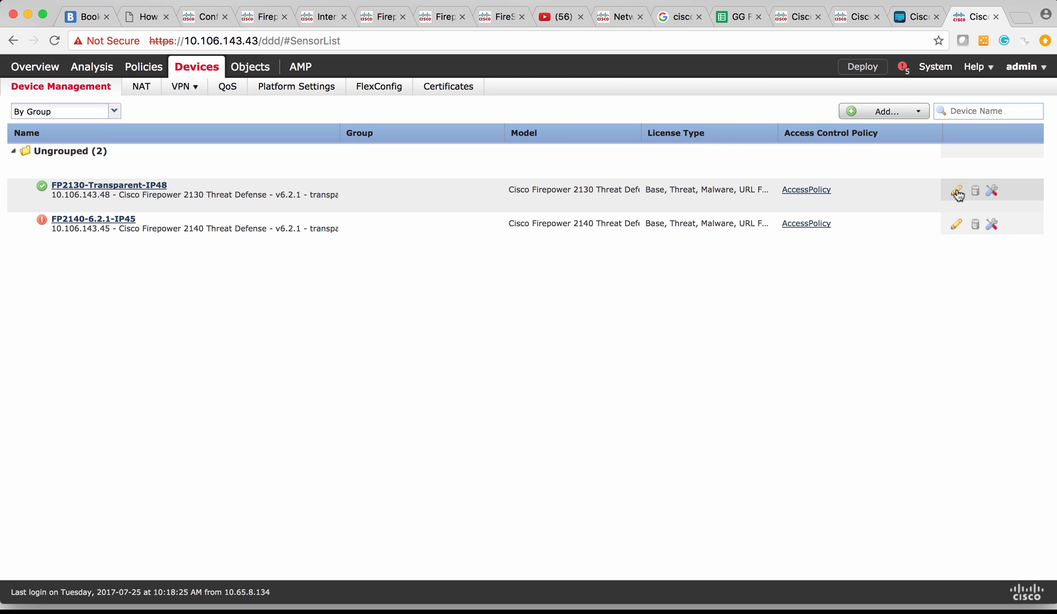
left_click(955, 191)
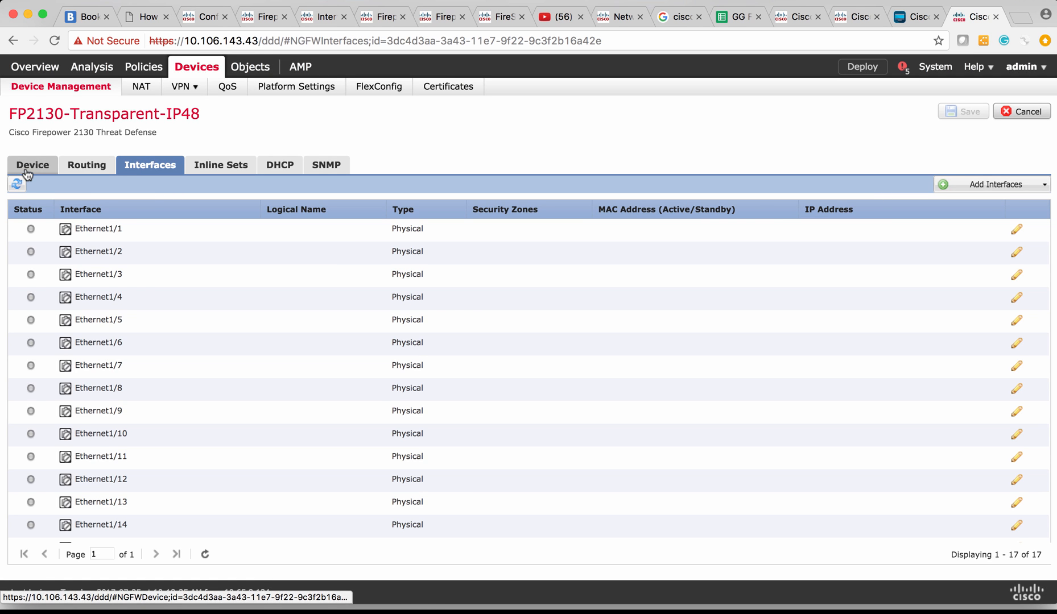
left_click(32, 165)
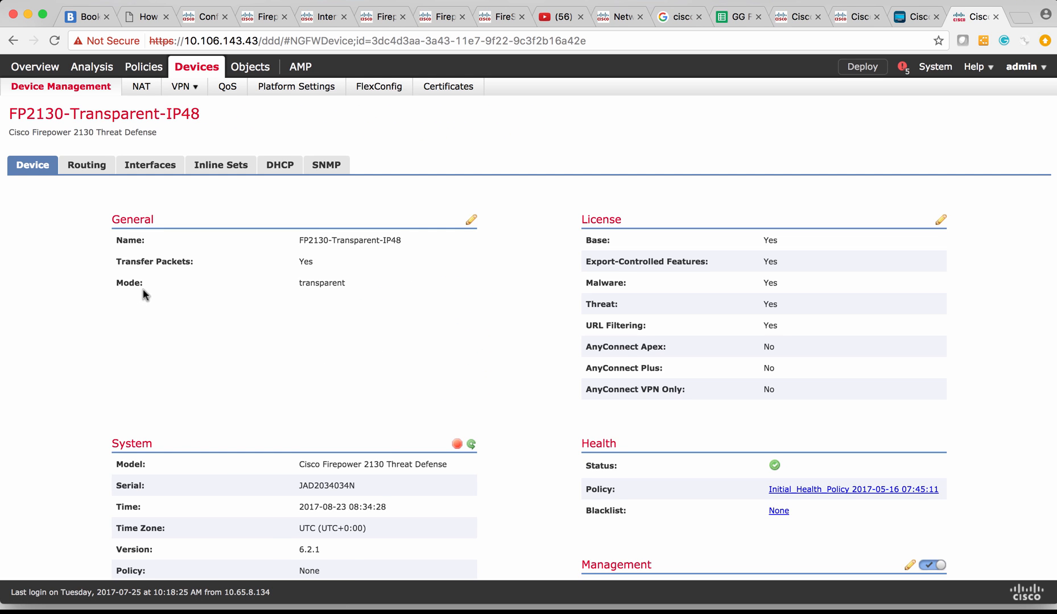
mouse_move(320, 283)
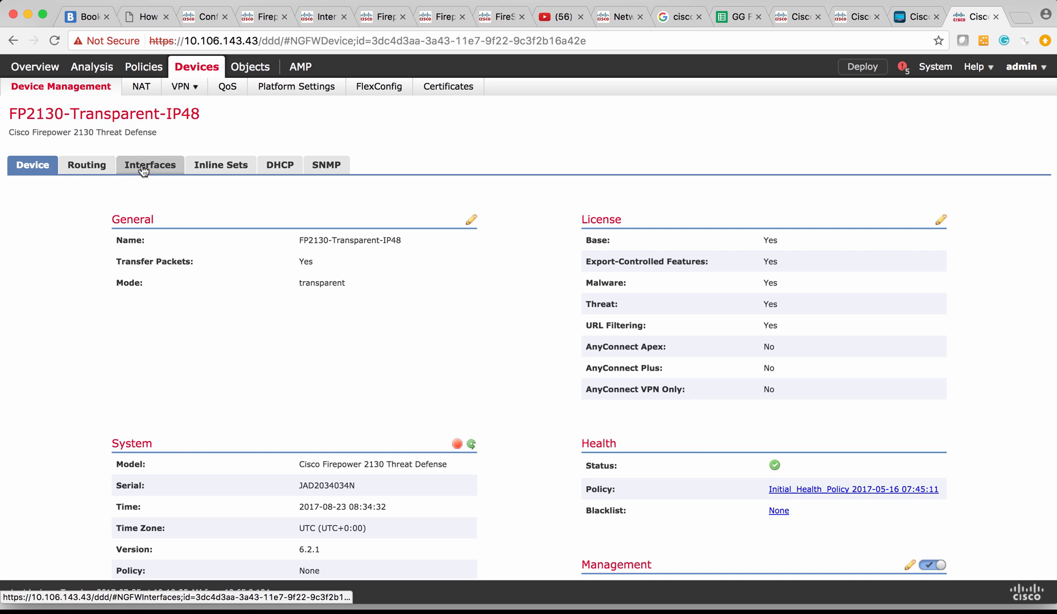
left_click(150, 165)
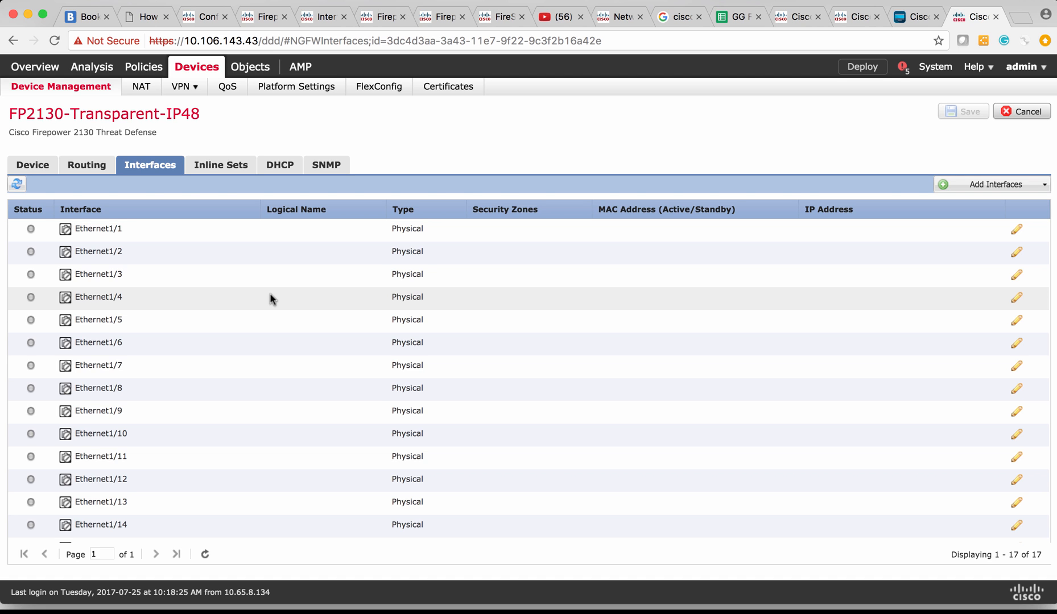
Create bridge group interface 10 with members Ethernet1/1, 1/2 and 1/3.
left_click(997, 184)
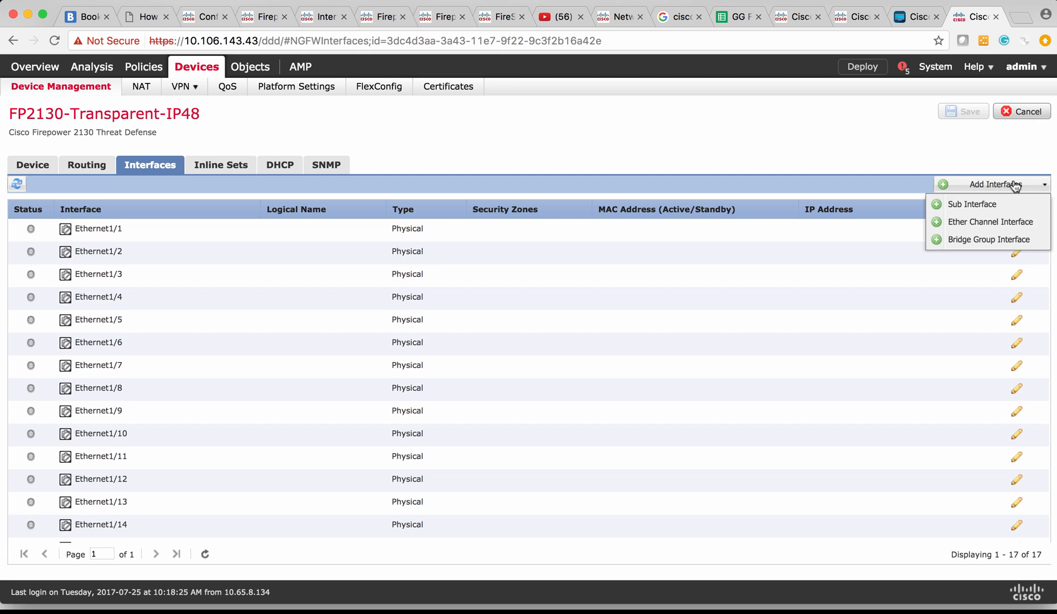
mouse_move(989, 239)
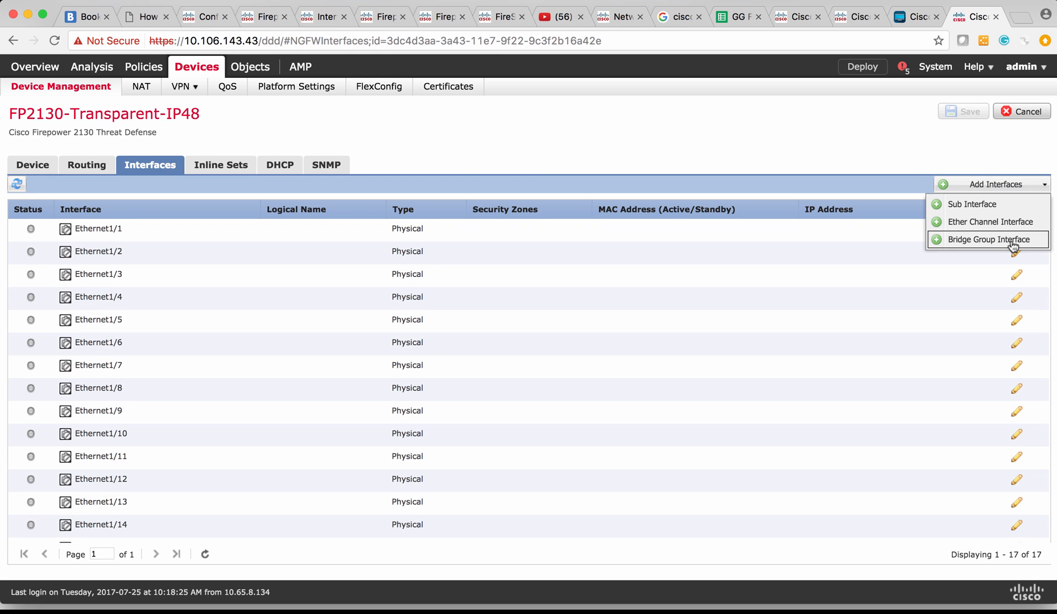
mouse_move(1004, 245)
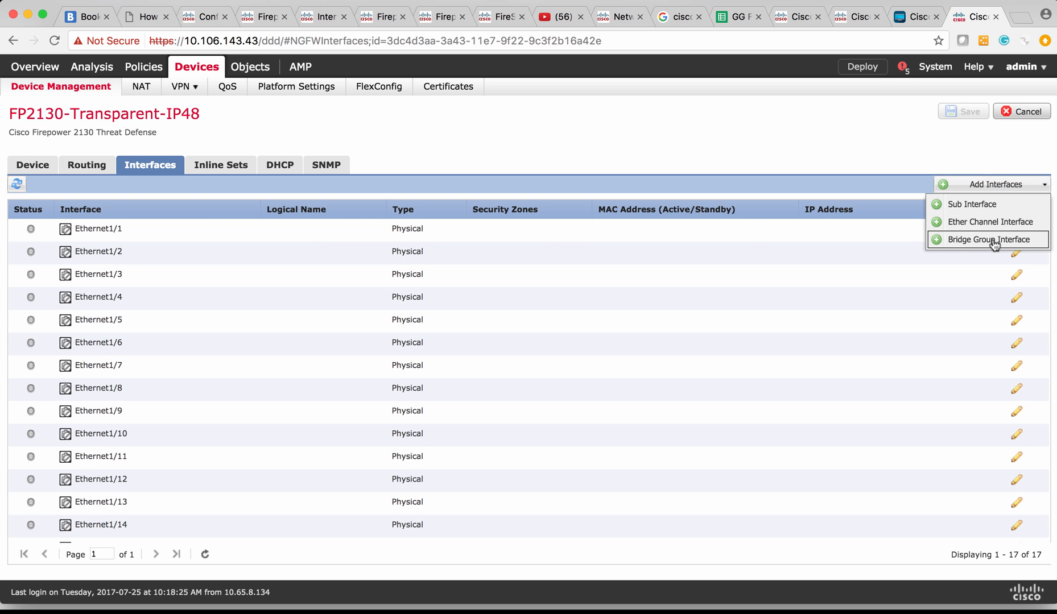
left_click(988, 239)
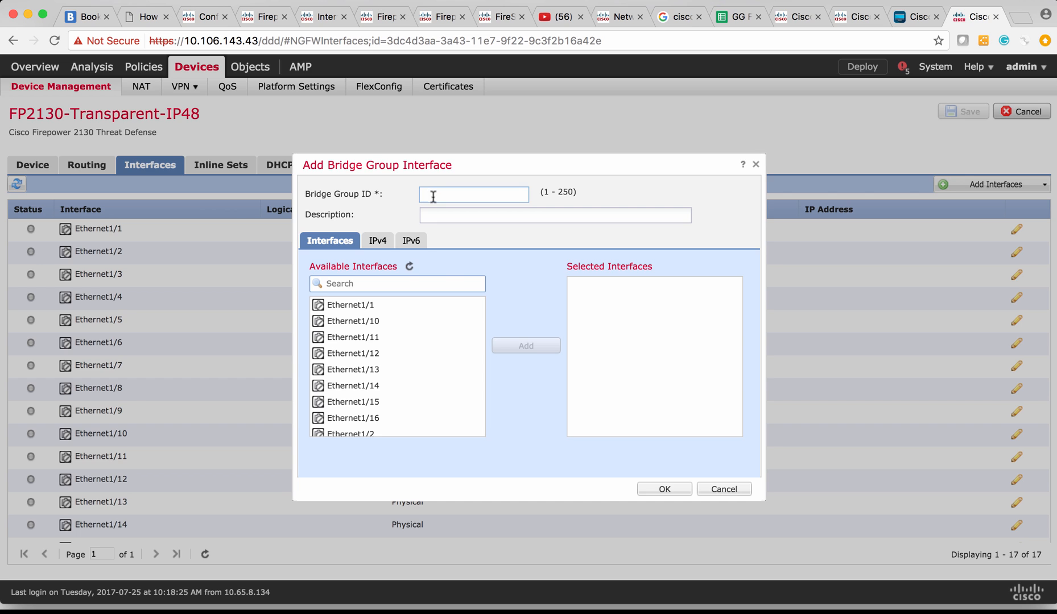
type("10")
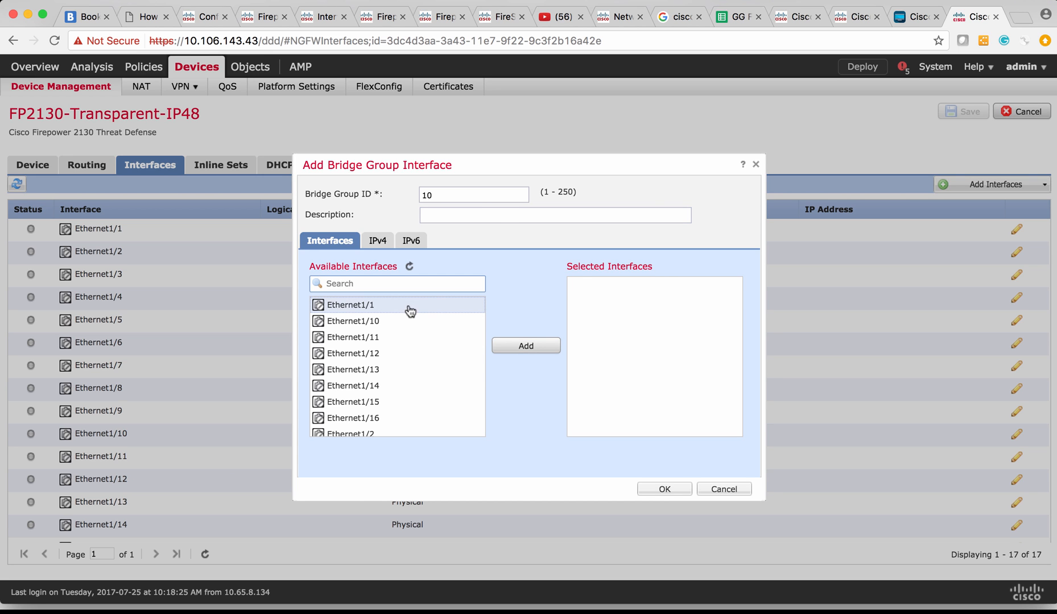
left_click(525, 345)
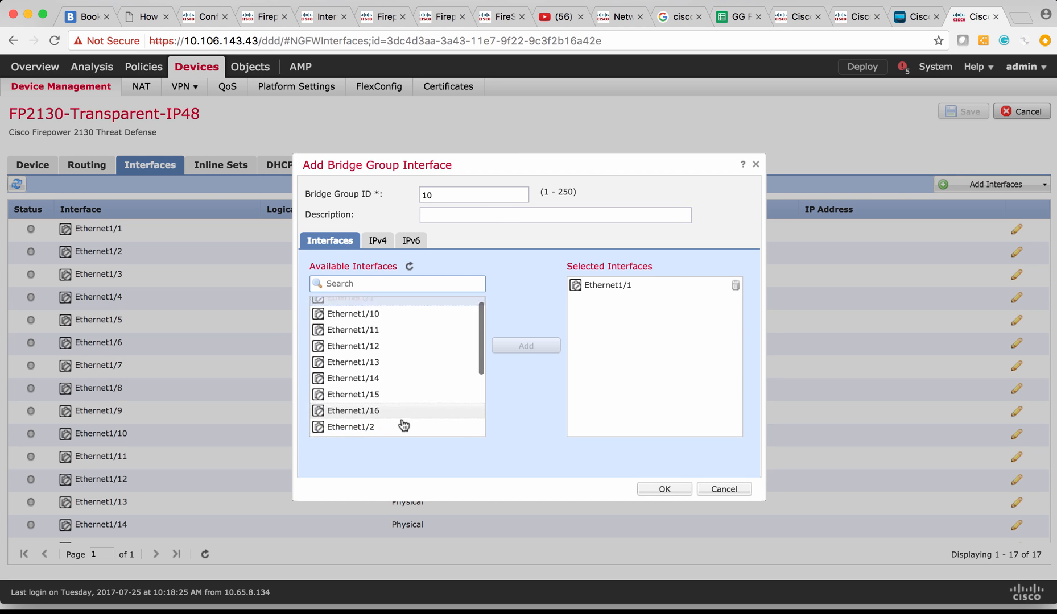
double_click(351, 427)
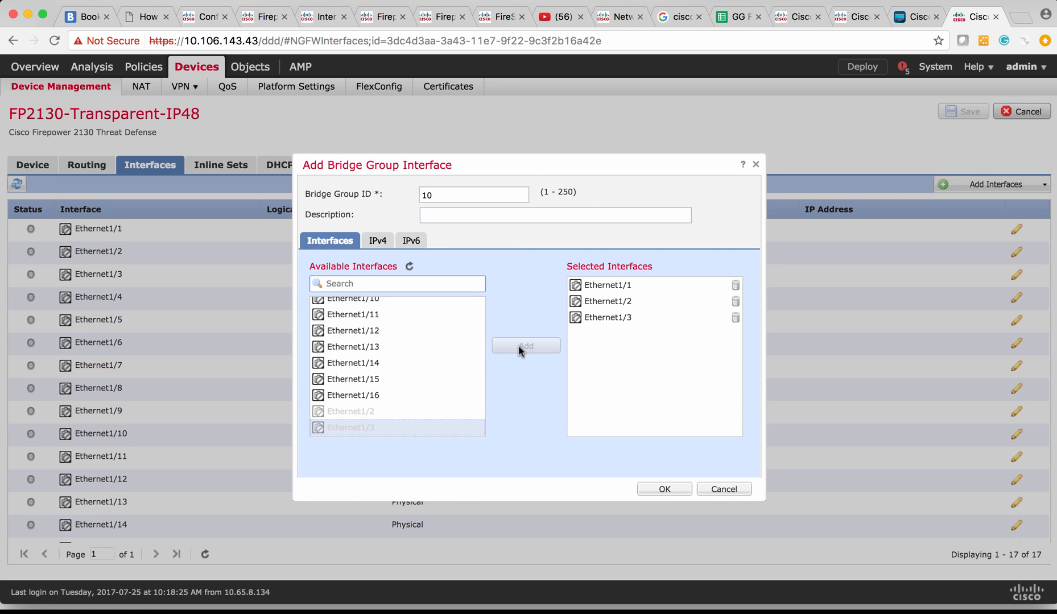
mouse_move(378, 240)
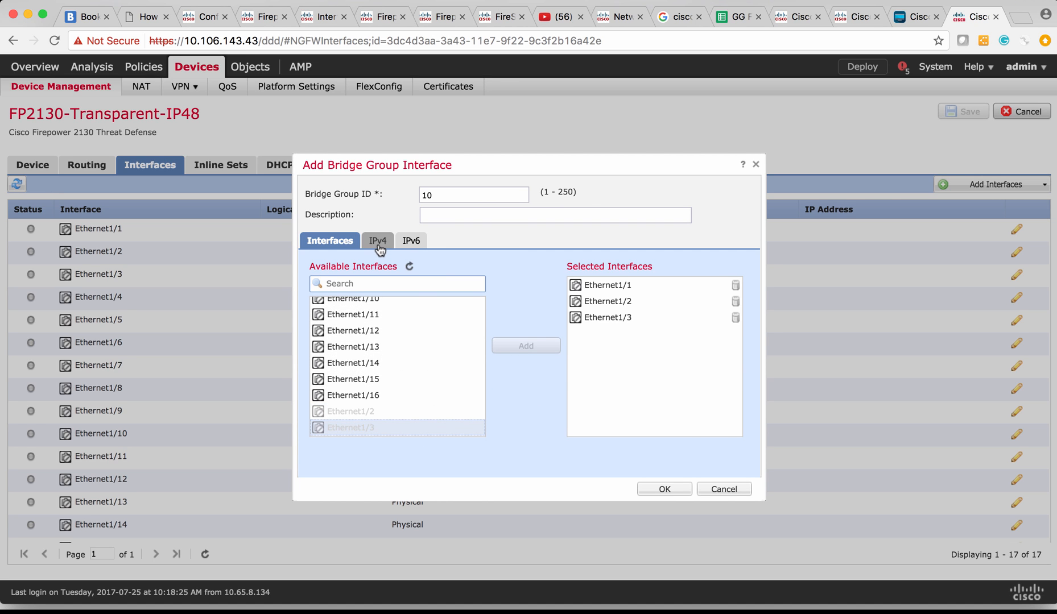
Give the bridge group IPv4 address 192.168.10.10/24, review members, and confirm it.
left_click(373, 240)
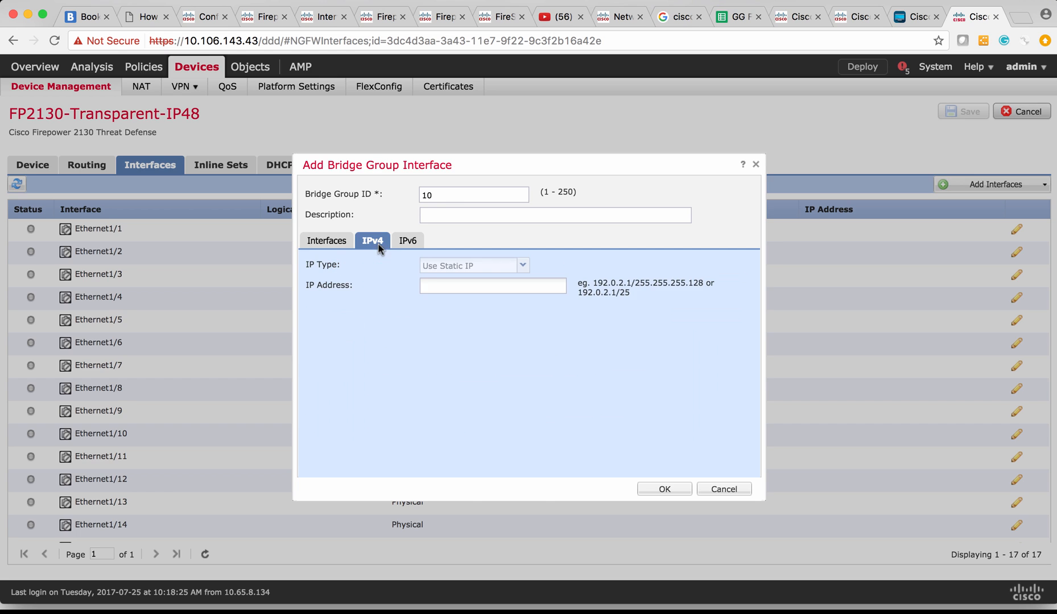
left_click(492, 285)
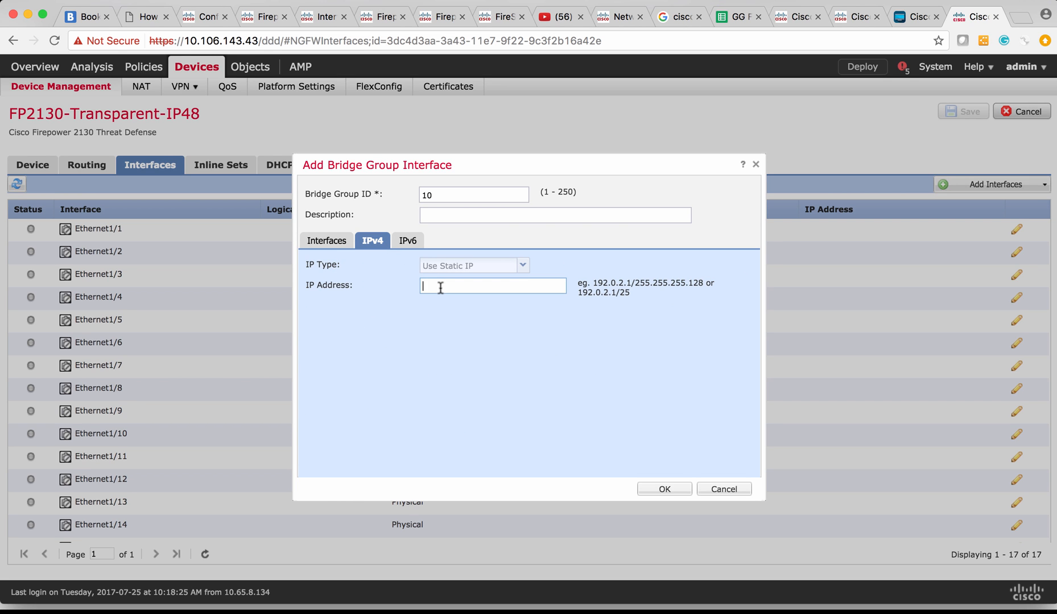
type("192.168.10.10")
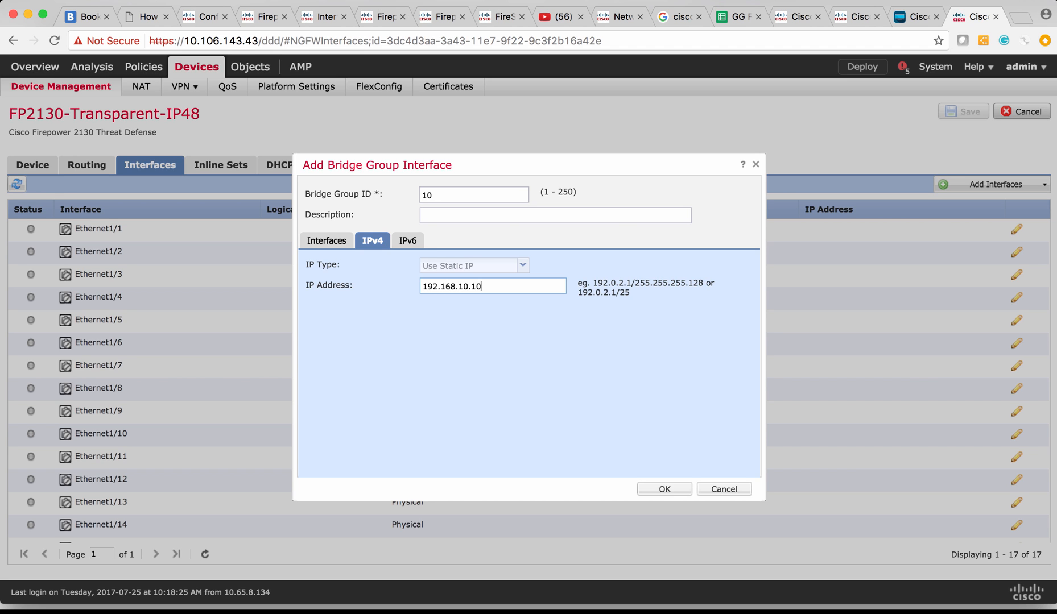
type("/24")
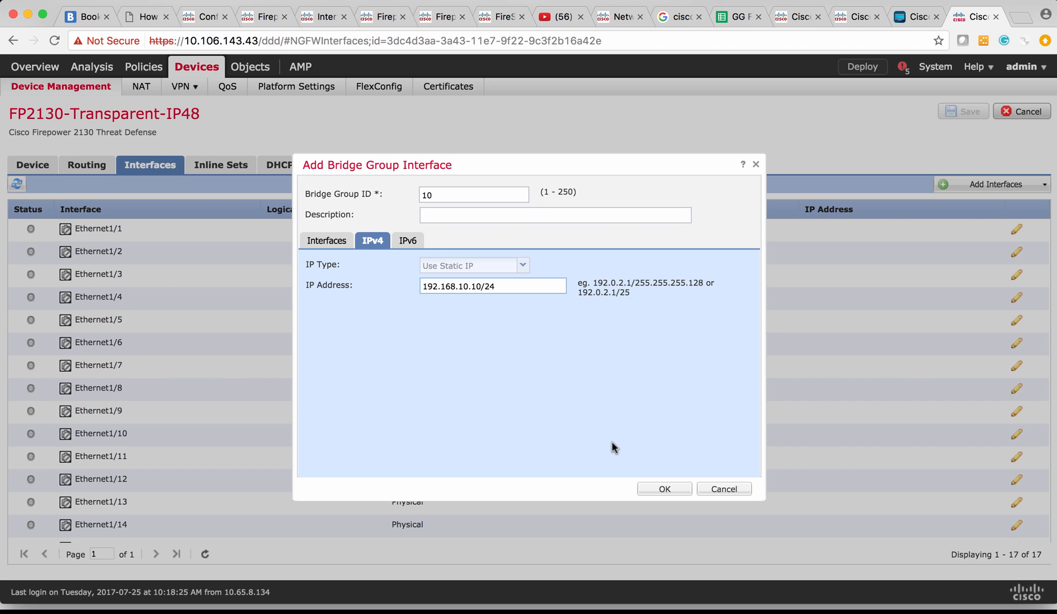
mouse_move(326, 244)
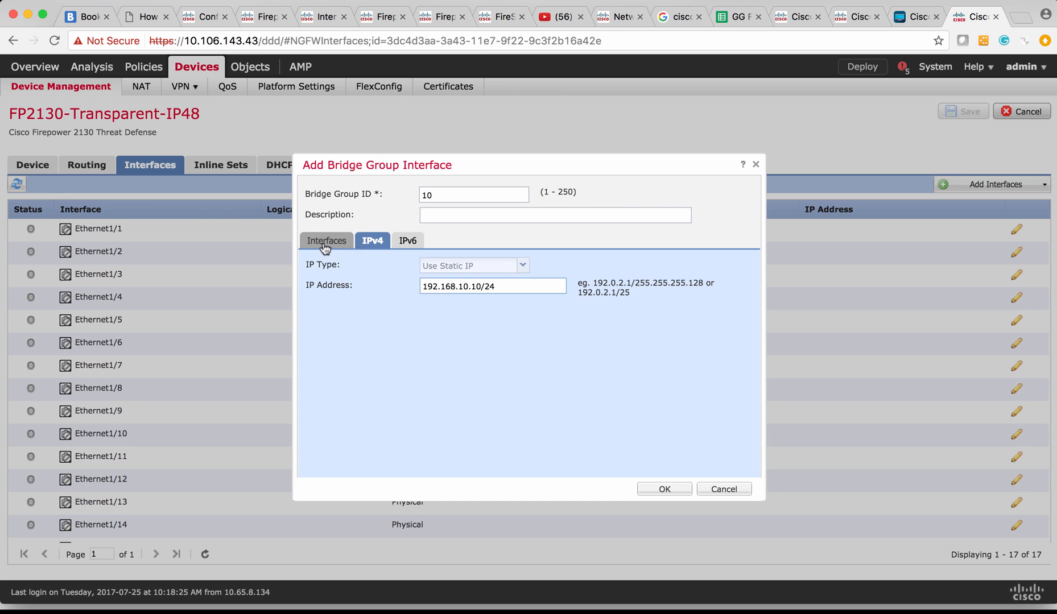
left_click(326, 241)
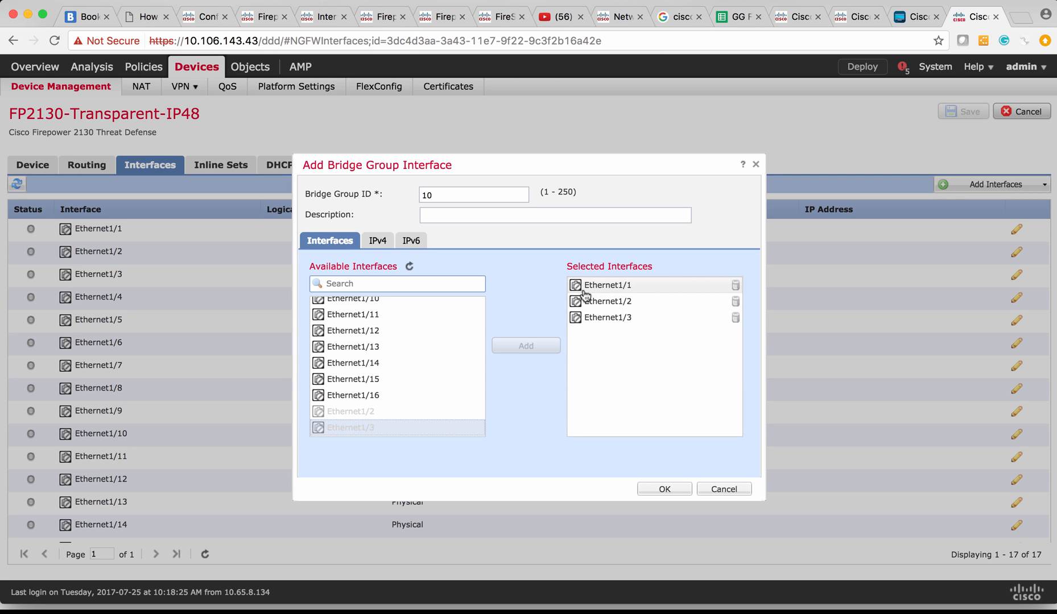
mouse_move(585, 297)
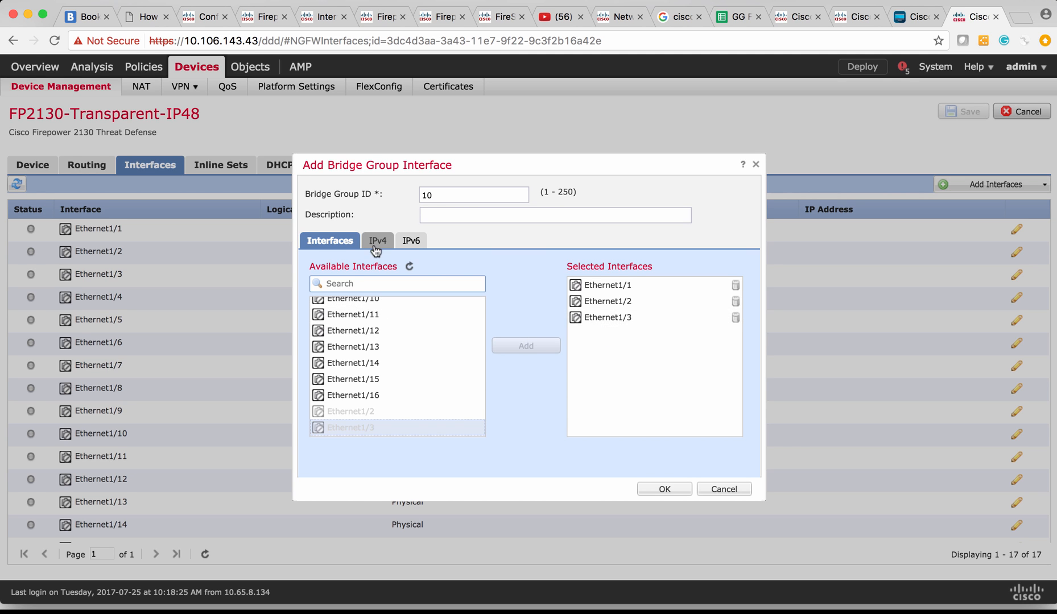
left_click(371, 240)
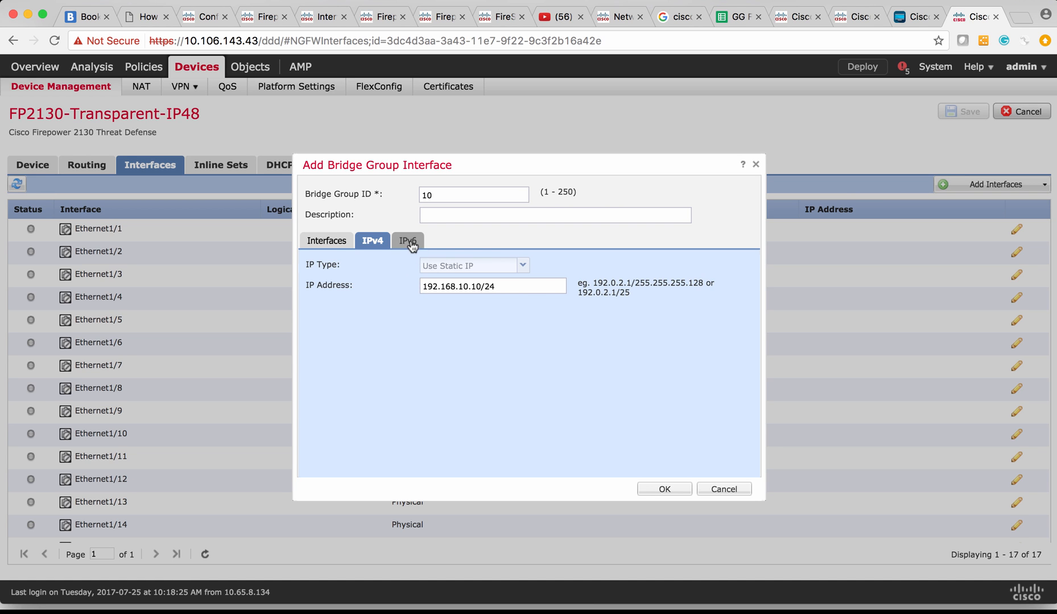
left_click(329, 241)
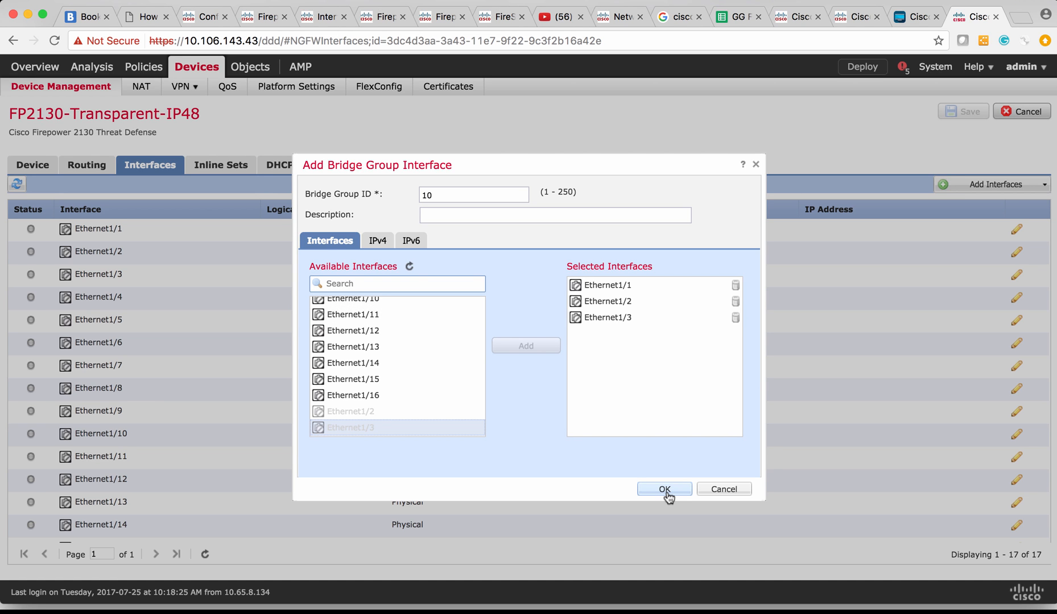
left_click(663, 489)
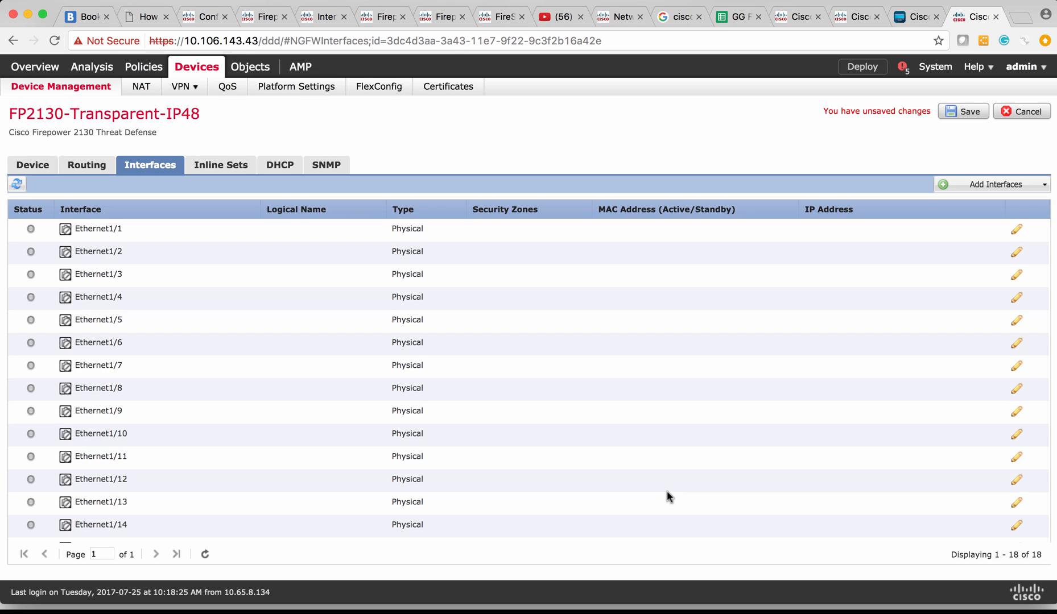
scroll("down", 3)
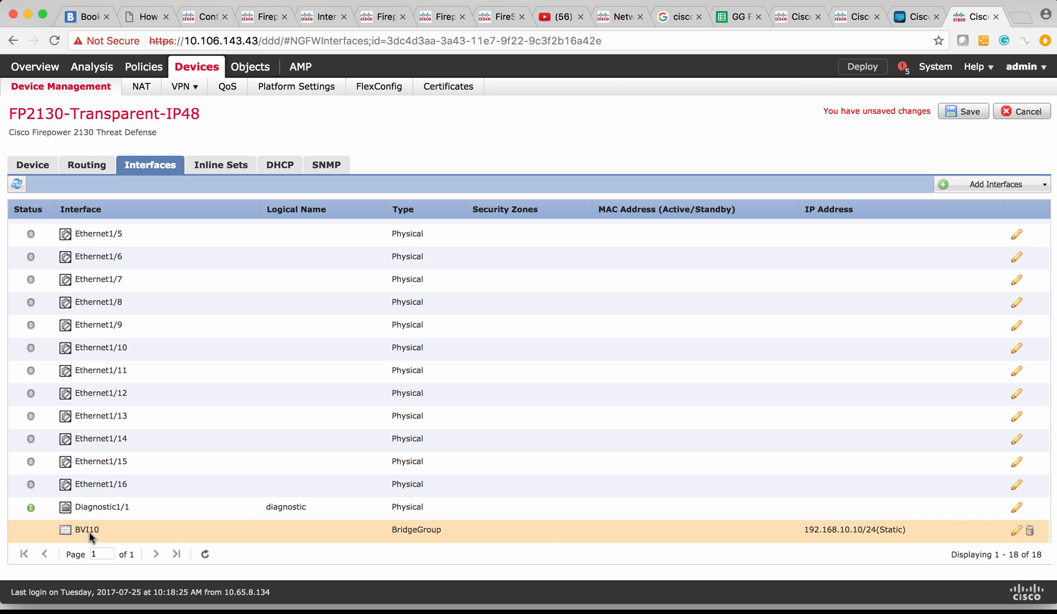
left_click(1015, 530)
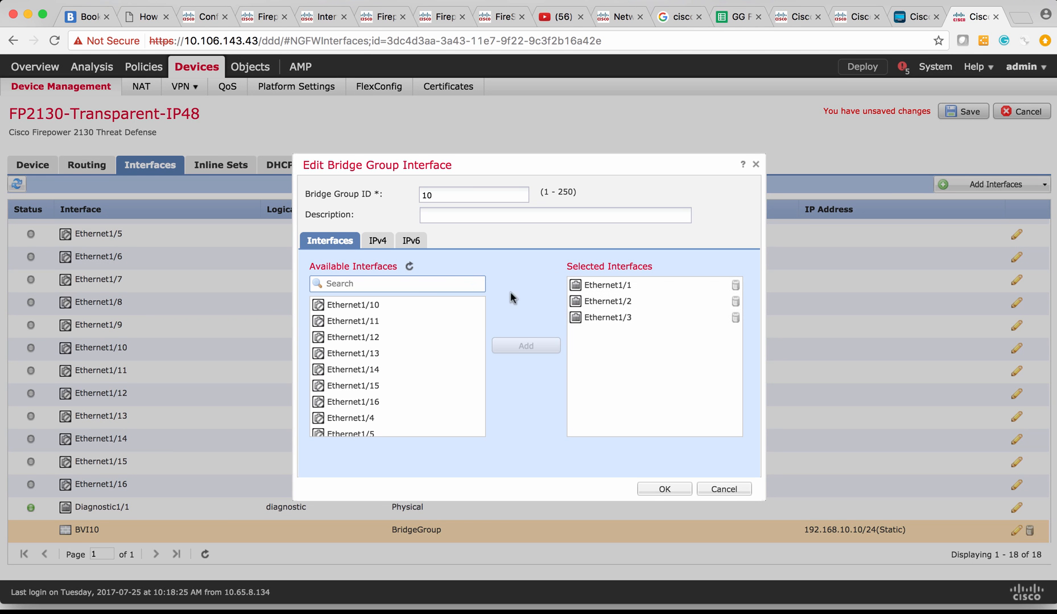
left_click(376, 241)
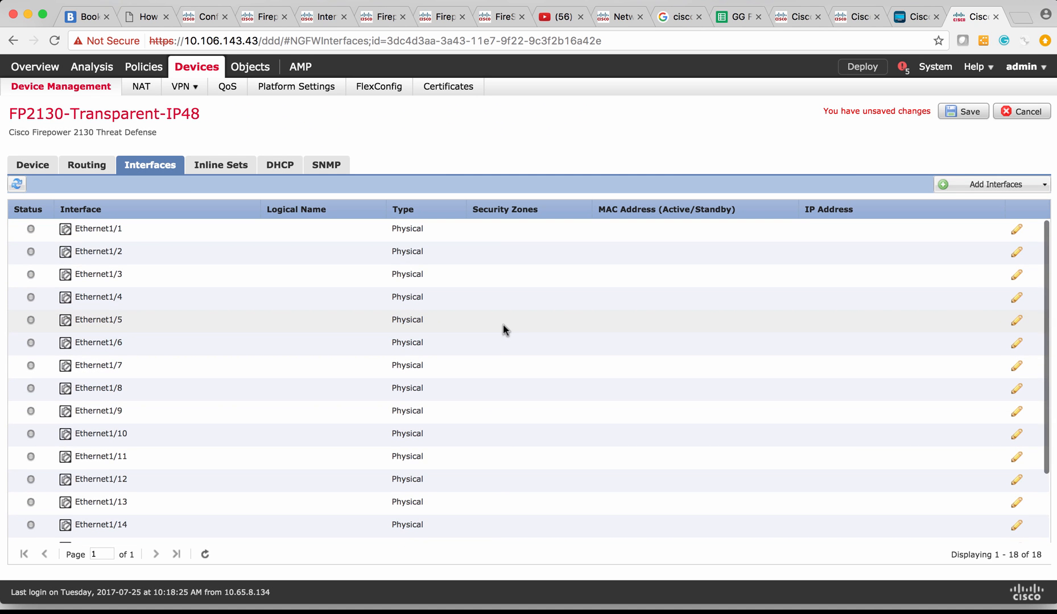
mouse_move(1017, 233)
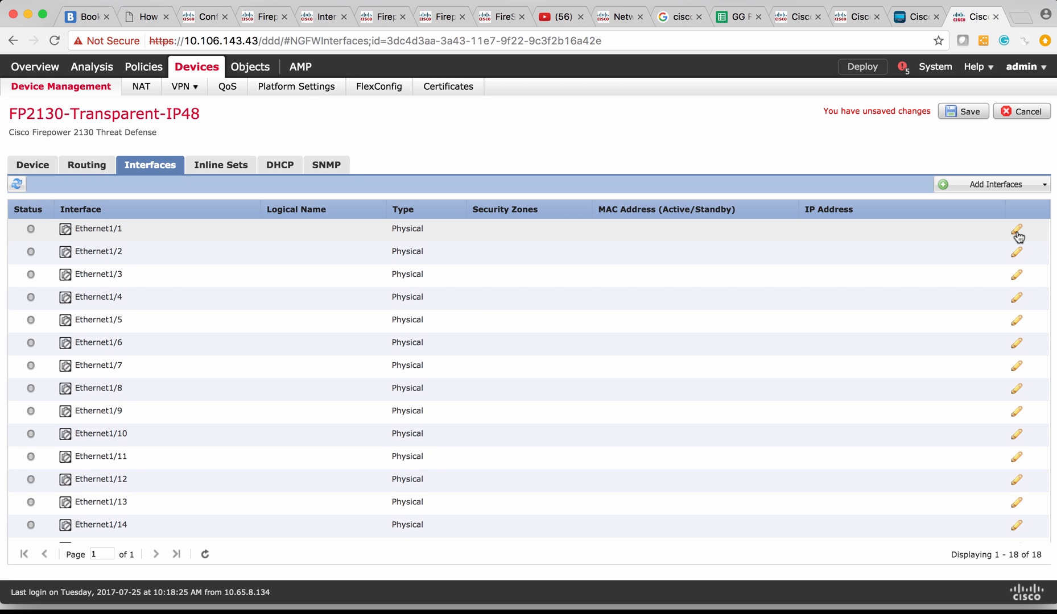
Name Ethernet1/1 Outside, enable it, and assign it to Outside-Zone.
left_click(1017, 233)
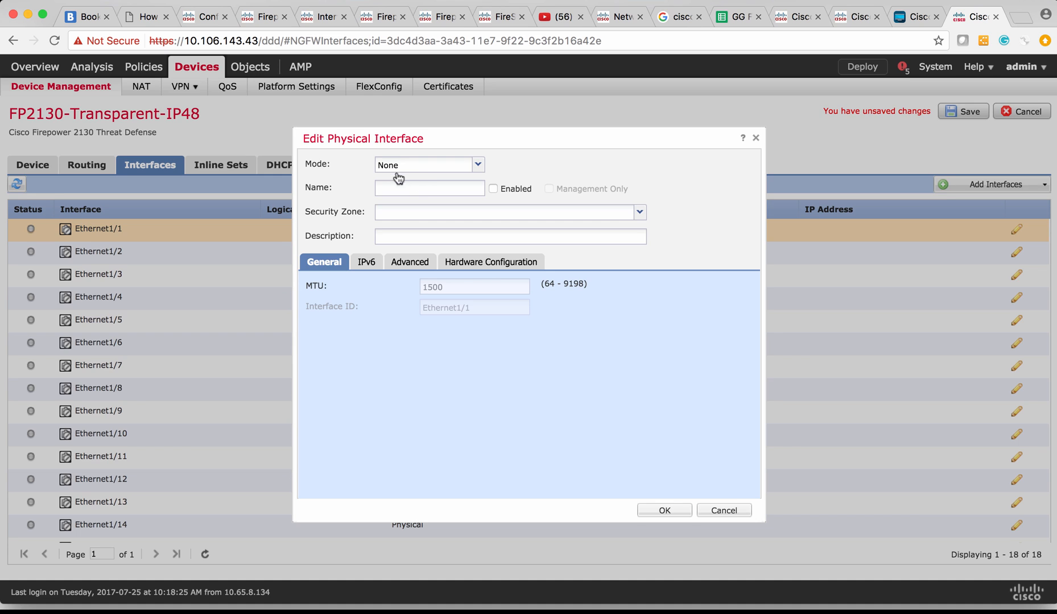
mouse_move(424, 172)
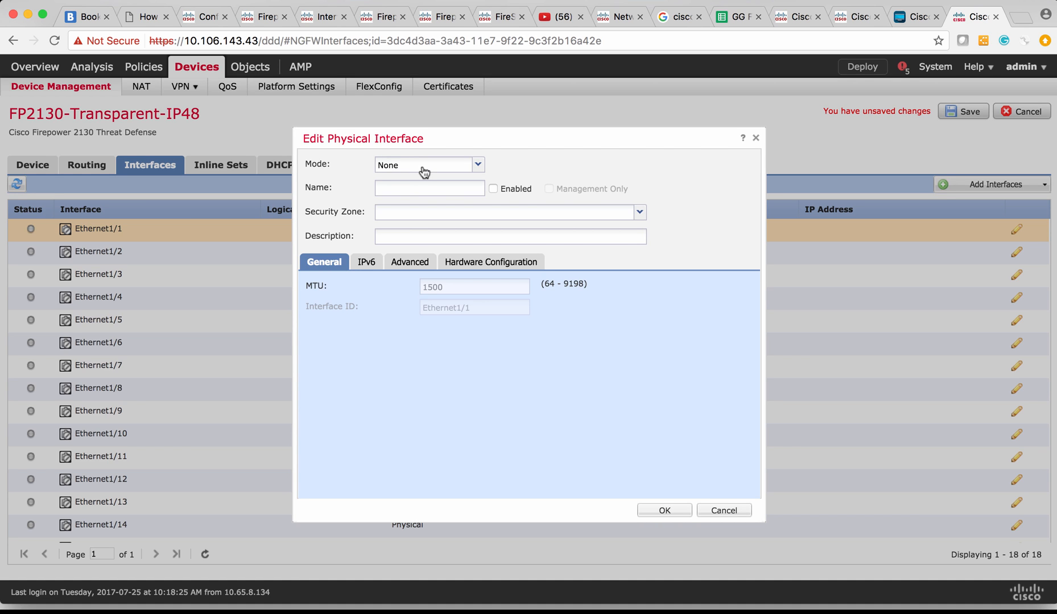
left_click(429, 188)
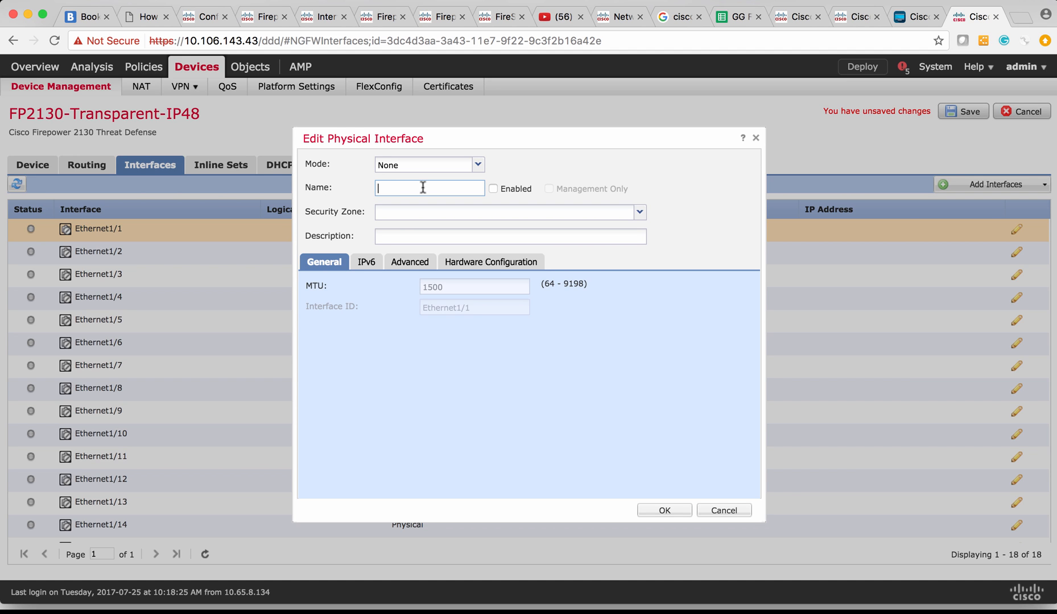
type("Outside")
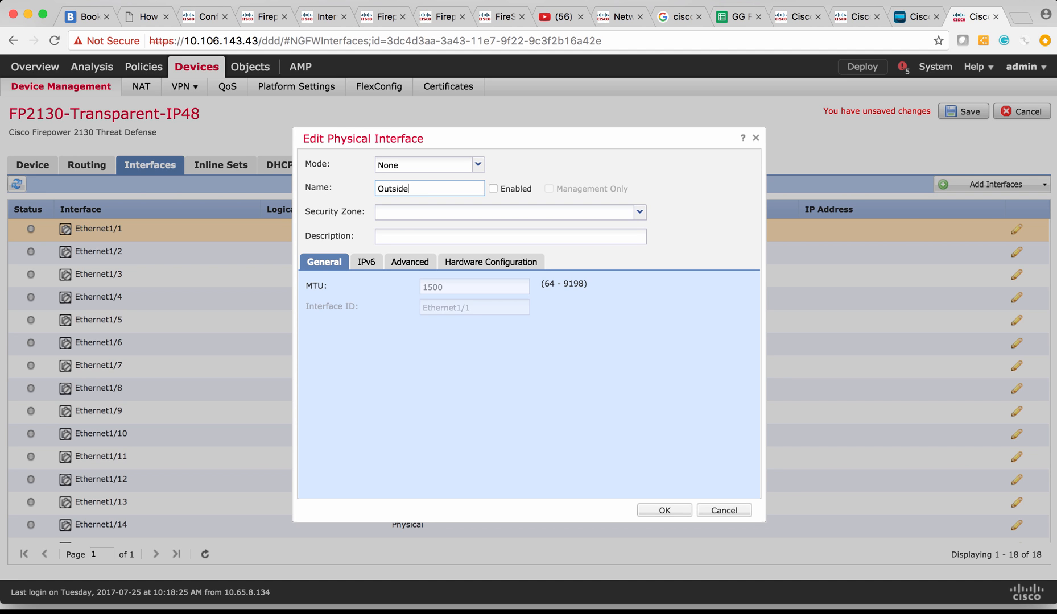
left_click(494, 189)
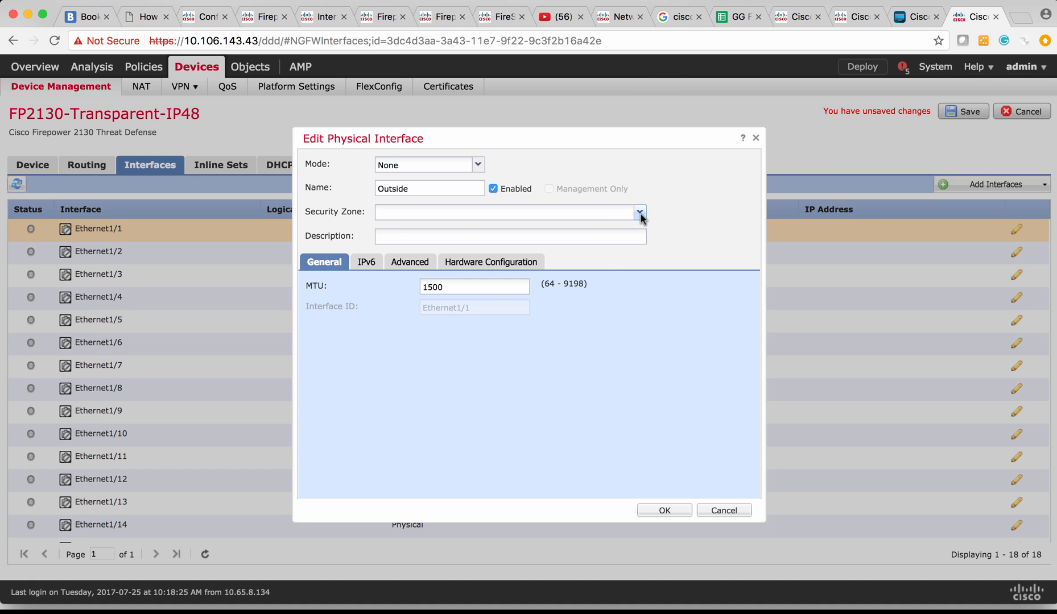
left_click(639, 212)
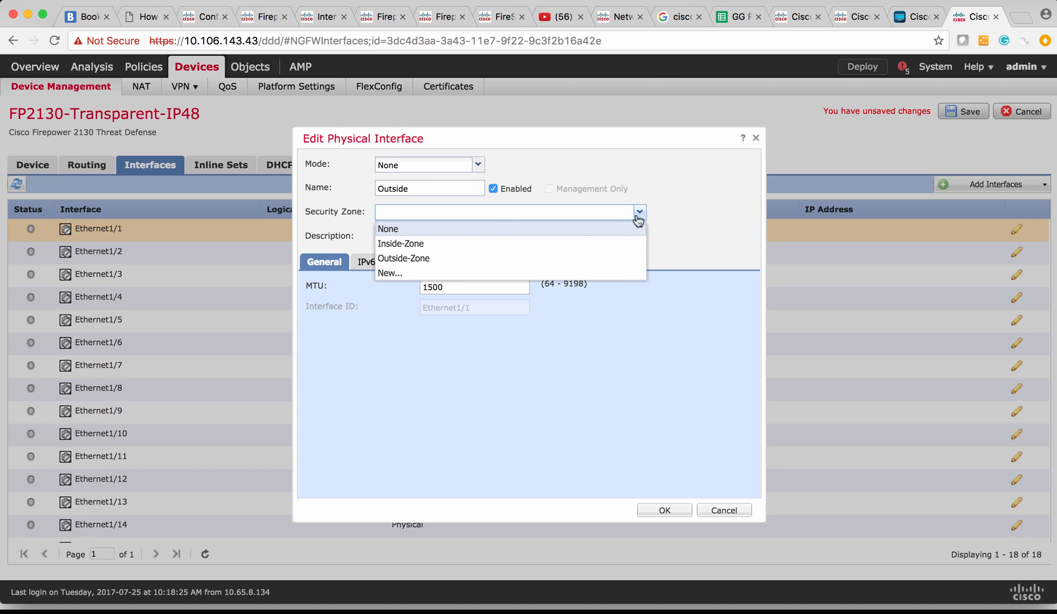
mouse_move(551, 262)
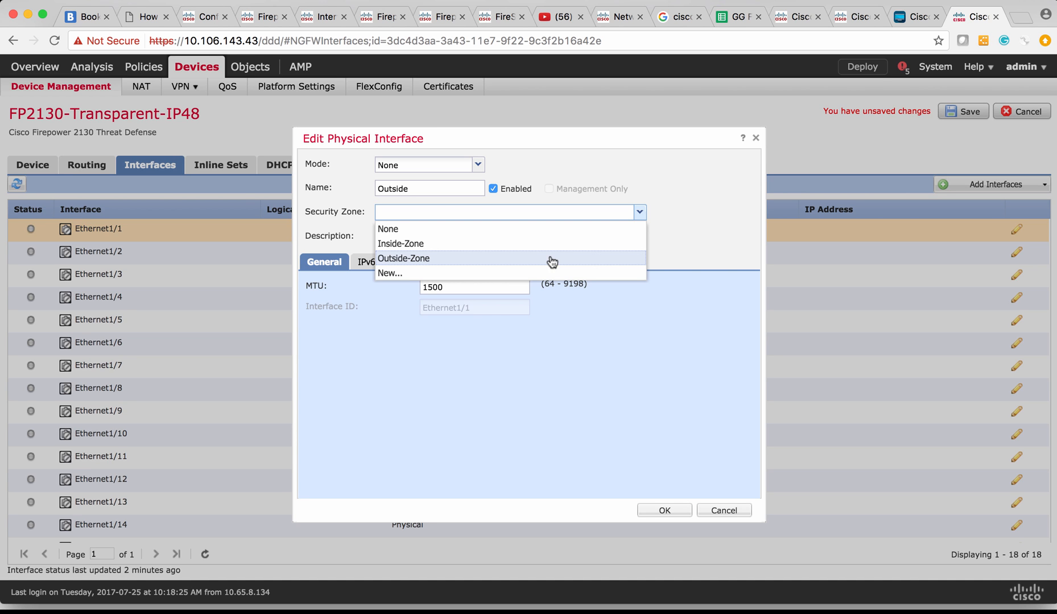
left_click(402, 258)
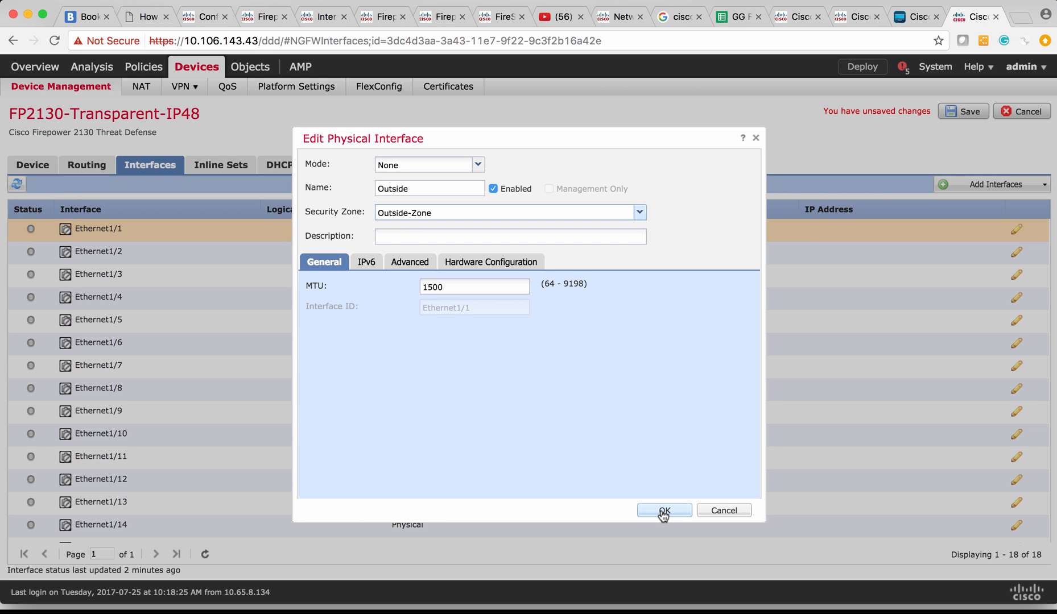
left_click(663, 510)
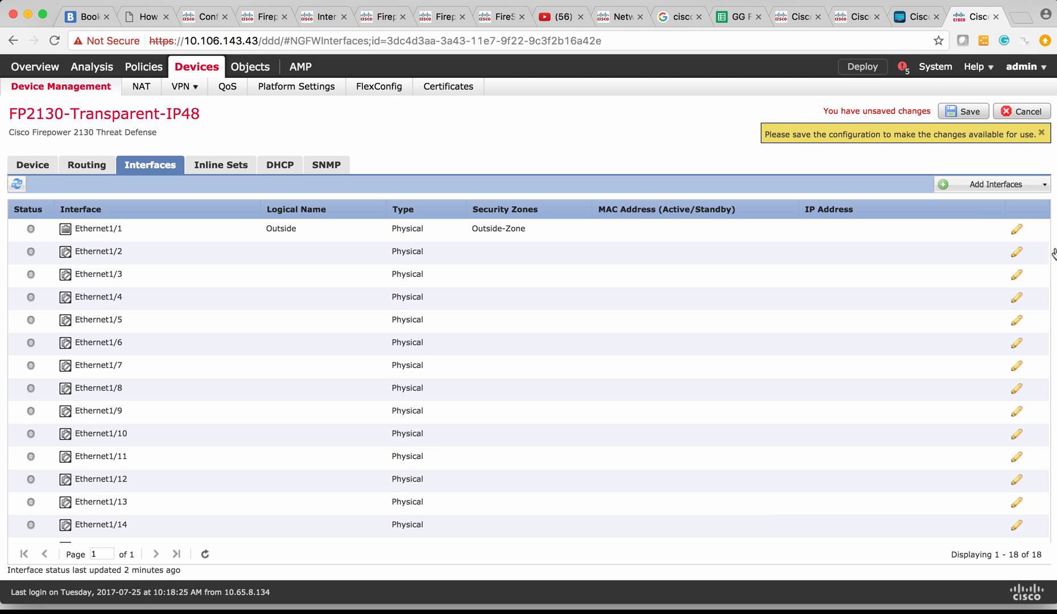
Name Ethernet1/2 Inside, enable it, and assign it to Inside-Zone.
left_click(1017, 252)
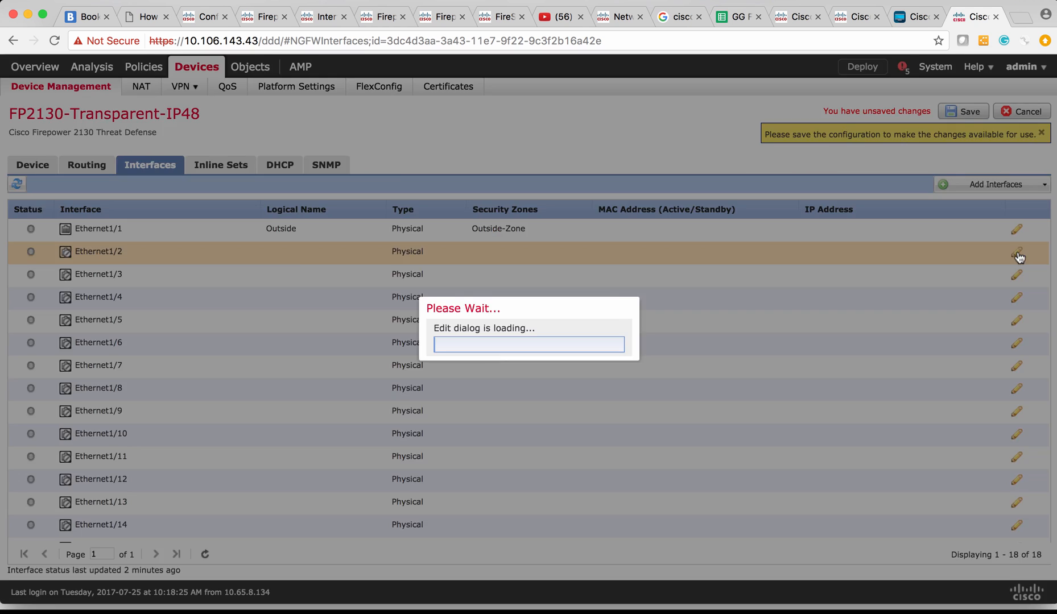
left_click(1018, 256)
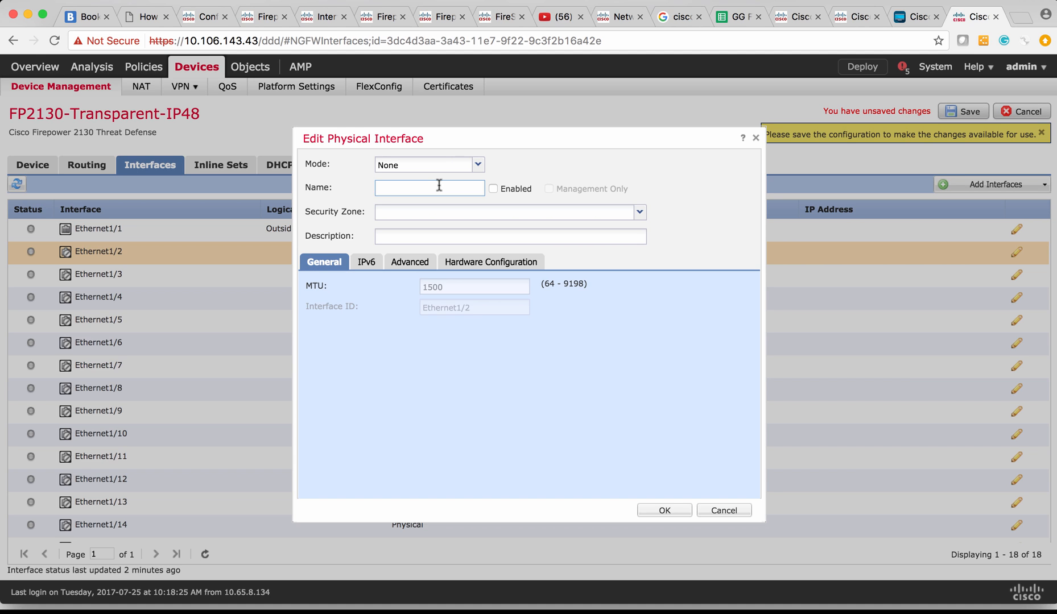
type("1")
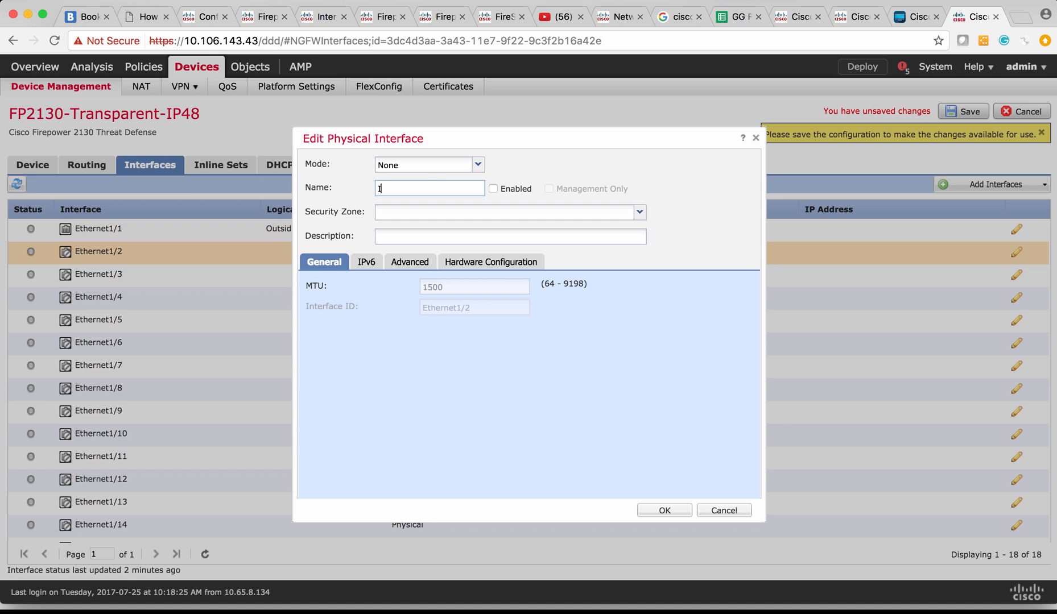
type("Inside")
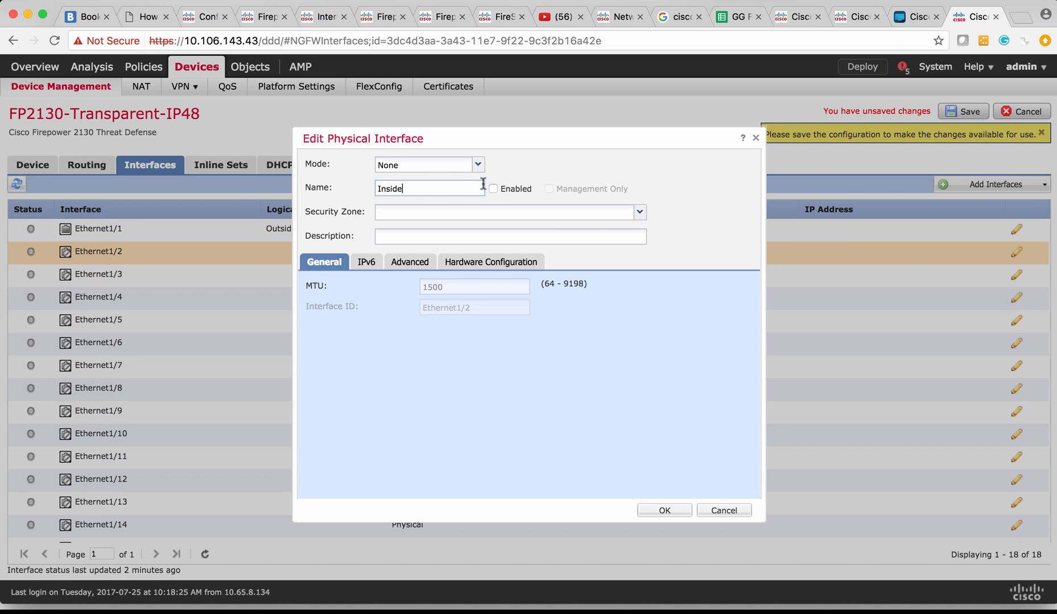
left_click(638, 211)
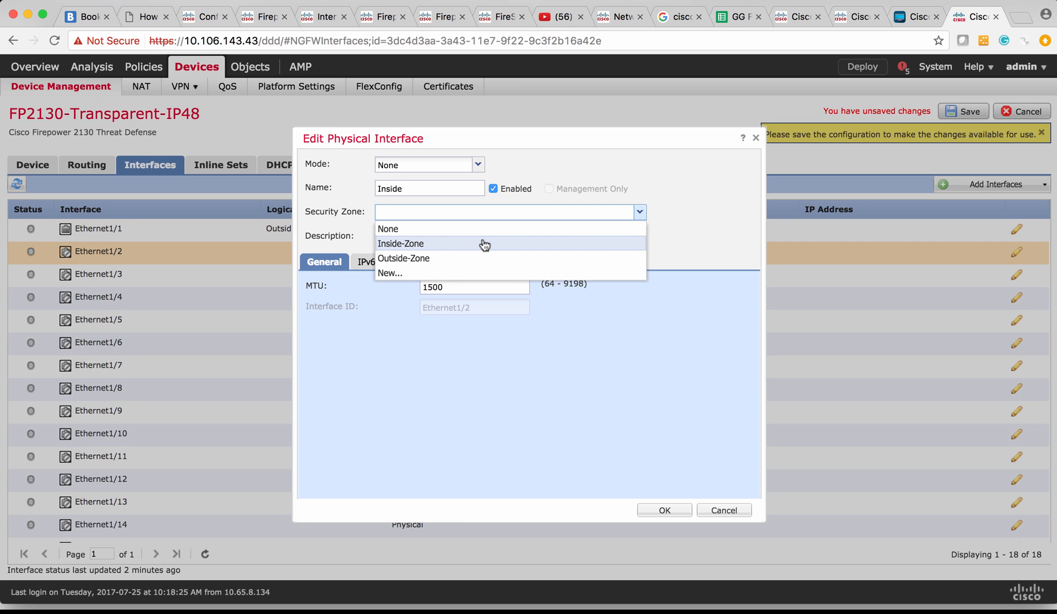
left_click(401, 244)
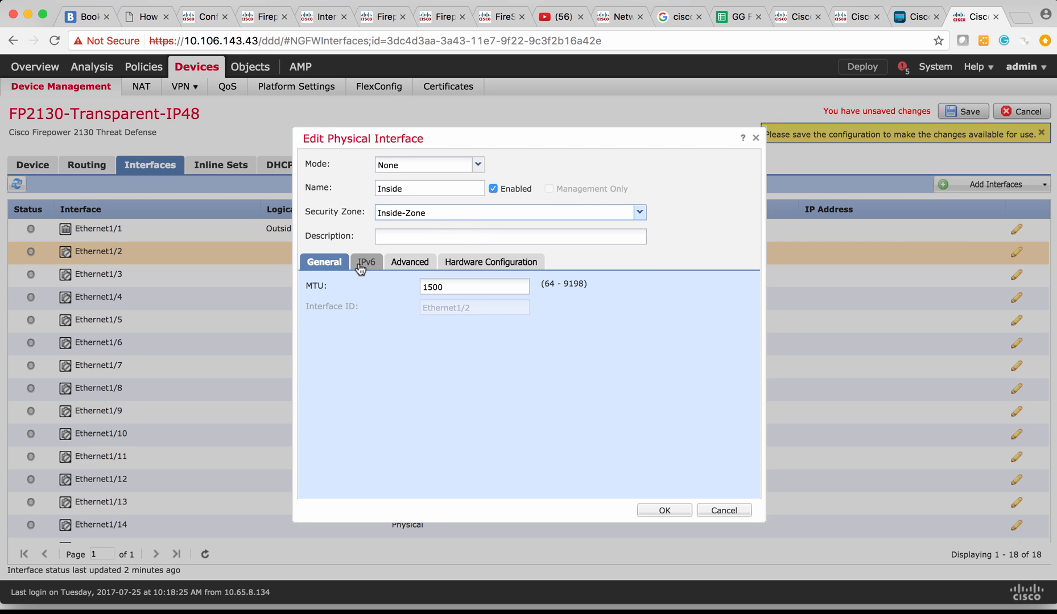
left_click(663, 510)
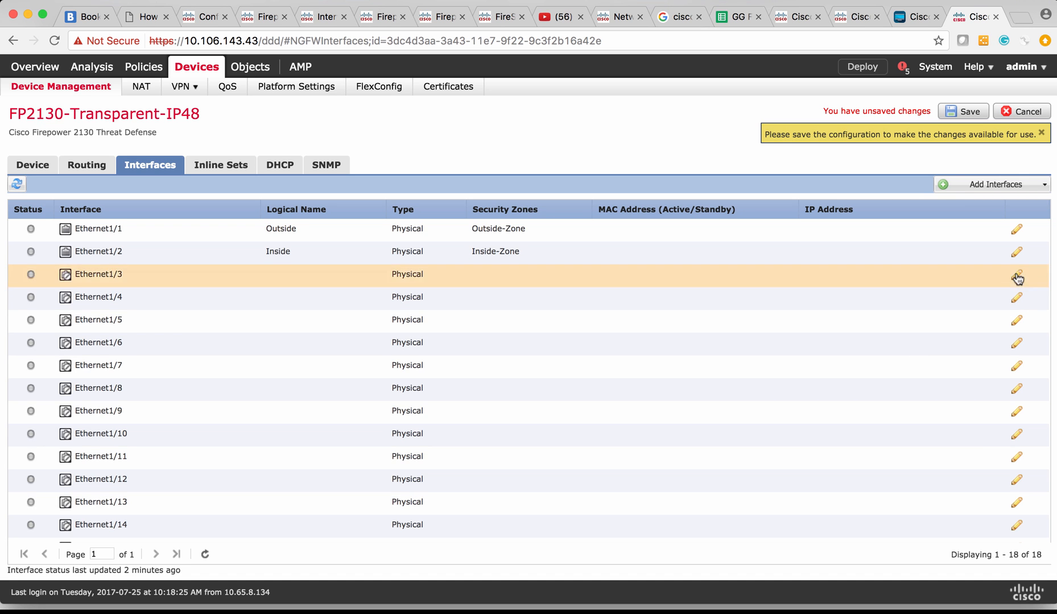
Name Ethernet1/3 Insdie2, enable it, and start a new security zone for it.
left_click(1016, 279)
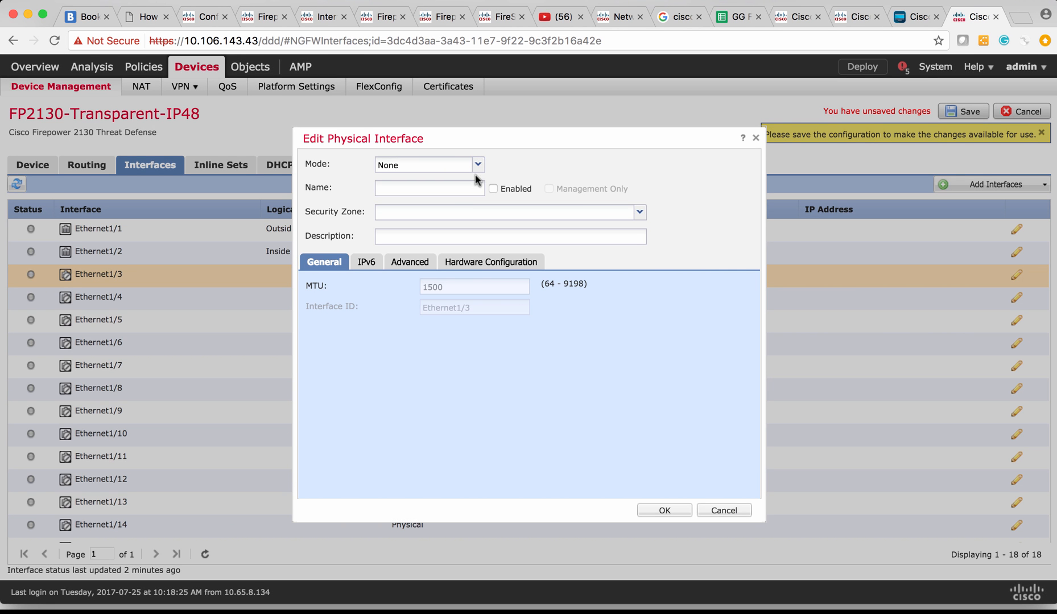
type("Insdi")
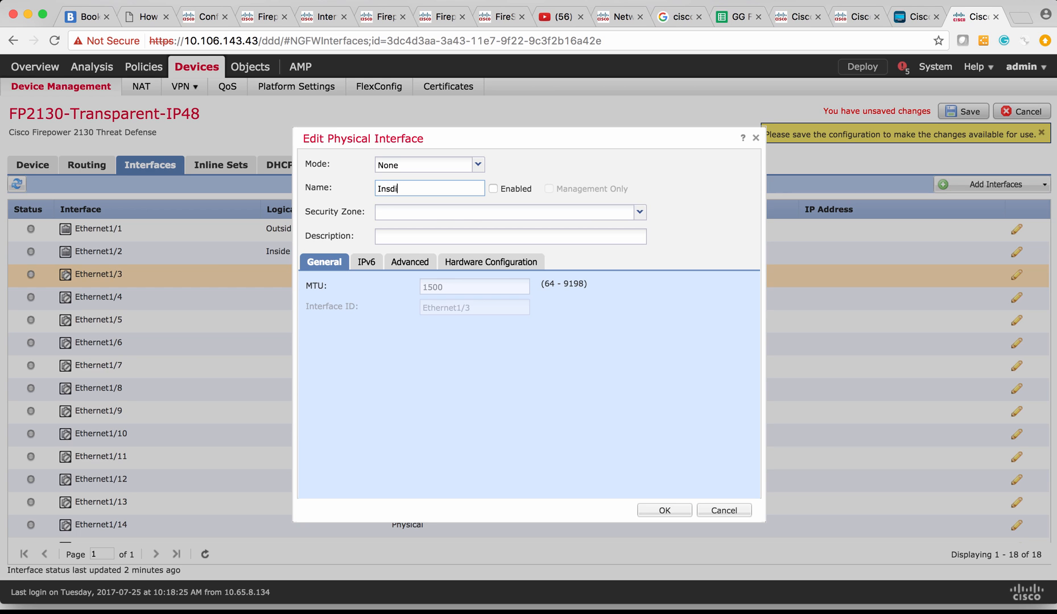
left_click(494, 189)
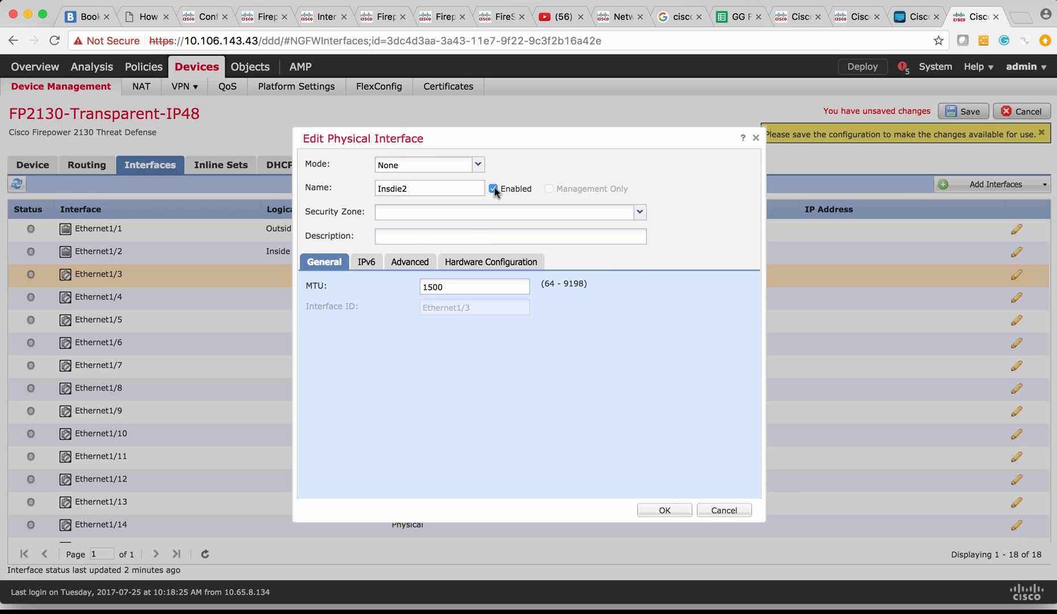
left_click(638, 211)
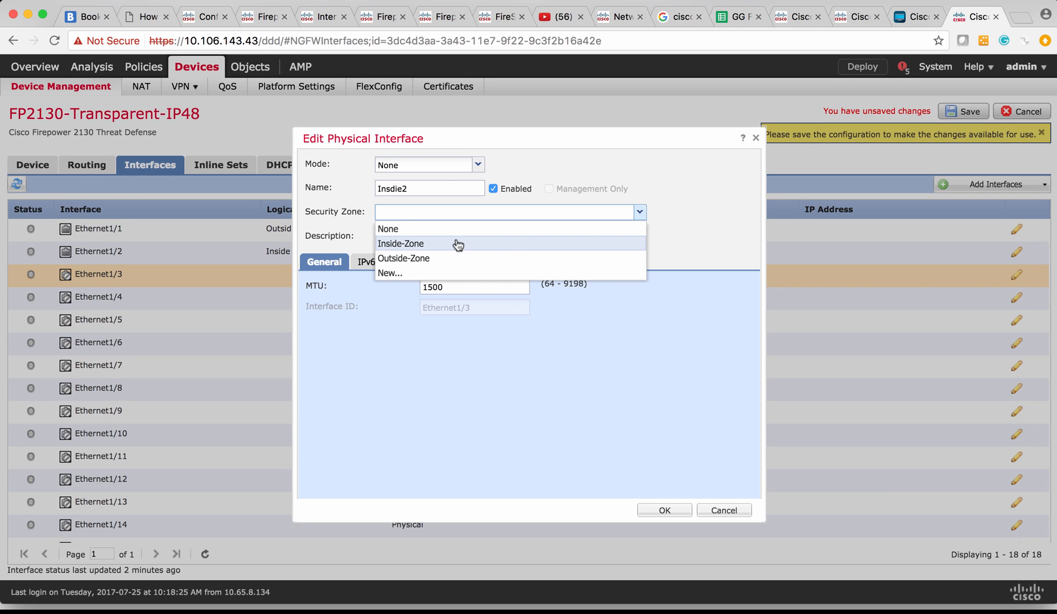
mouse_move(453, 253)
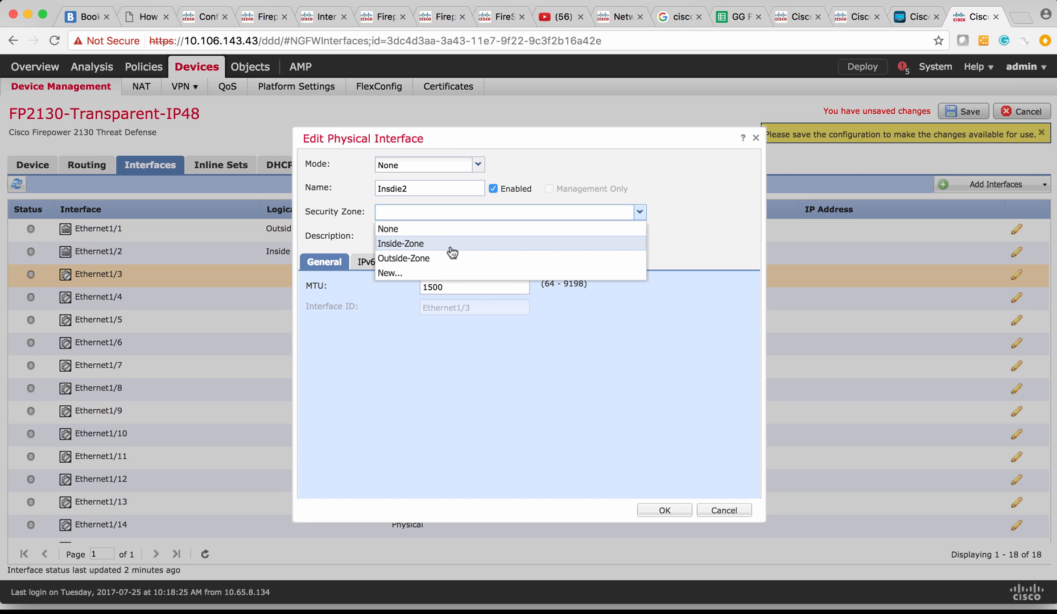
left_click(389, 273)
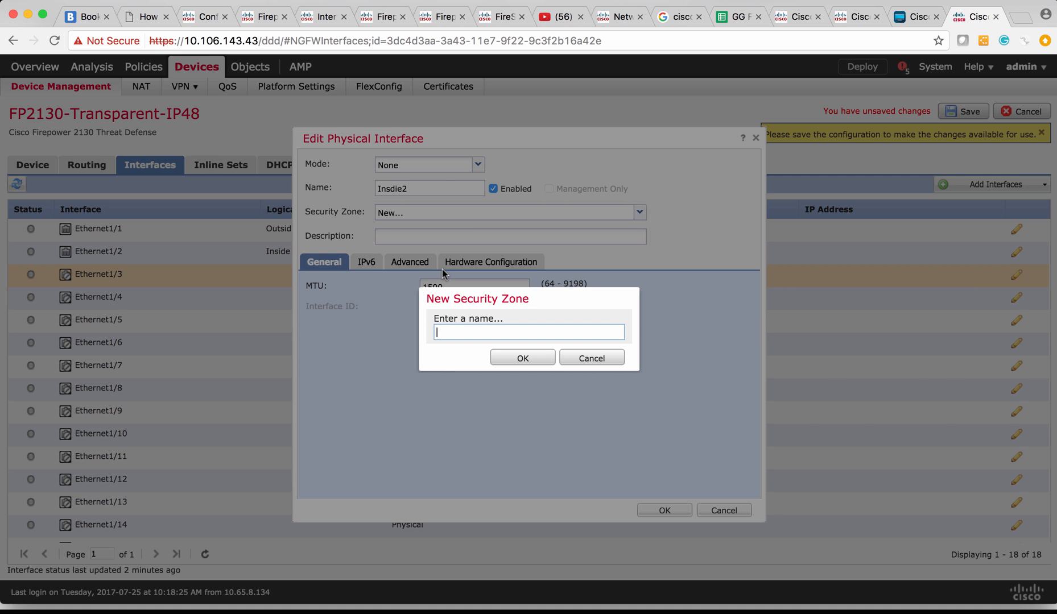
Create security zone Inside2-Zone and apply it to the Insdie2 interface.
type("In")
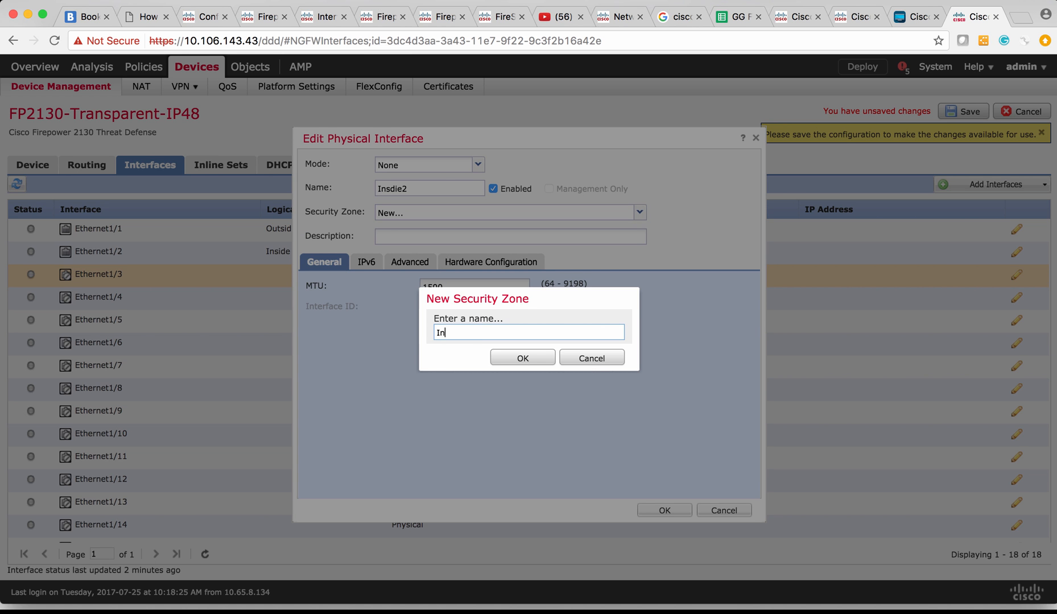
type("side")
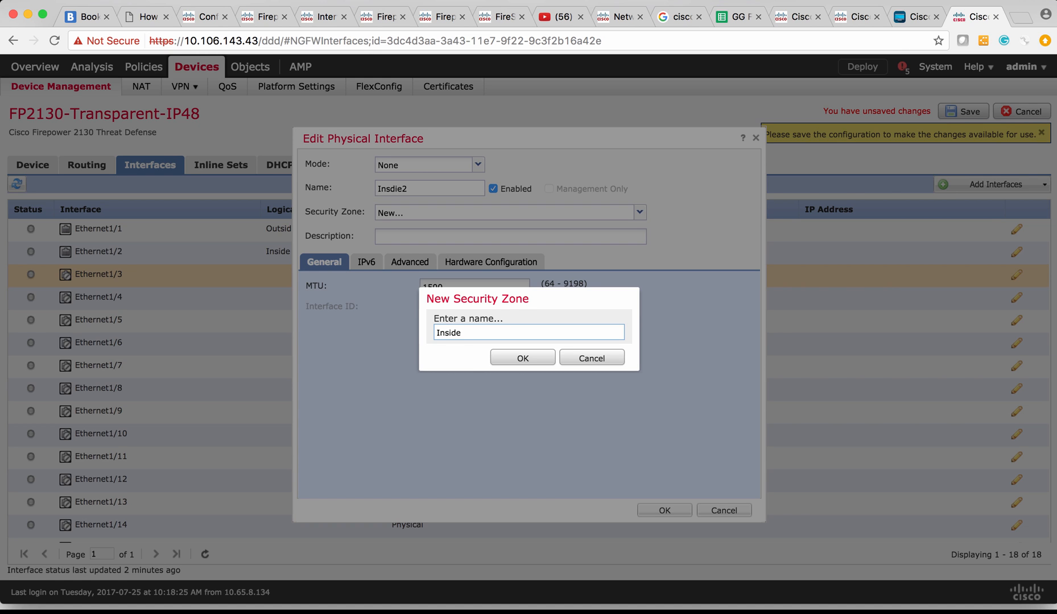
left_click(528, 332)
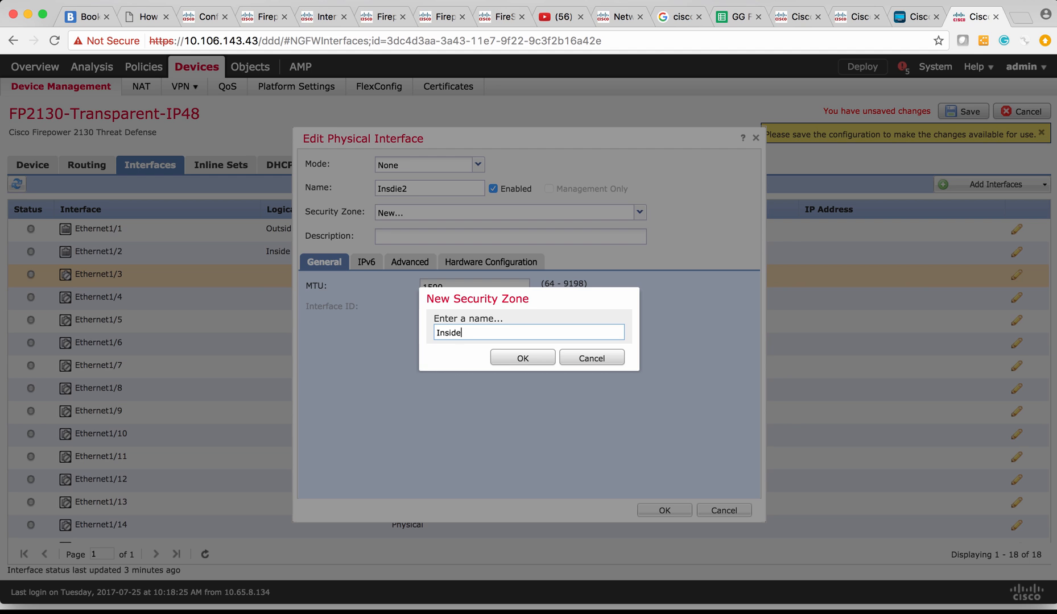
type("2-Zone")
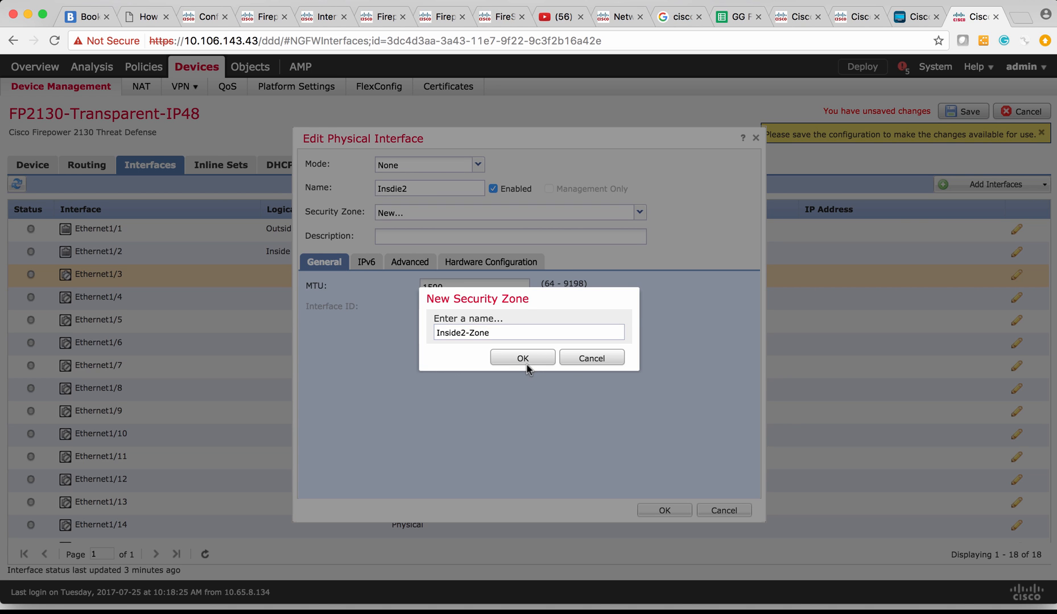
left_click(522, 357)
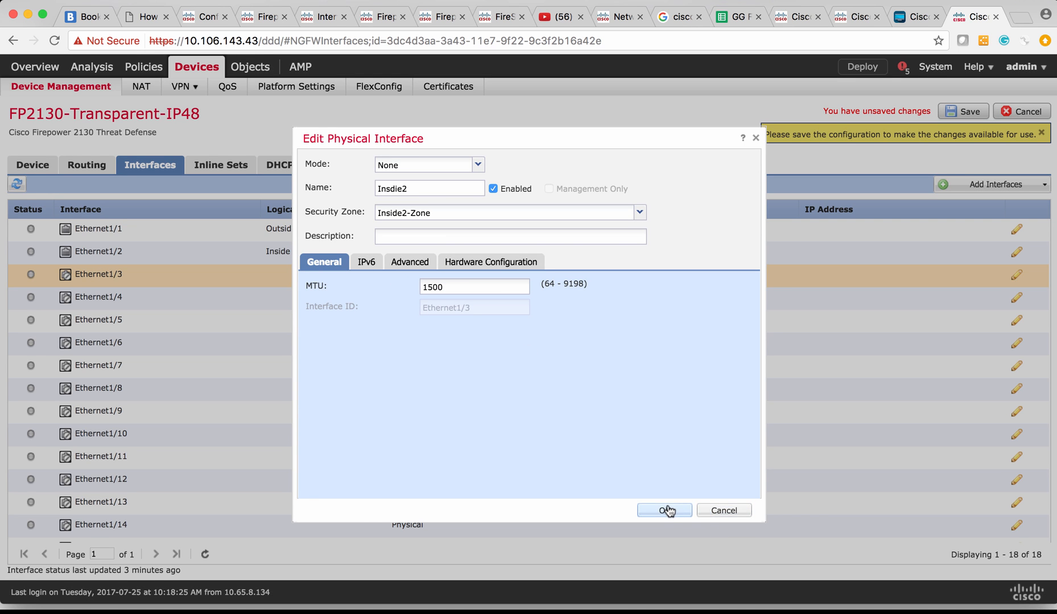
left_click(664, 510)
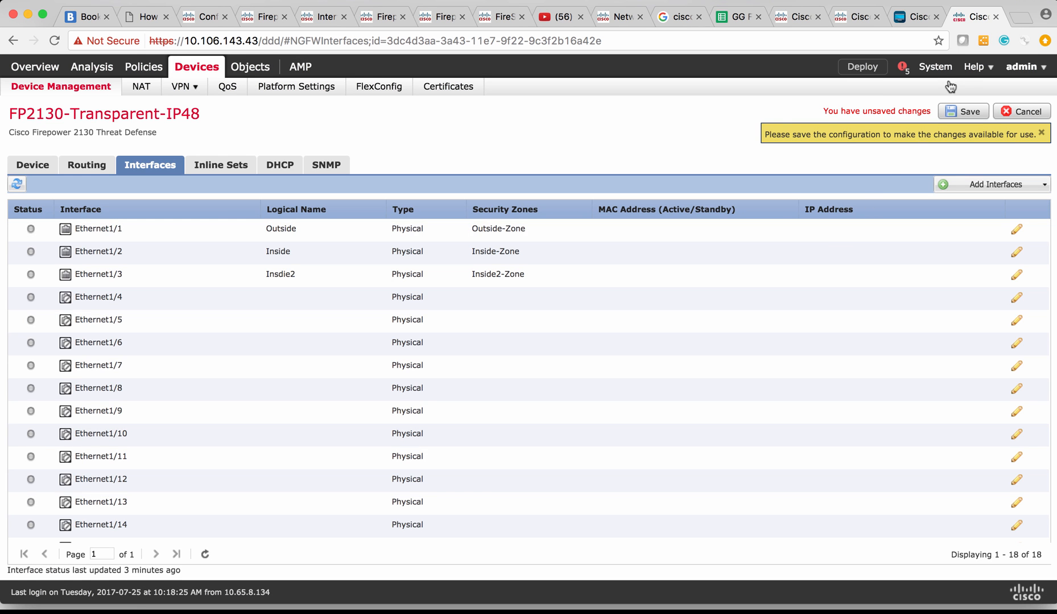
Save the interface and zone changes to the device configuration.
left_click(963, 112)
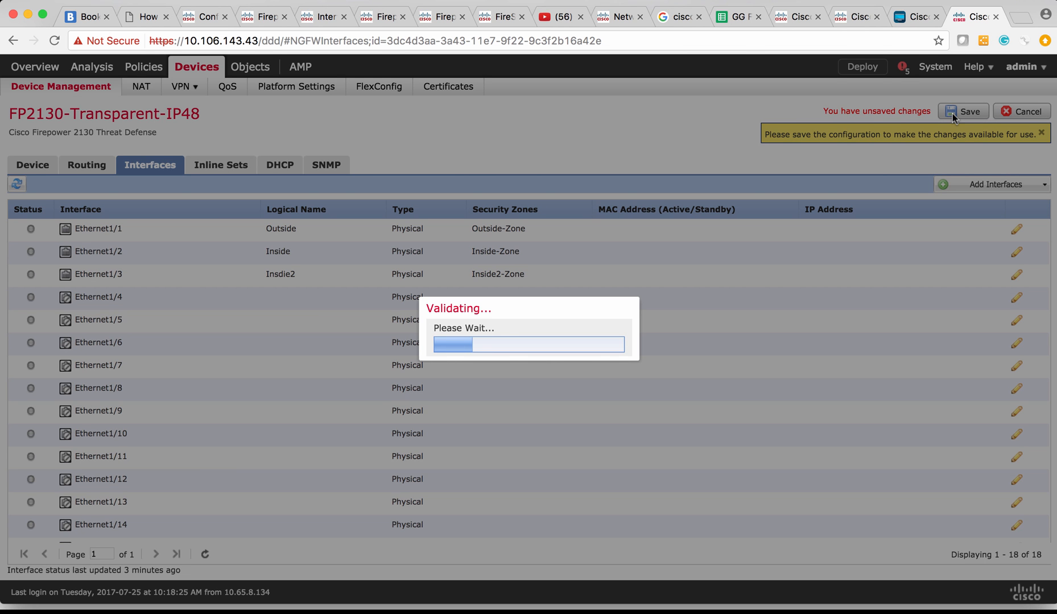
mouse_move(688, 418)
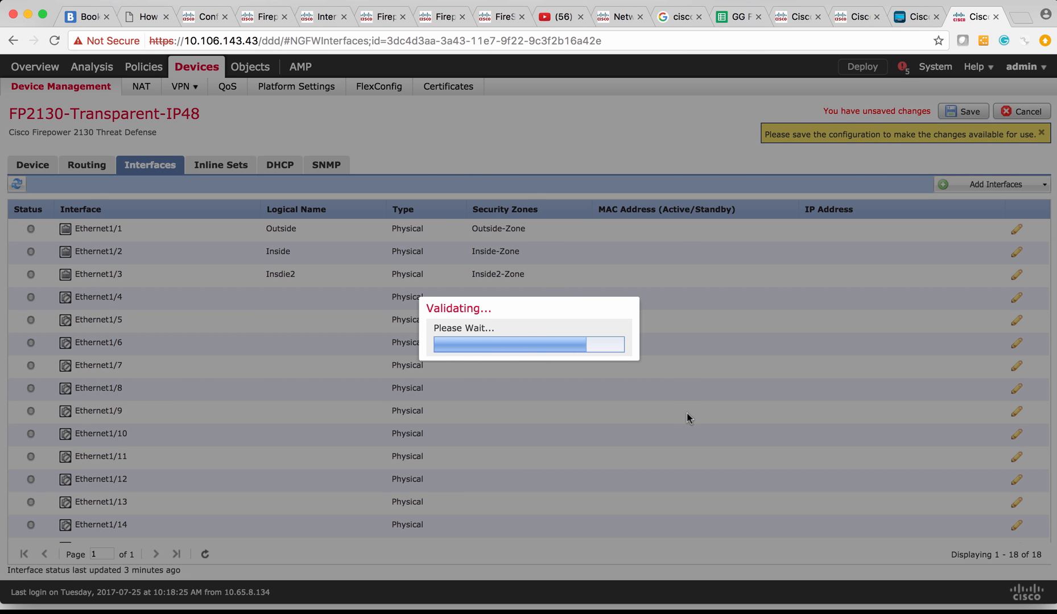